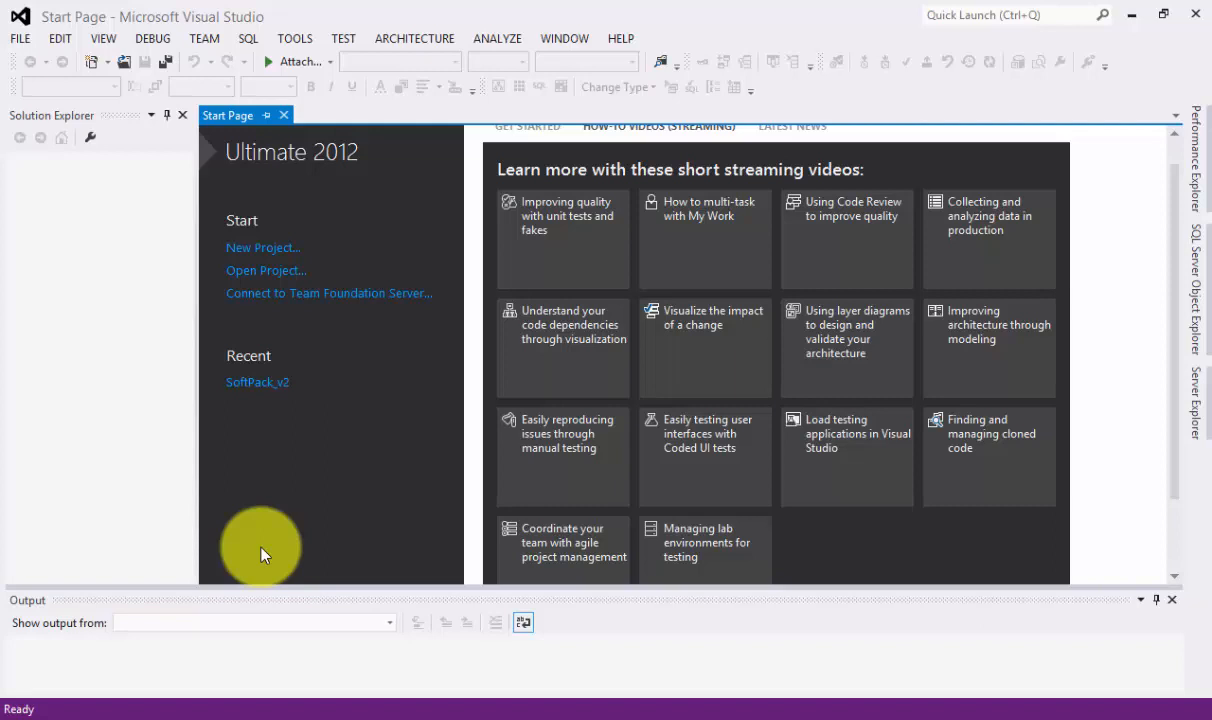
{"action": "mouse_move", "coordinate": [10, 248]}
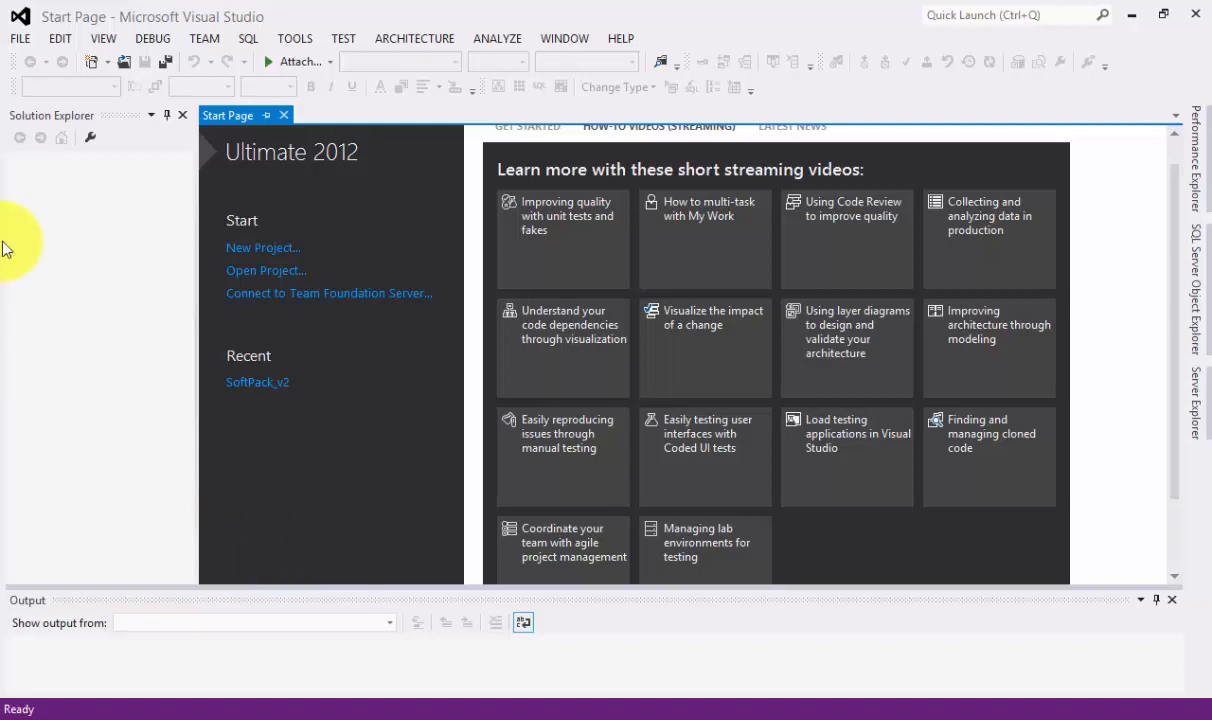
{"action": "mouse_move", "coordinate": [20, 38]}
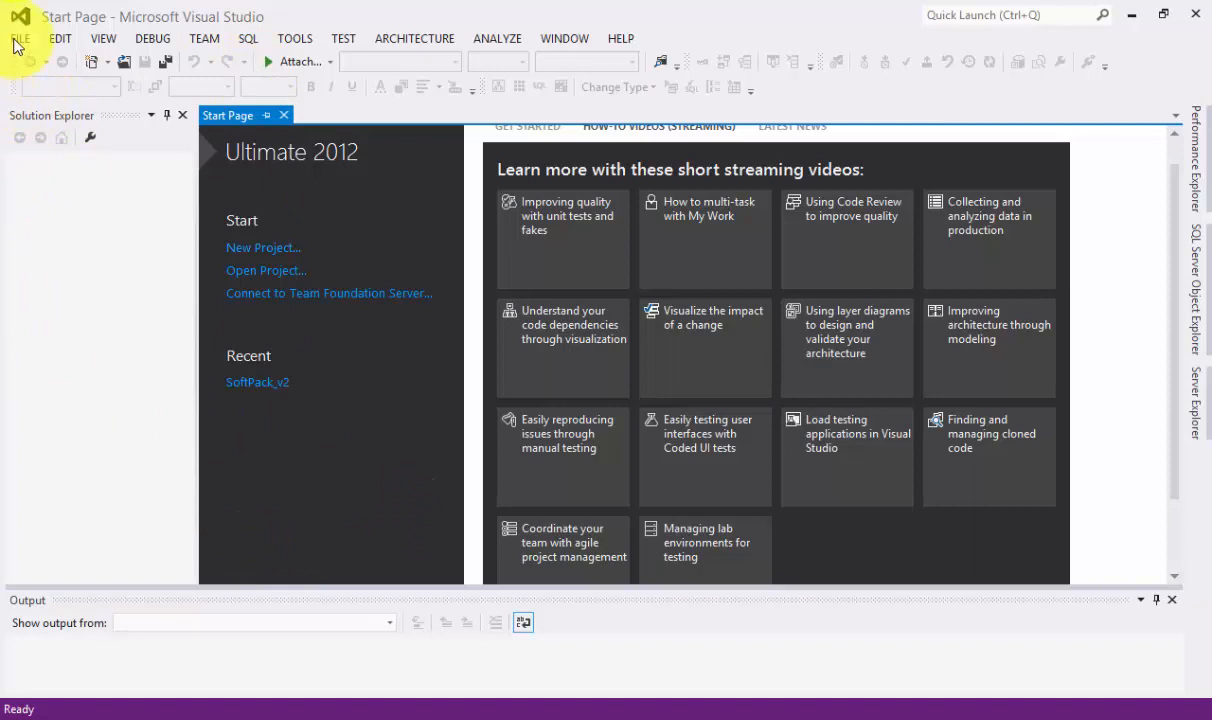
- Create an empty Visual C# project named NumberInput from FILE > New > Project
{"action": "left_click", "coordinate": [20, 38]}
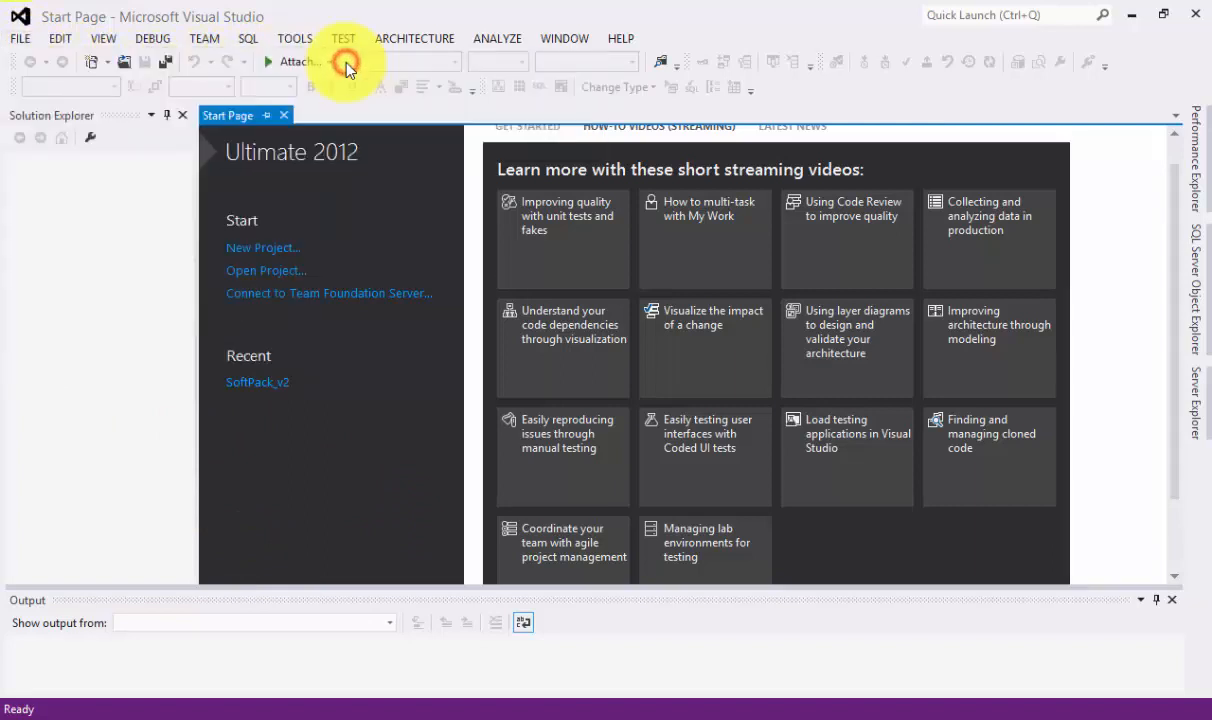
{"action": "left_click", "coordinate": [264, 248]}
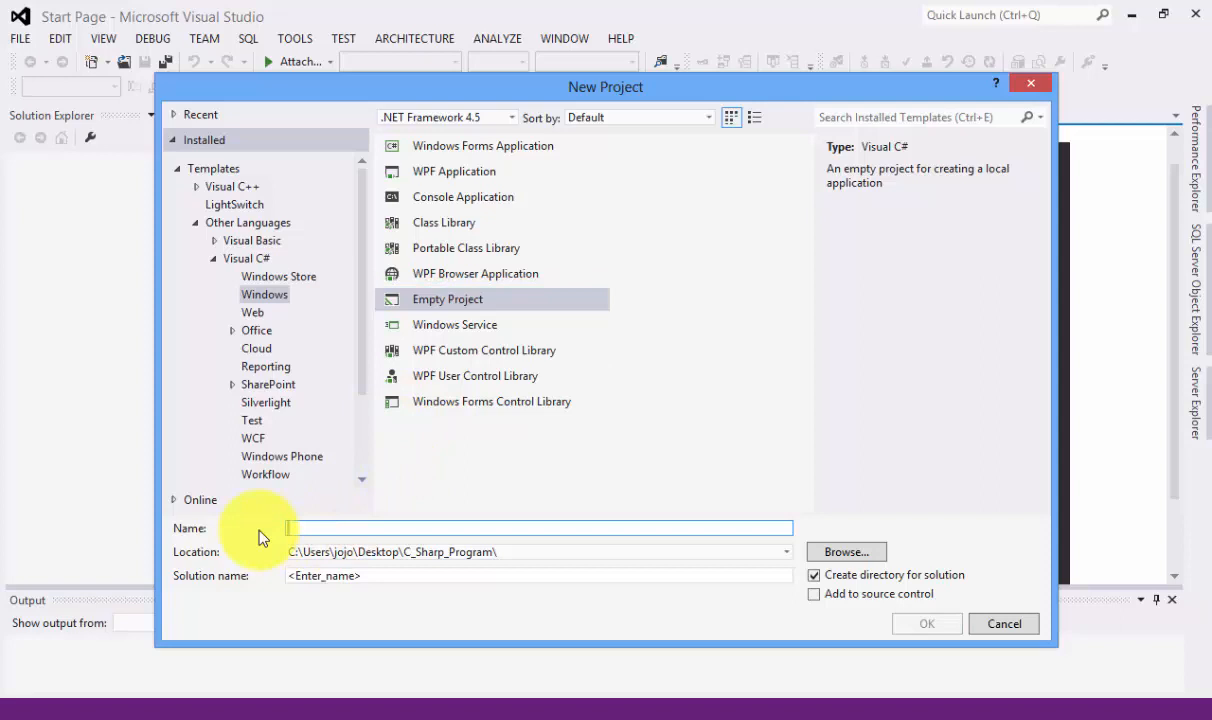
{"action": "type", "text": "NumberInput"}
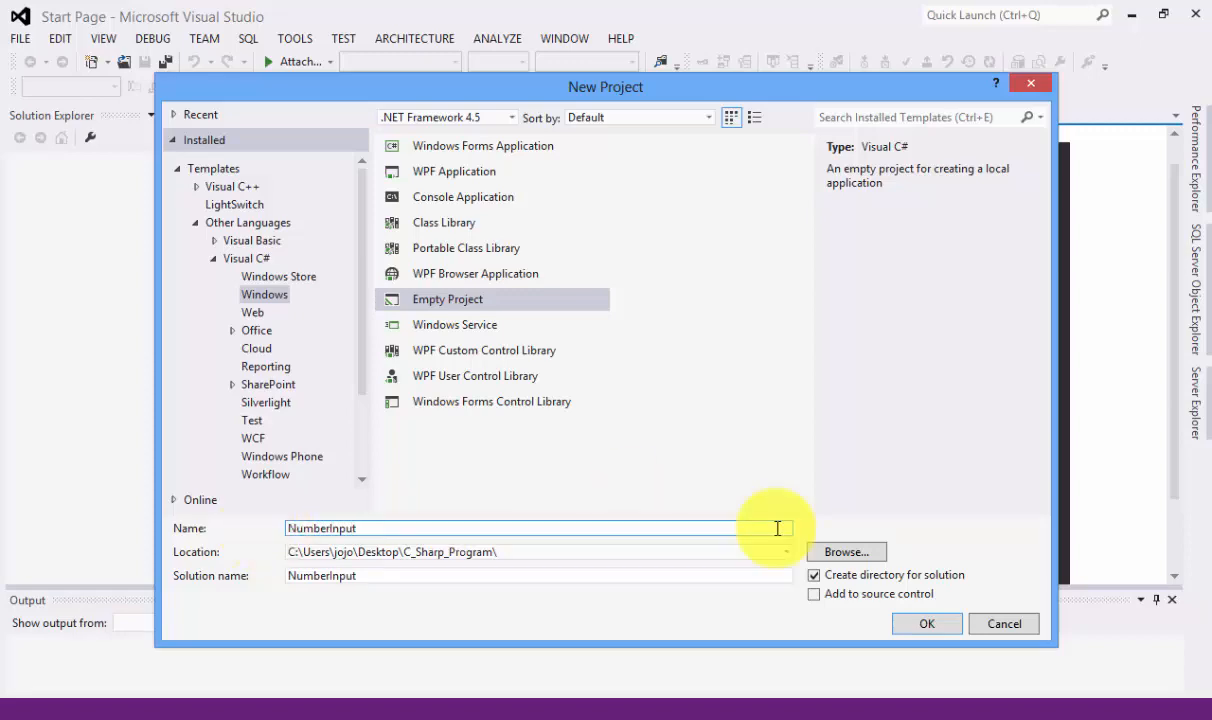
{"action": "left_click", "coordinate": [926, 624]}
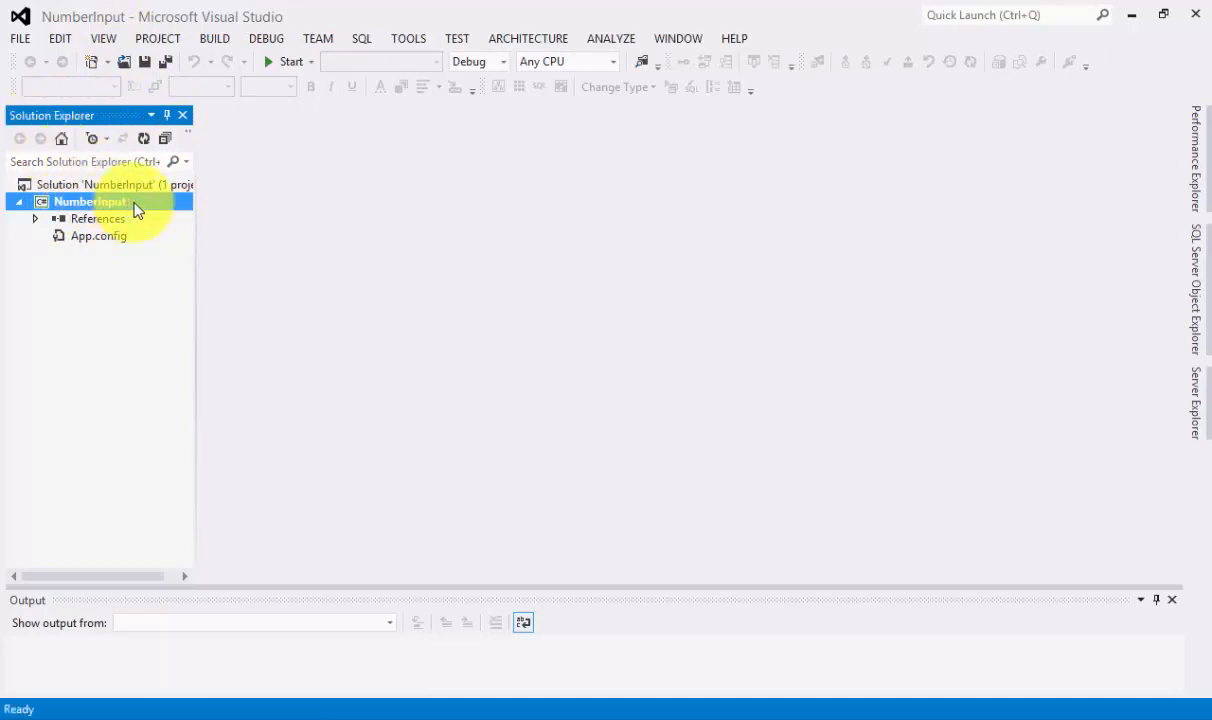
- Add a blank Code File named NumberInput.cs to the project via Add > New Item
{"action": "right_click", "coordinate": [90, 200]}
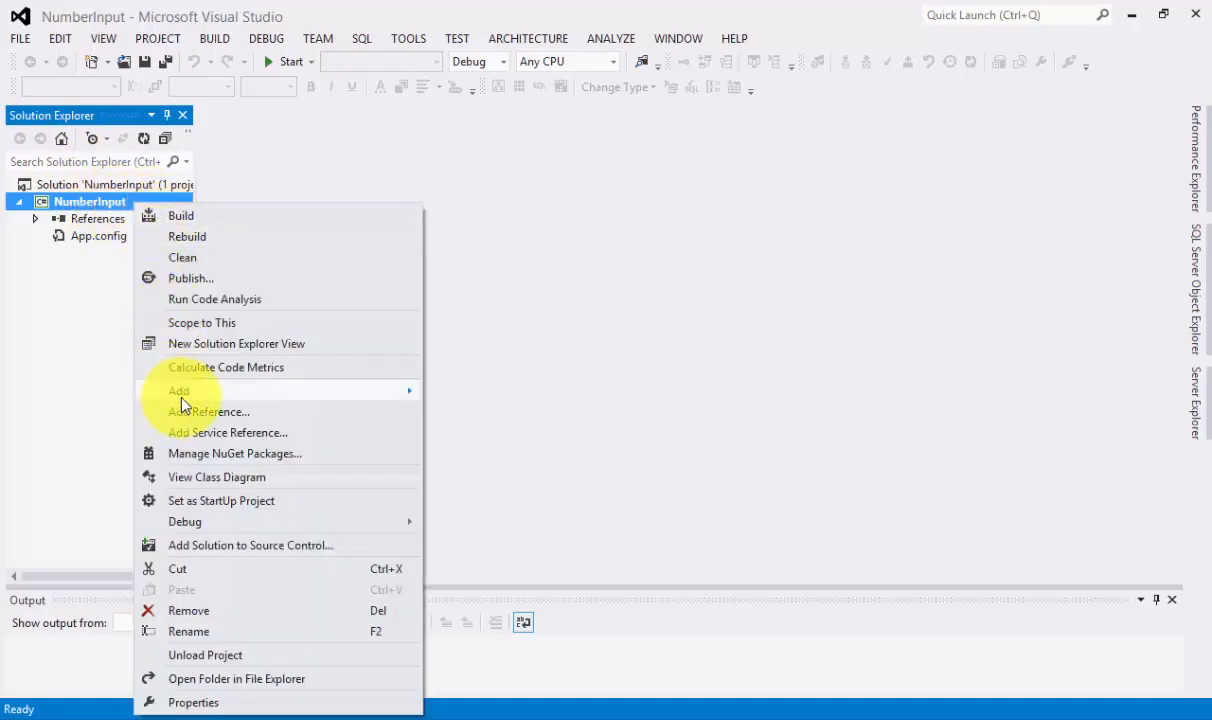
{"action": "left_click", "coordinate": [484, 392]}
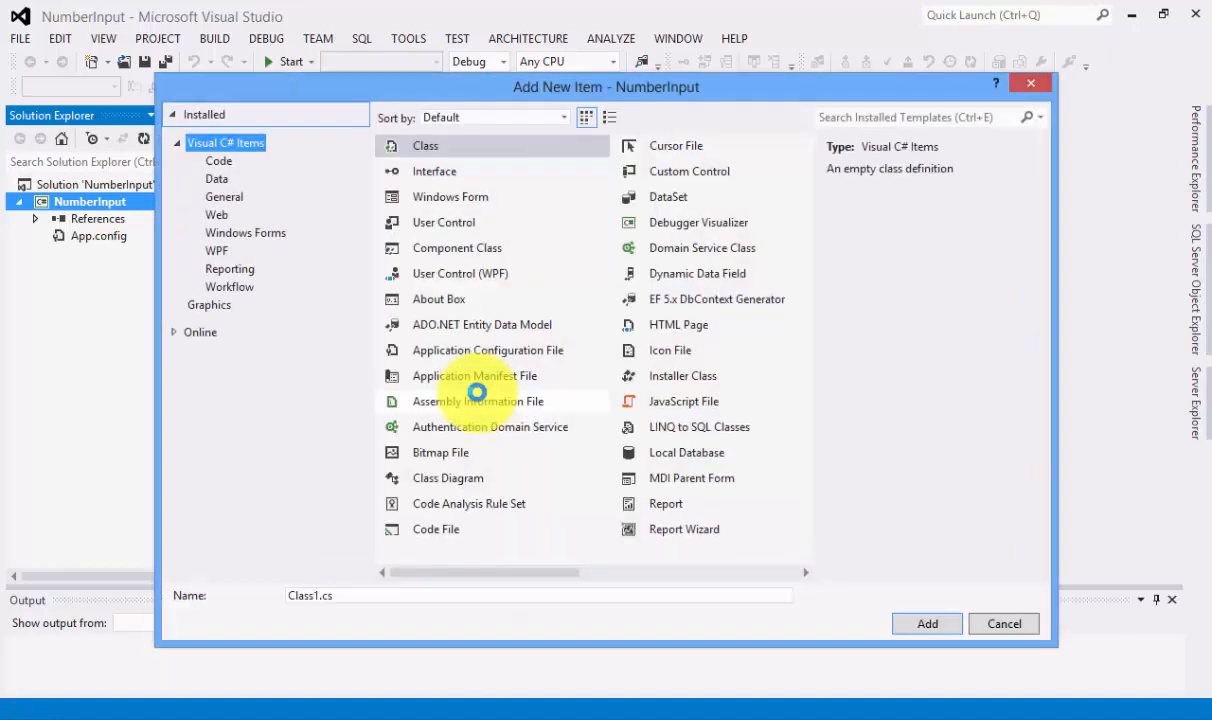
{"action": "left_click", "coordinate": [436, 528]}
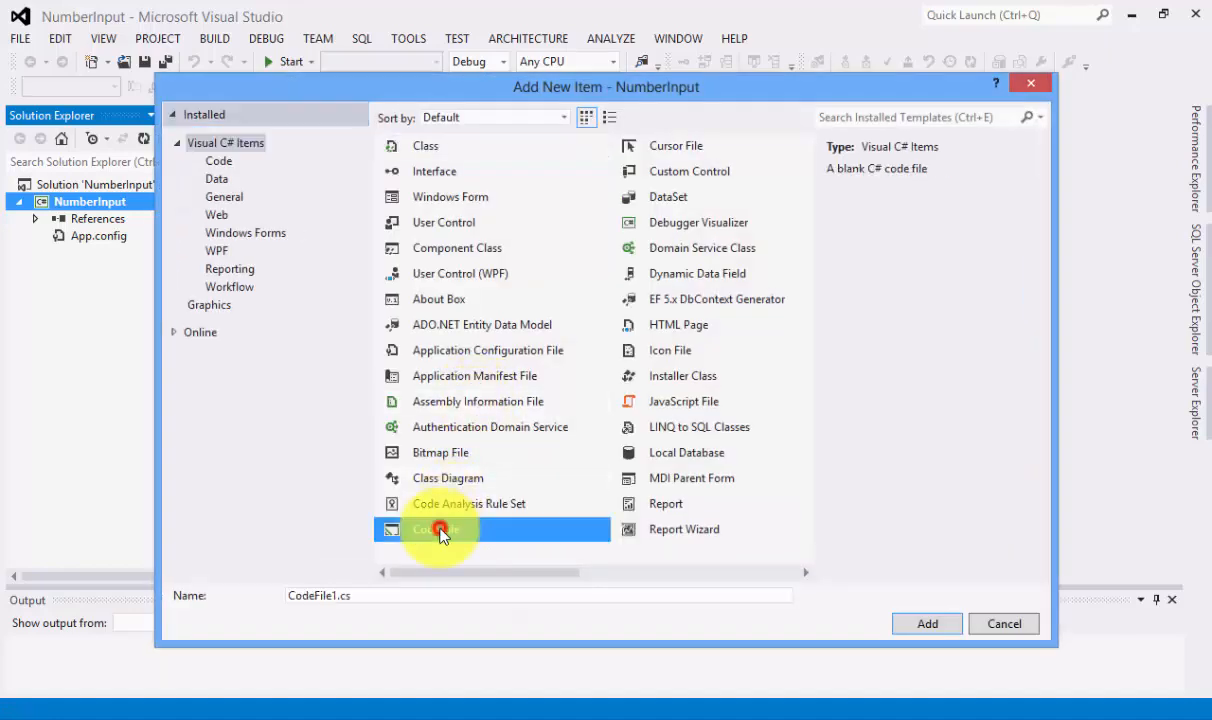
{"action": "left_click", "coordinate": [436, 528]}
{"action": "type", "text": "NumberInput"}
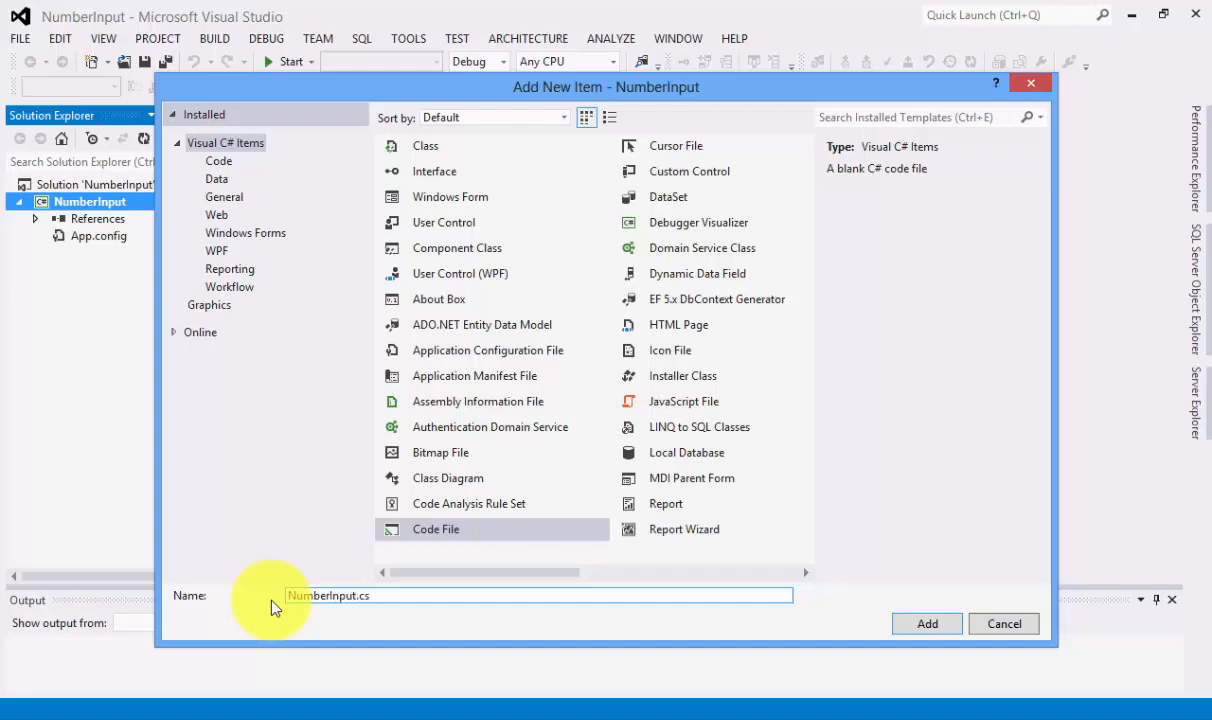
{"action": "left_click", "coordinate": [926, 624]}
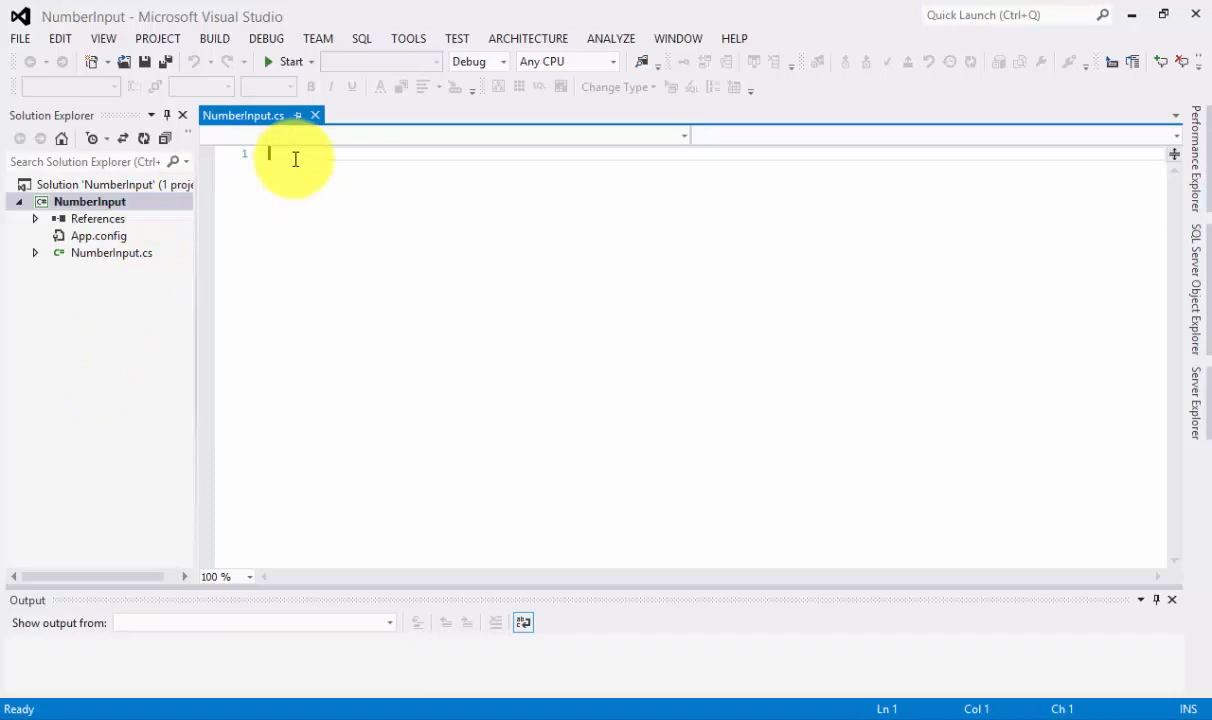
- Set the code editor zoom to 200% and return focus to the file
{"action": "left_click", "coordinate": [248, 576]}
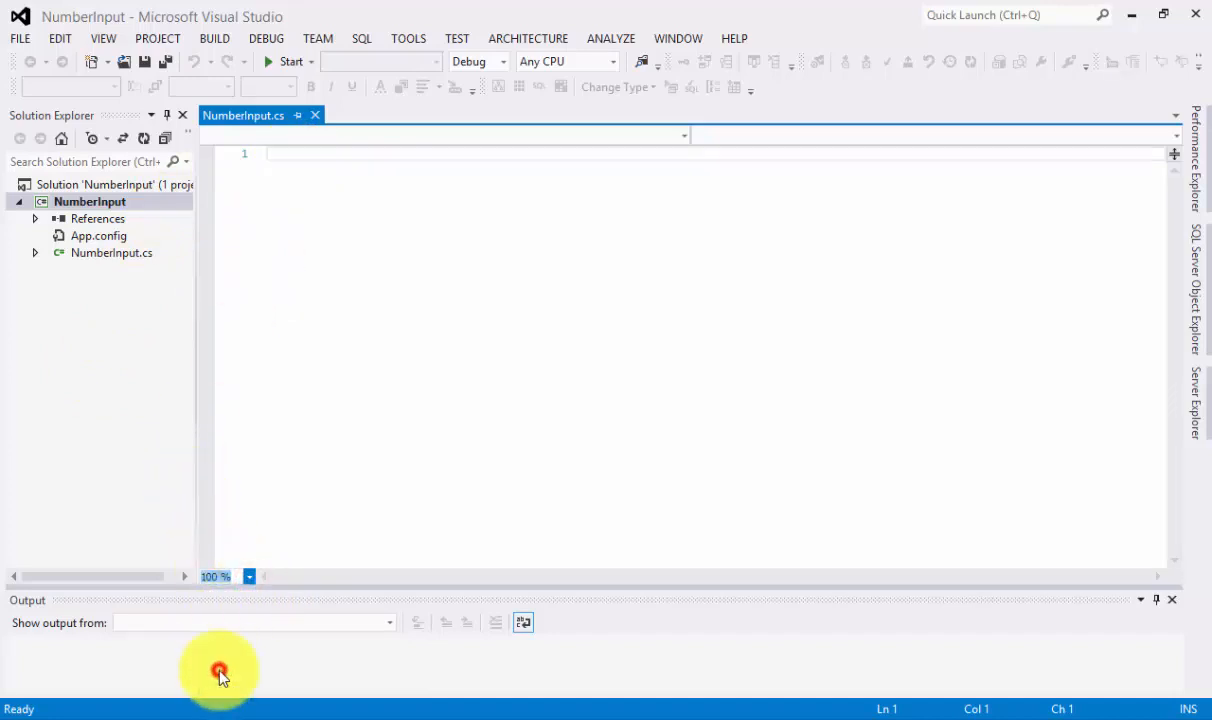
{"action": "left_click", "coordinate": [216, 576]}
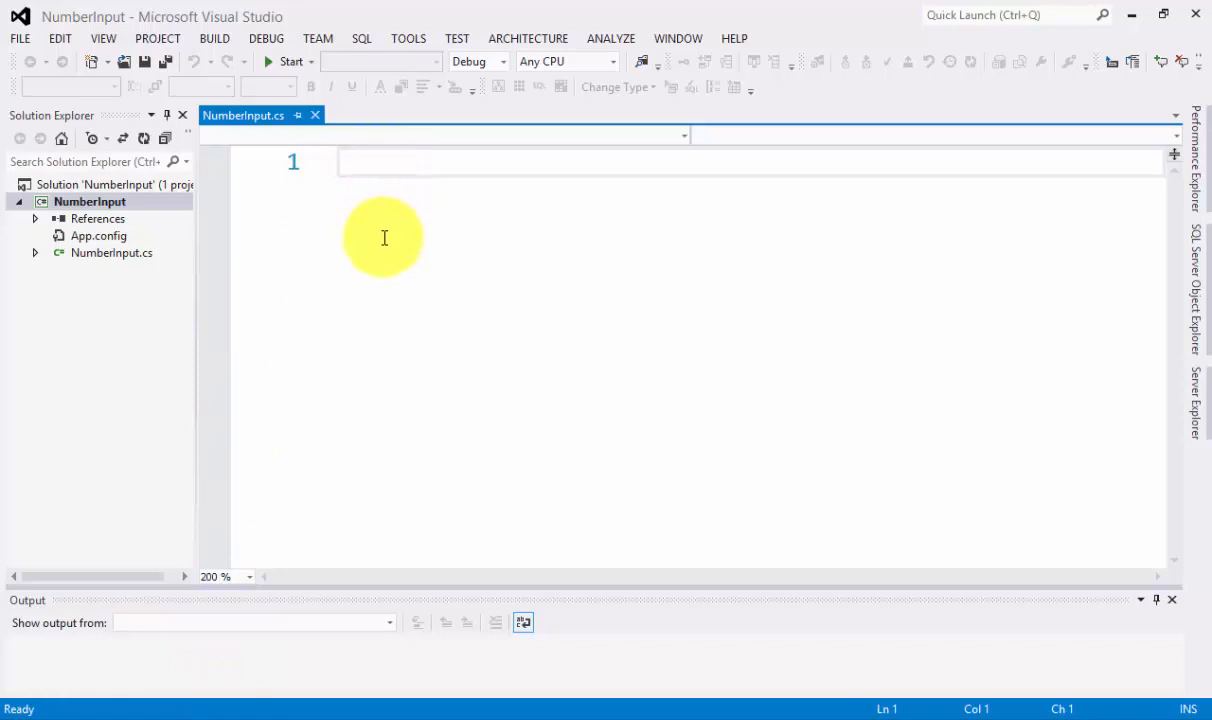
{"action": "left_click", "coordinate": [112, 252]}
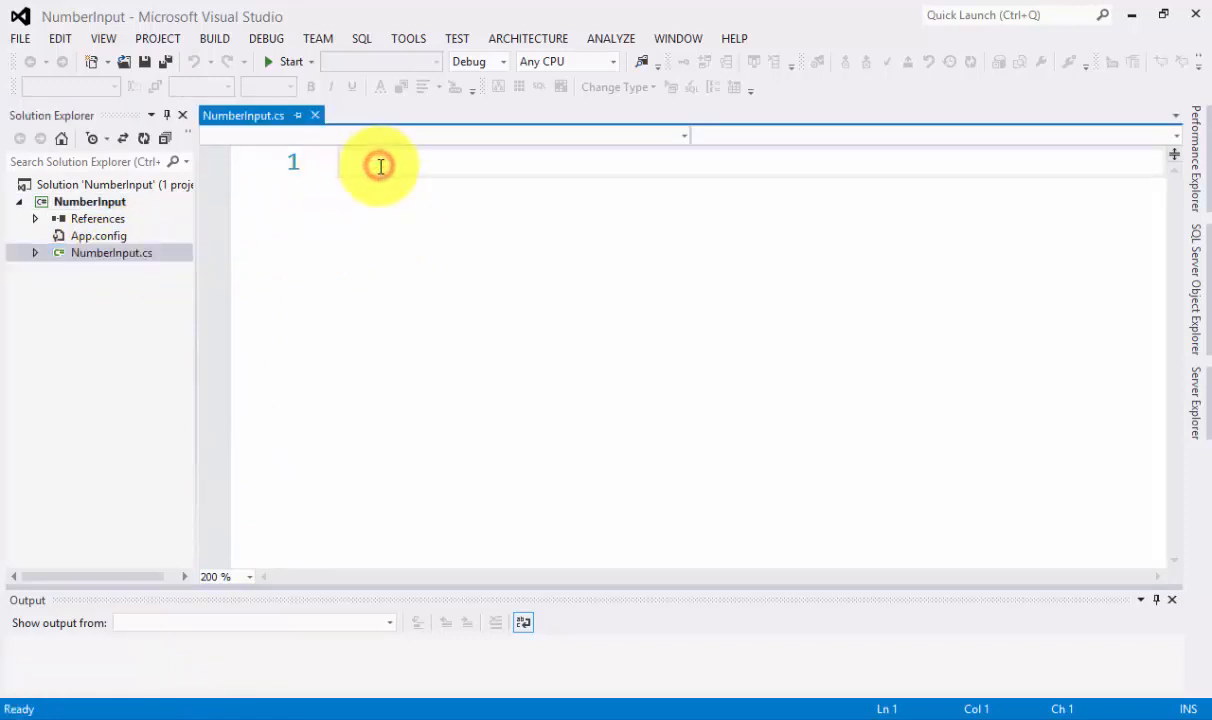
- Write using System; and open a class NumberInput { block
{"action": "type", "text": "using"}
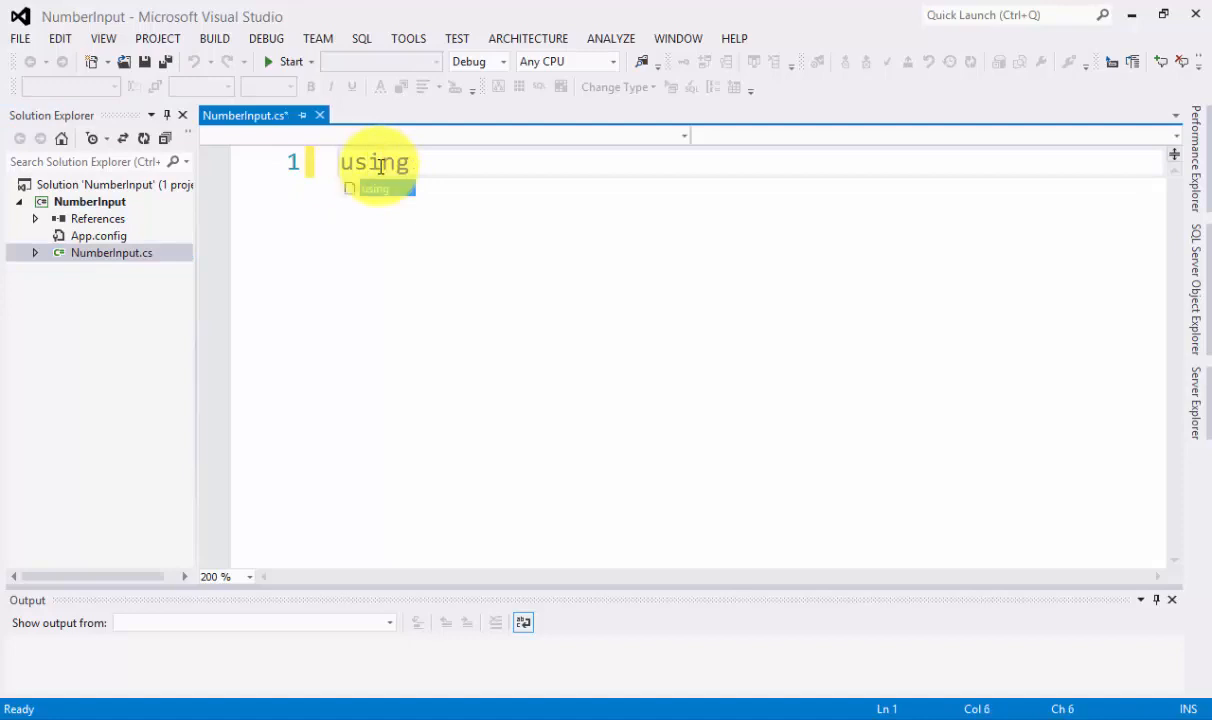
{"action": "type", "text": "System;"}
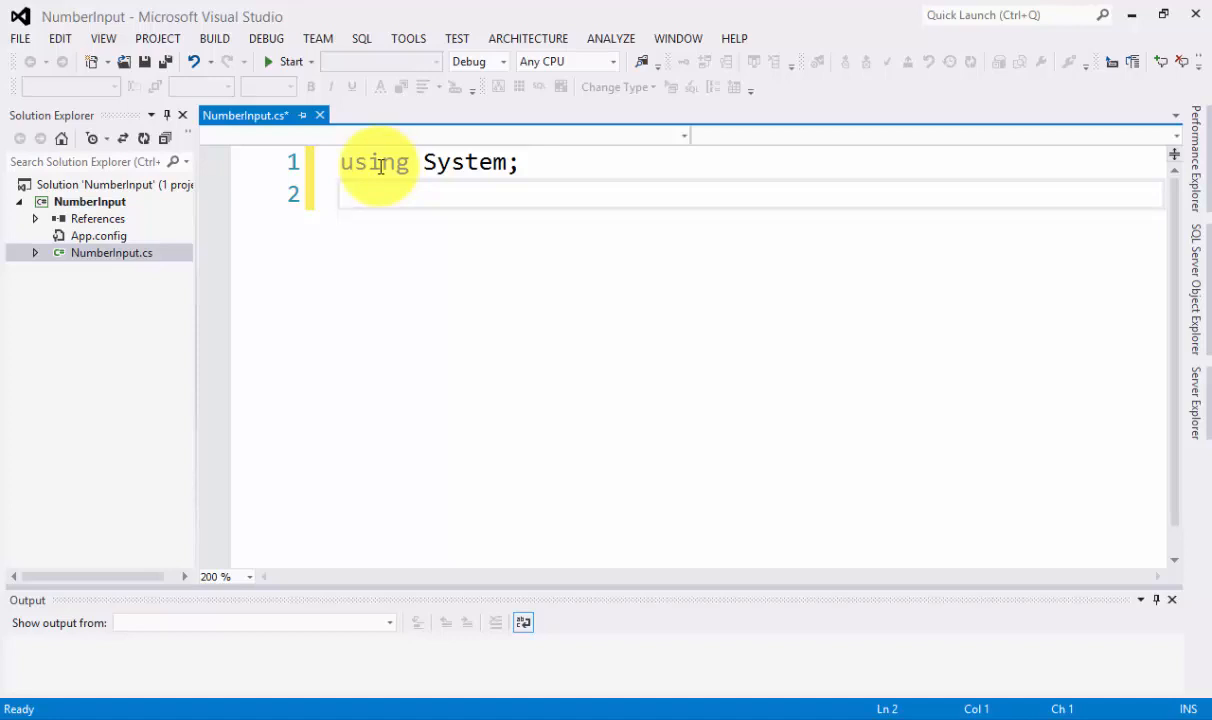
{"action": "type", "text": "c"}
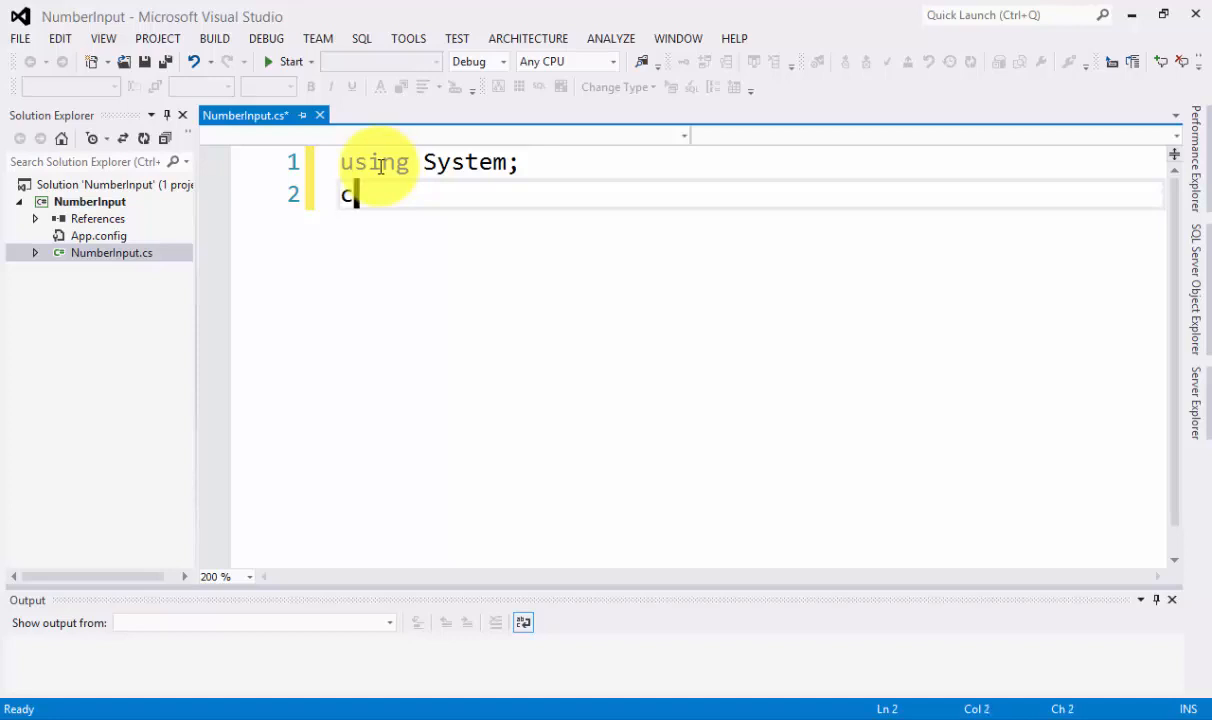
{"action": "type", "text": "lass"}
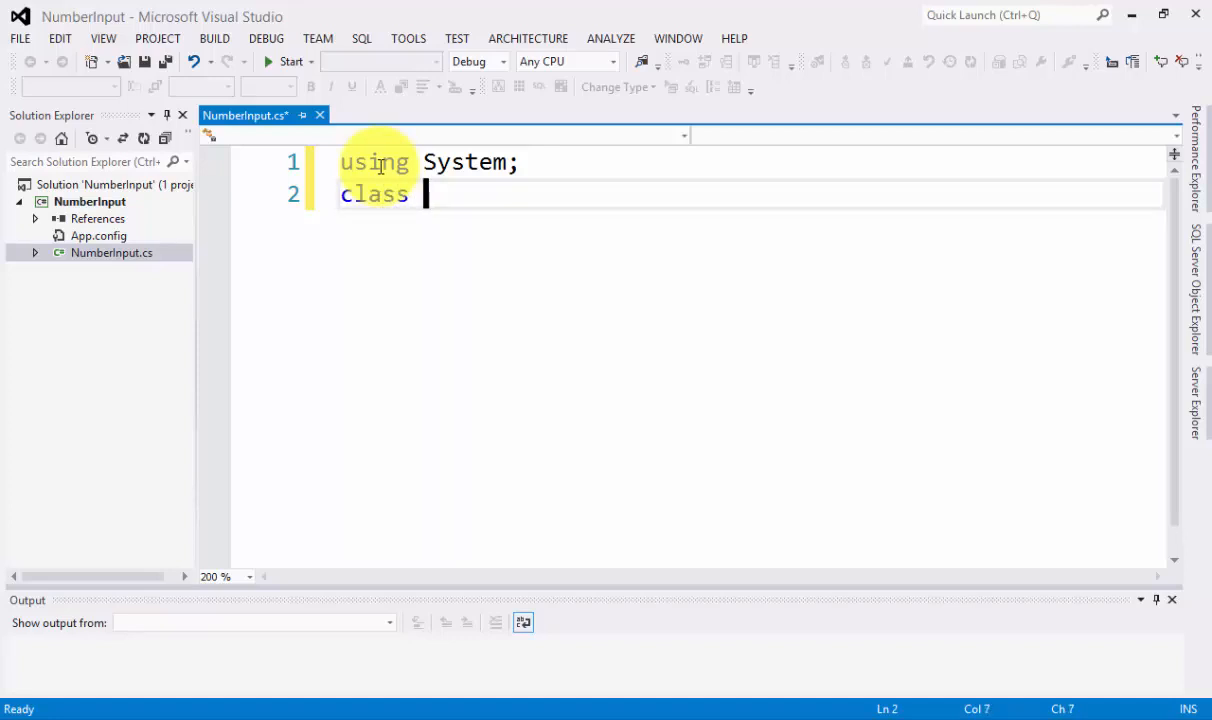
{"action": "type", "text": "NumberI"}
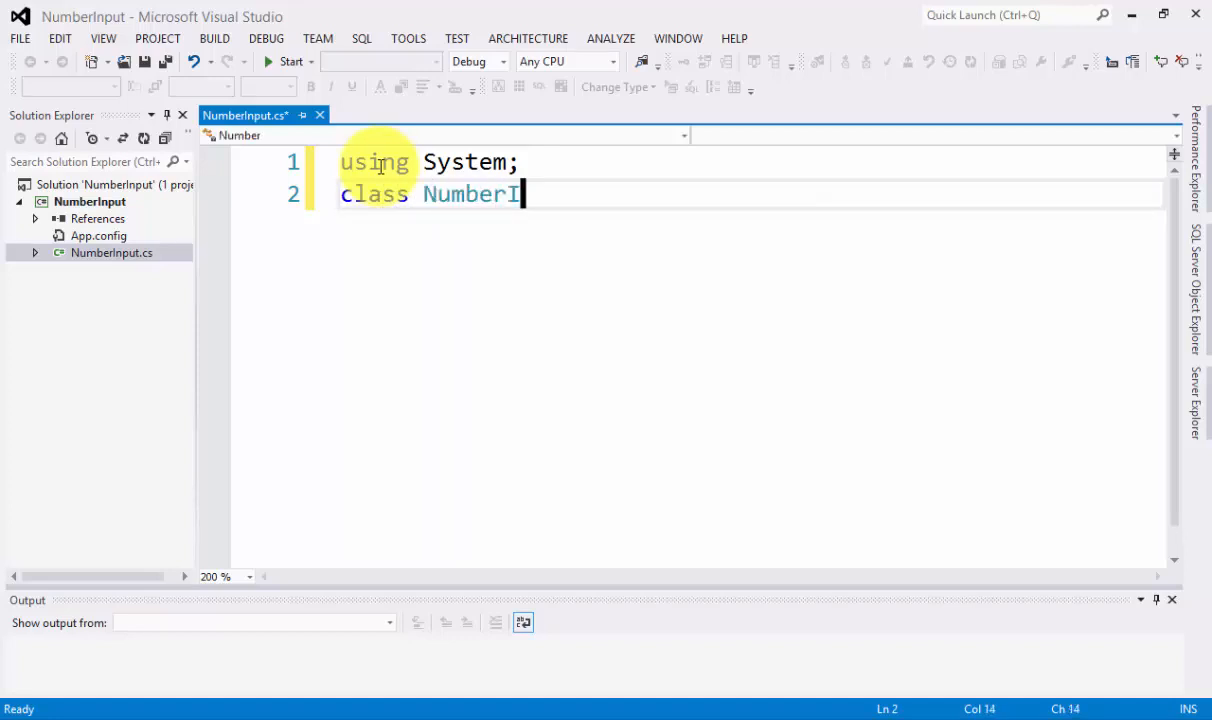
{"action": "type", "text": "nput{"}
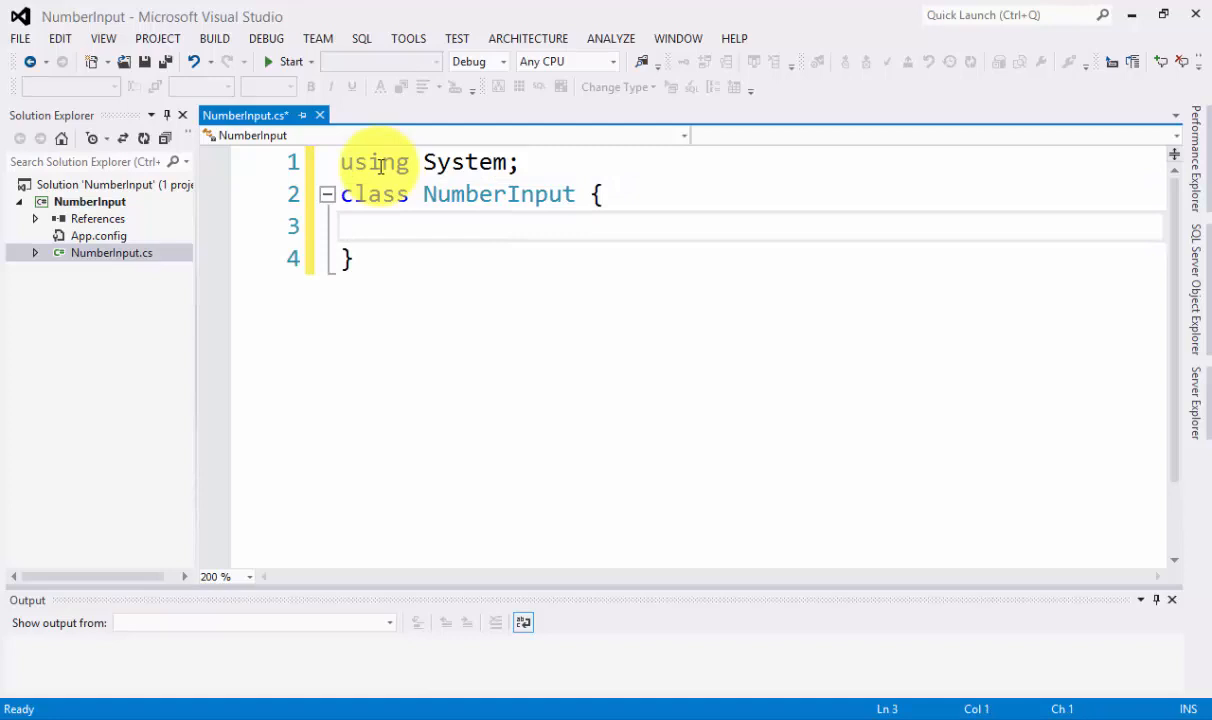
- Add an empty public static void Main() { } method inside the class
{"action": "type", "text": "public"}
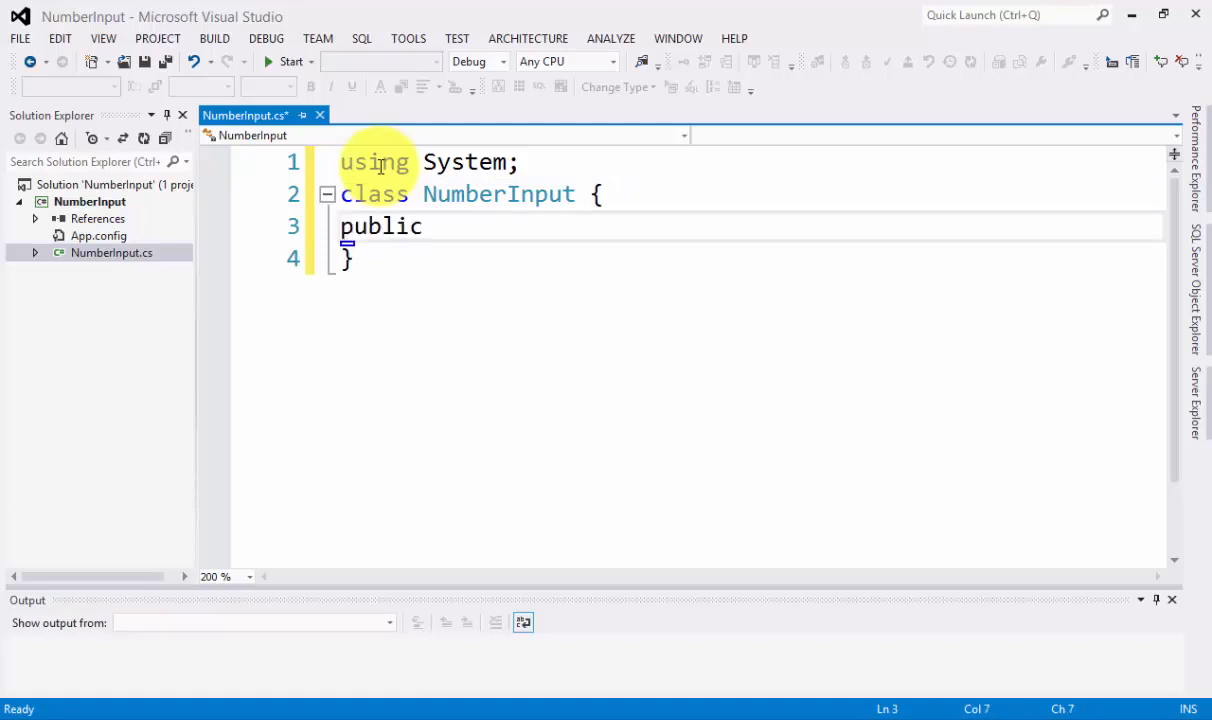
{"action": "type", "text": "static"}
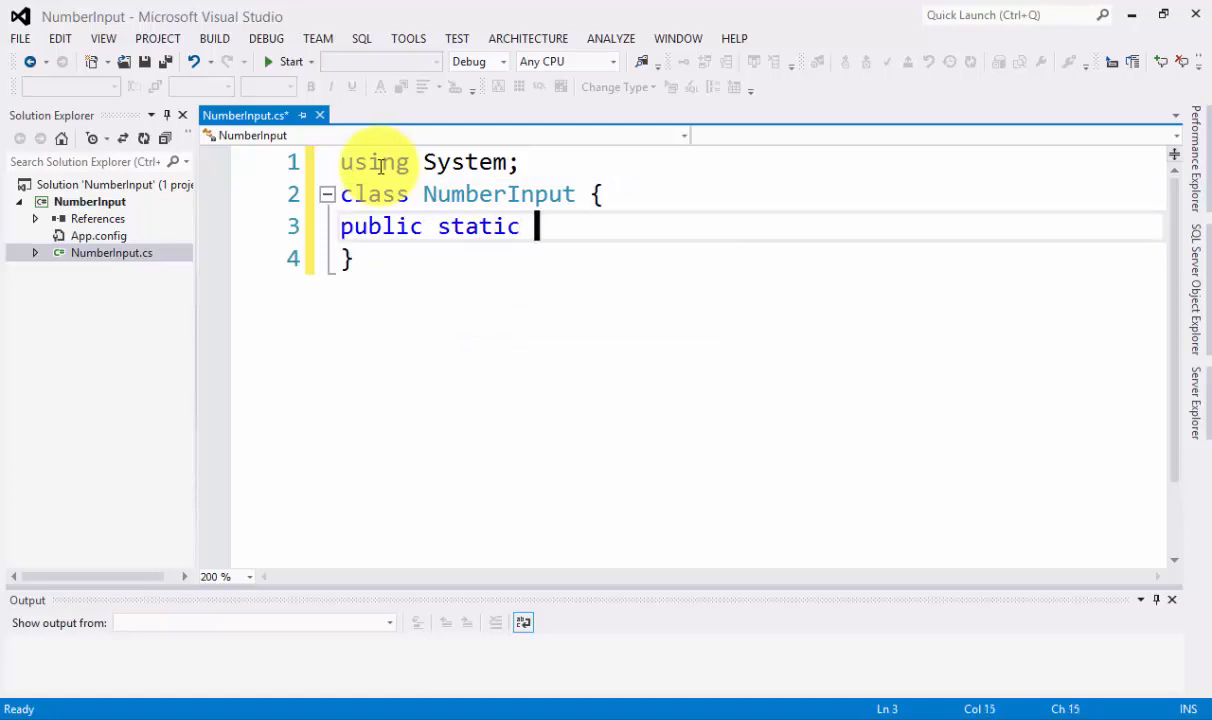
{"action": "type", "text": "void Ma"}
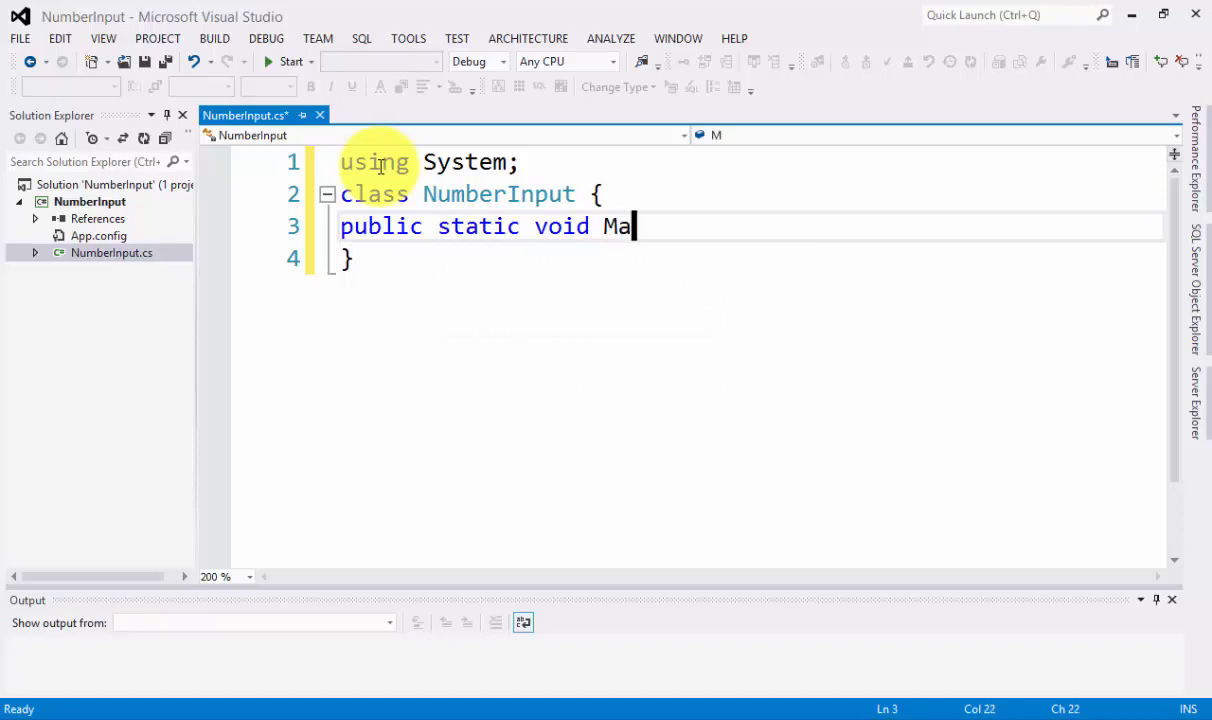
{"action": "type", "text": "in(){"}
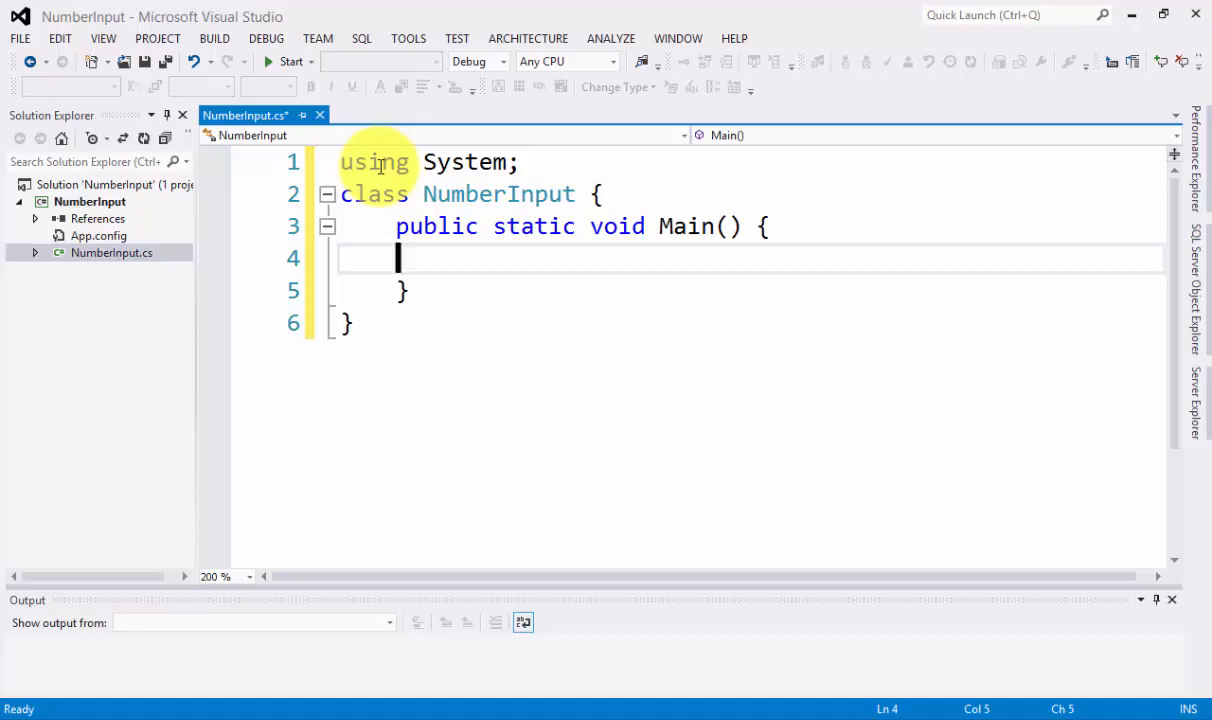
- Declare int x and int y in Main, set both to 0, and start the next statement with C
{"action": "type", "text": "int x;"}
{"action": "type", "text": "int y;"}
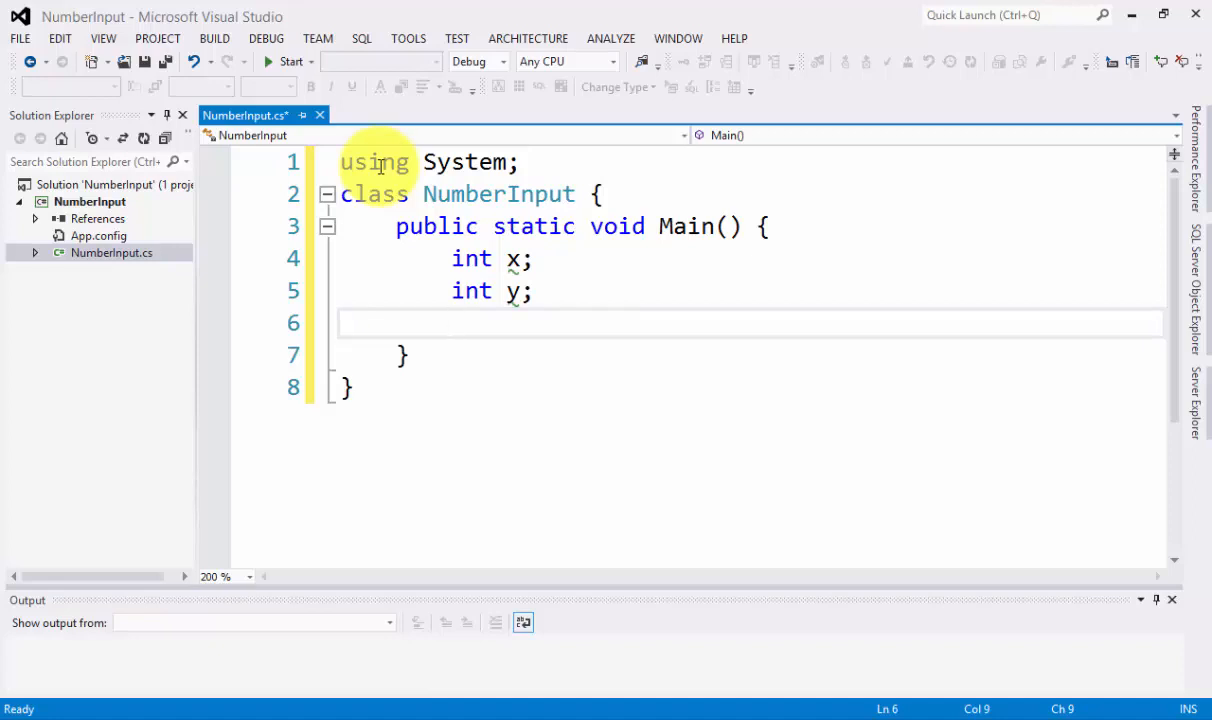
{"action": "type", "text": "x ="}
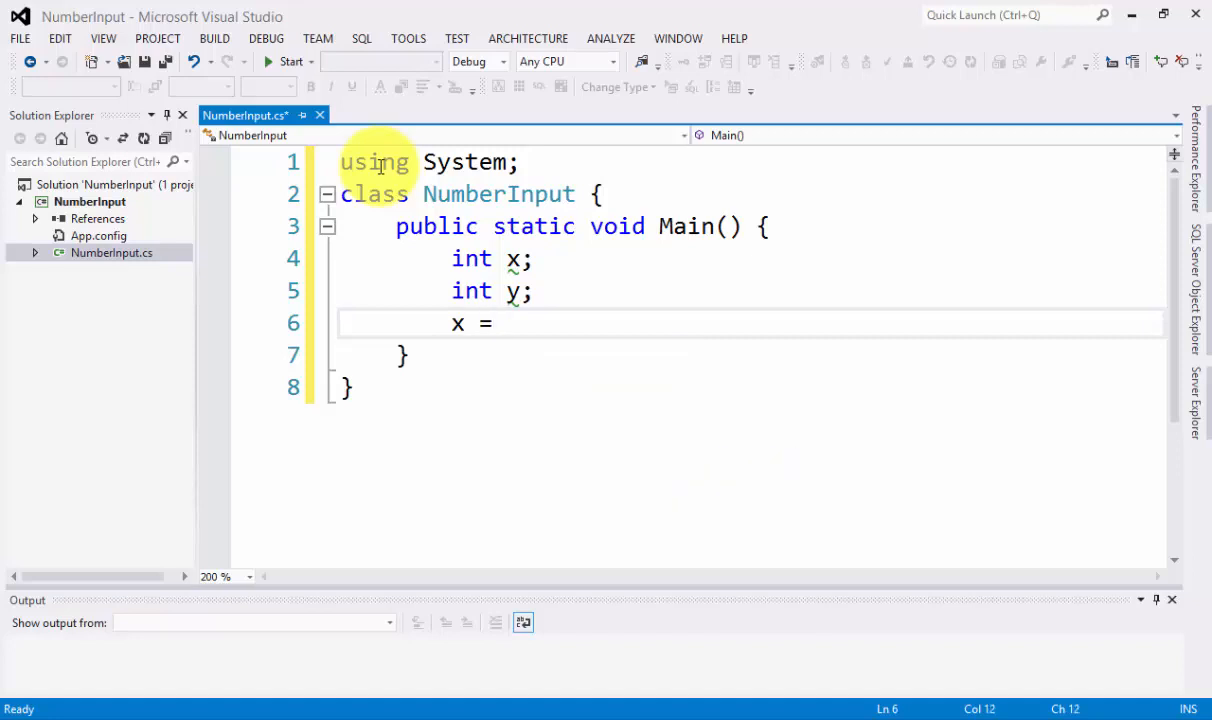
{"action": "type", "text": "0;"}
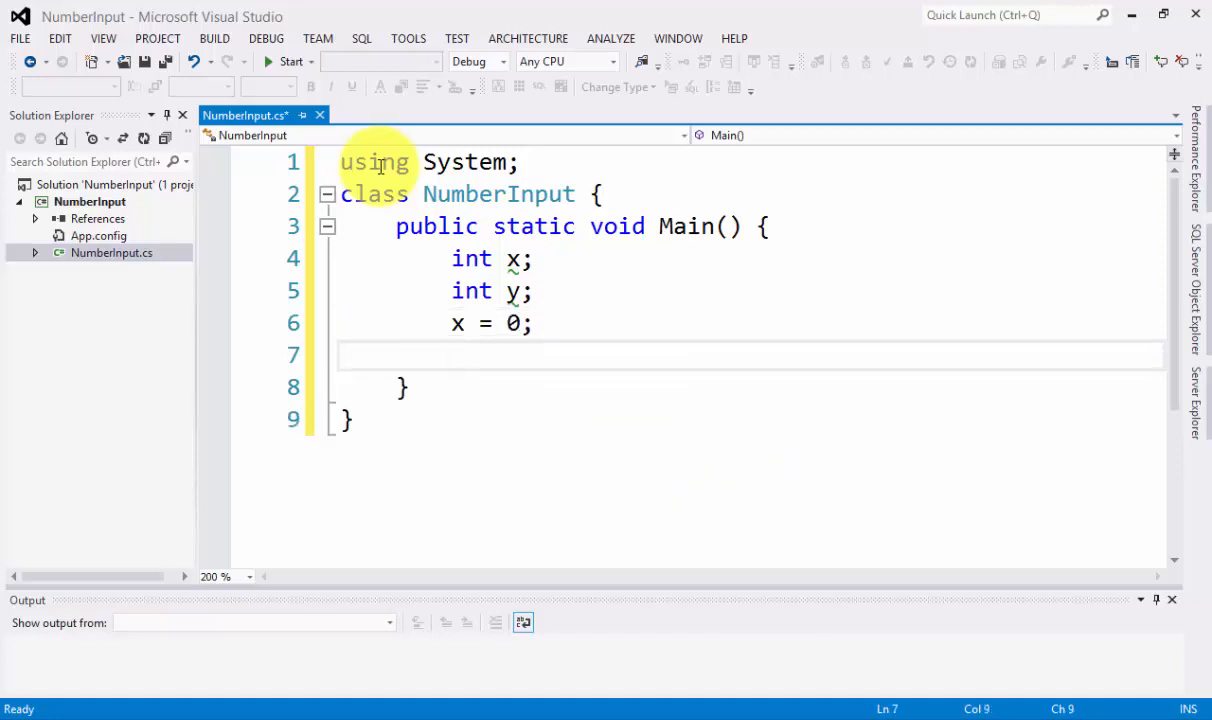
{"action": "type", "text": "y = 0;"}
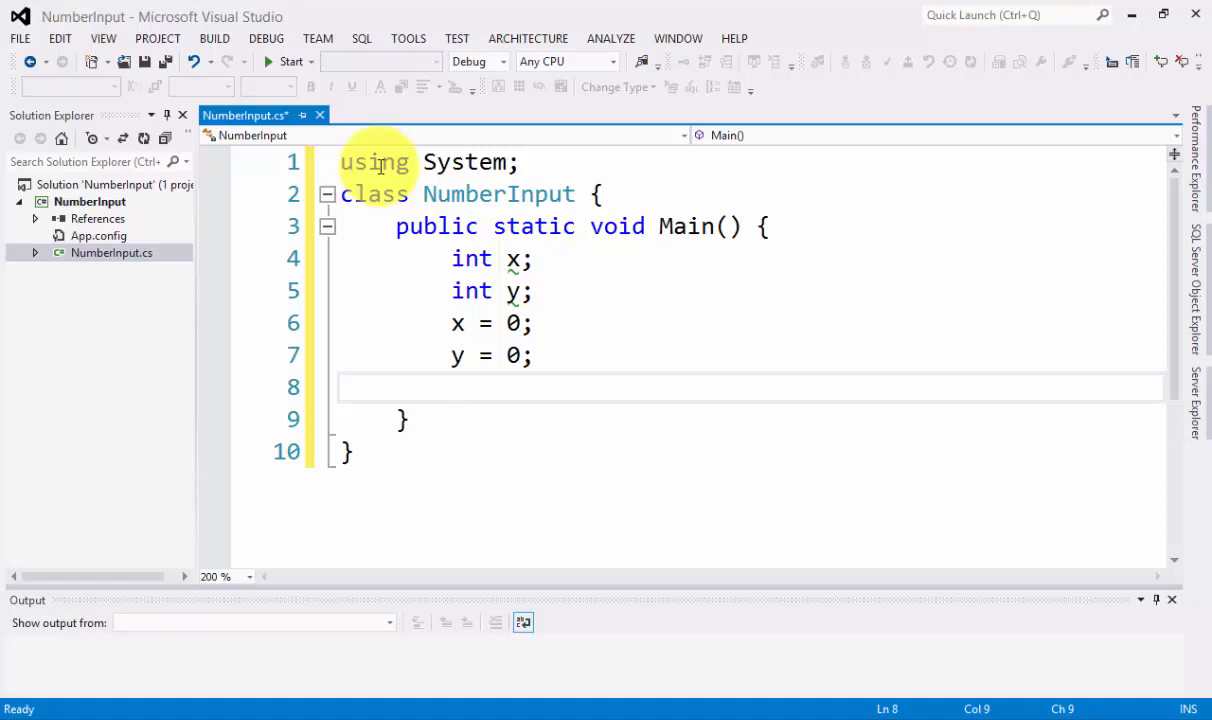
{"action": "type", "text": "C"}
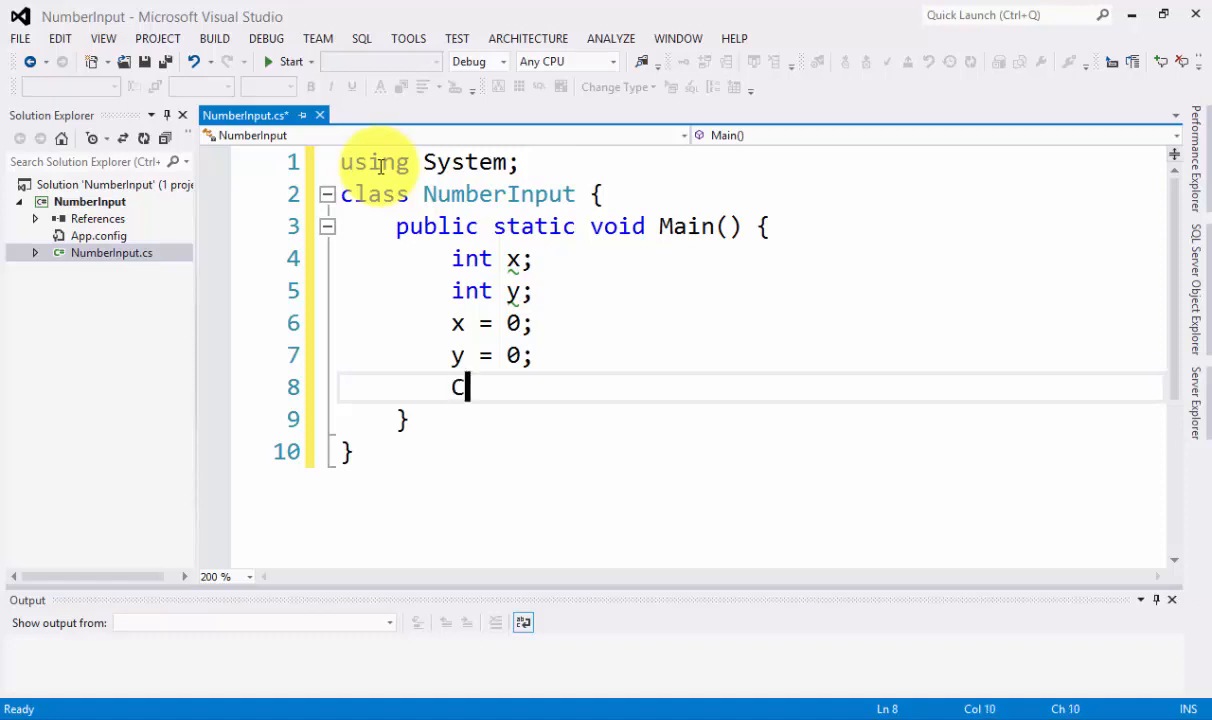
- Write Console.Write("Please Input a number :\t"); as the first prompt
{"action": "type", "text": "onsole."}
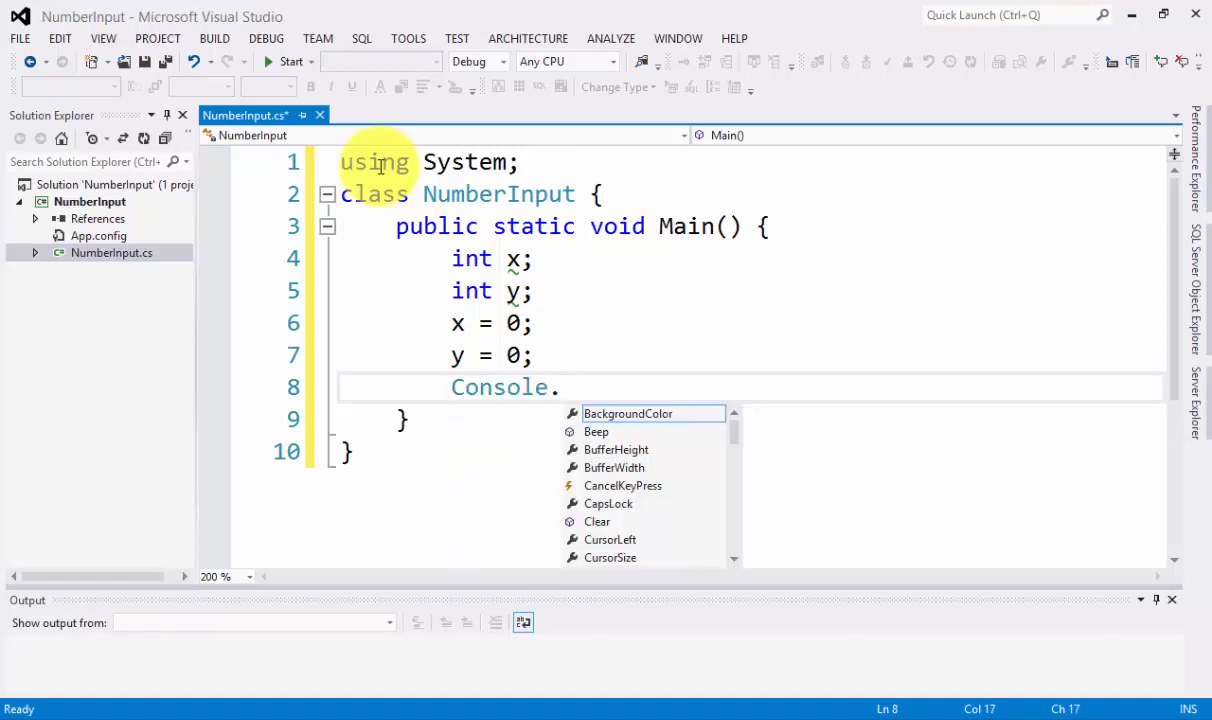
{"action": "type", "text": "Write"}
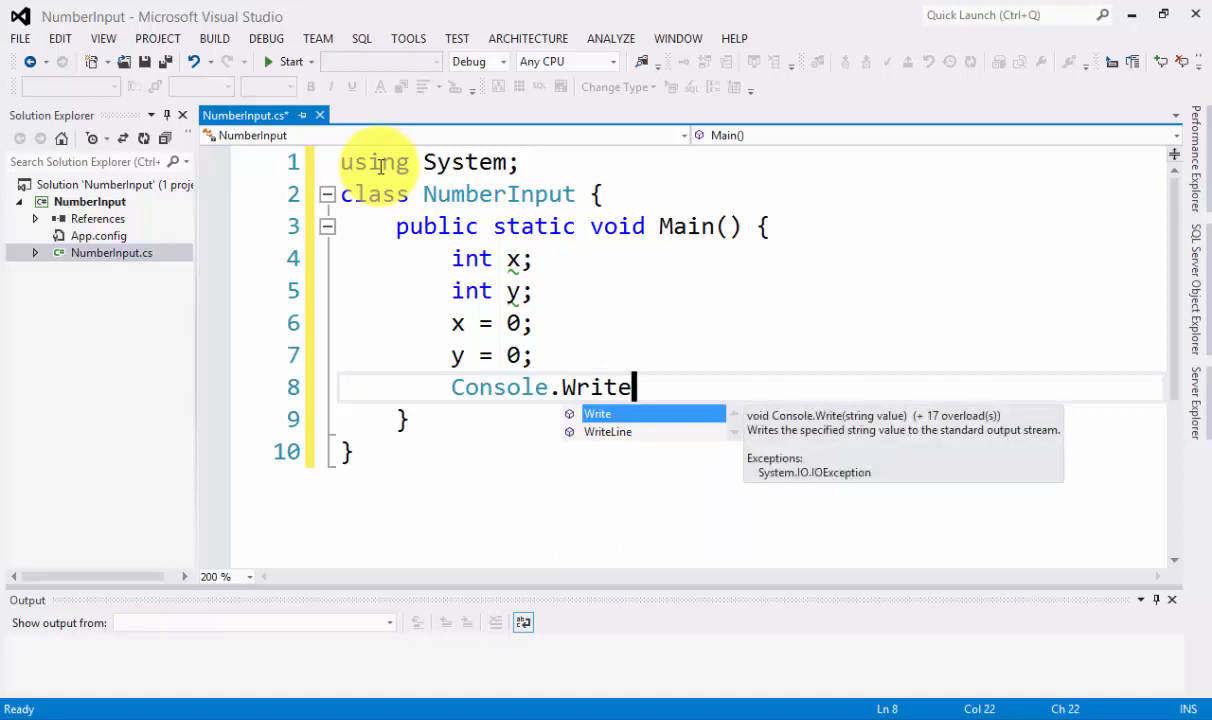
{"action": "type", "text": "("}
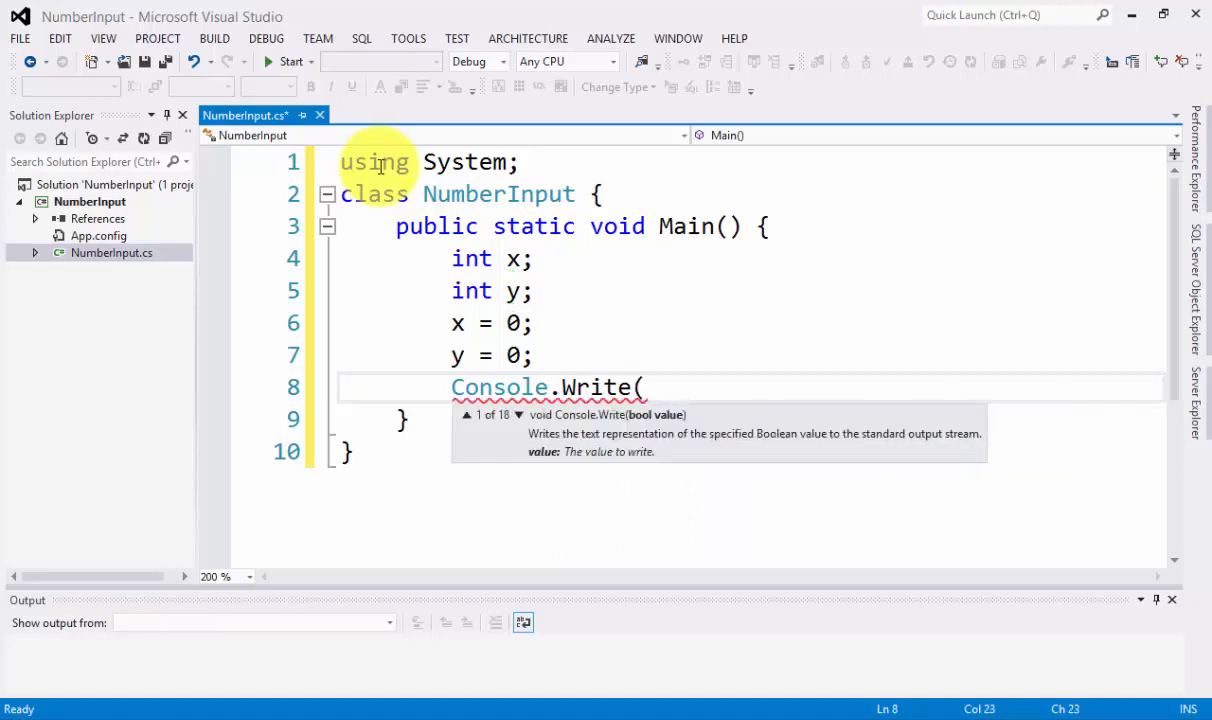
{"action": "type", "text": "\""}
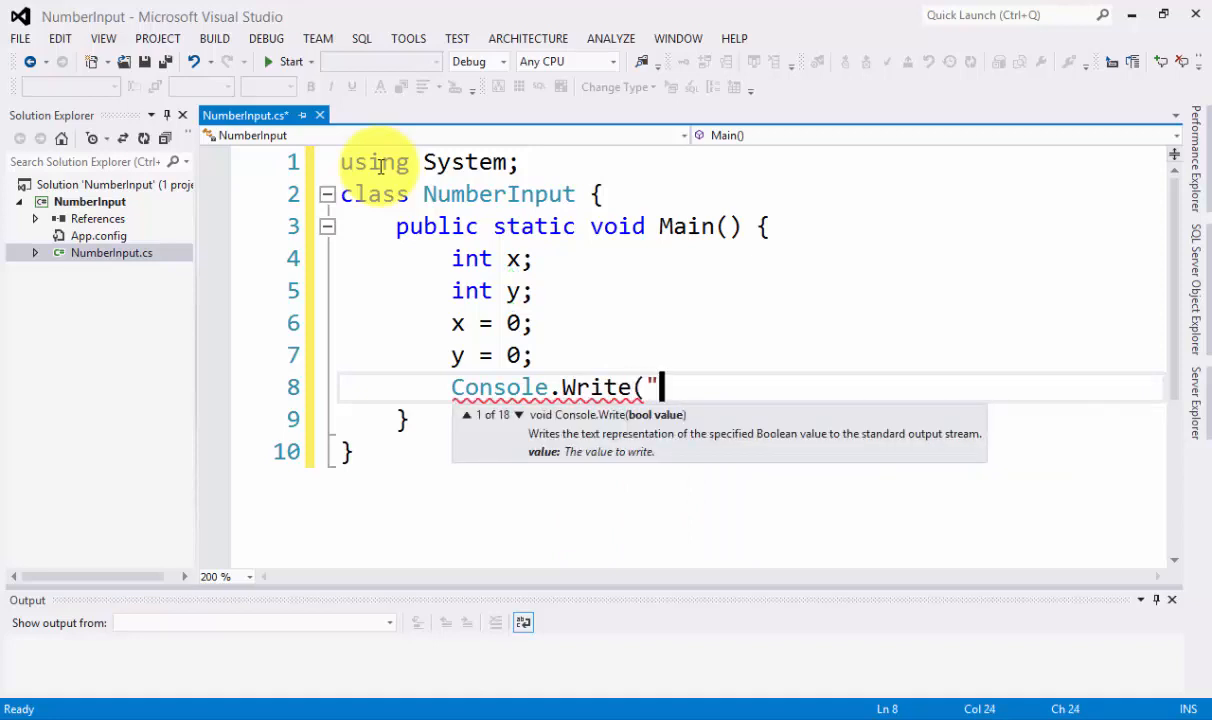
{"action": "type", "text": "Please"}
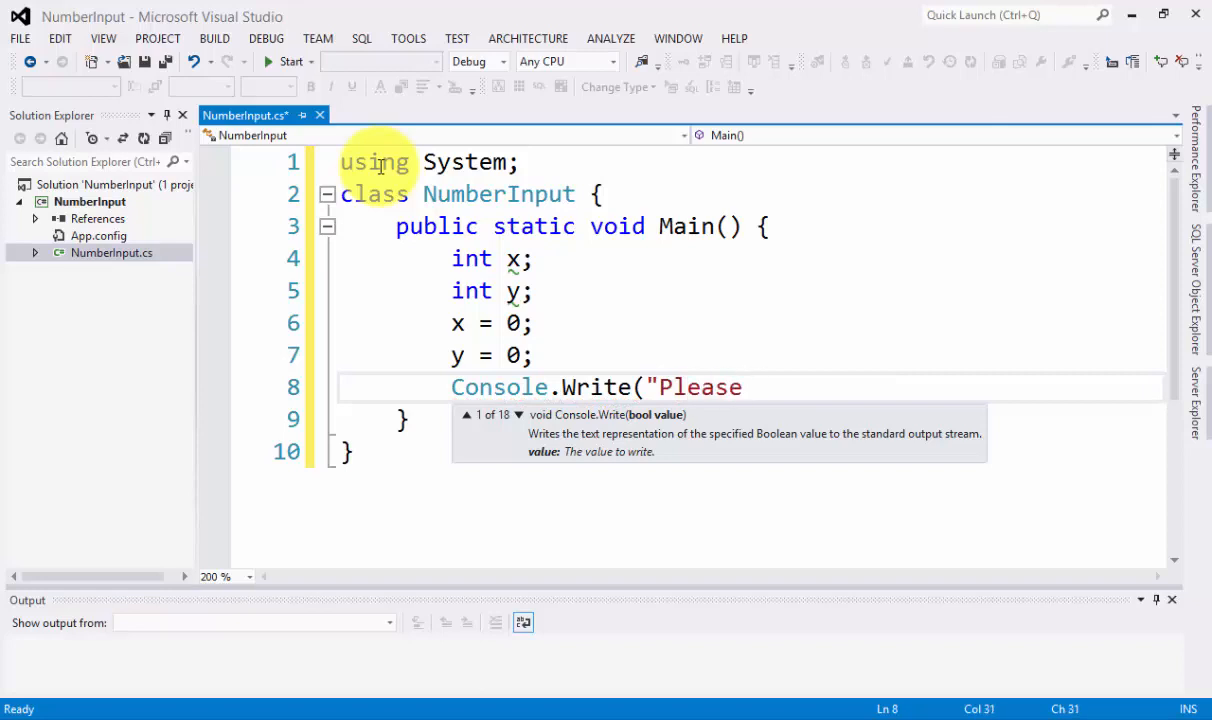
{"action": "type", "text": "Input a"}
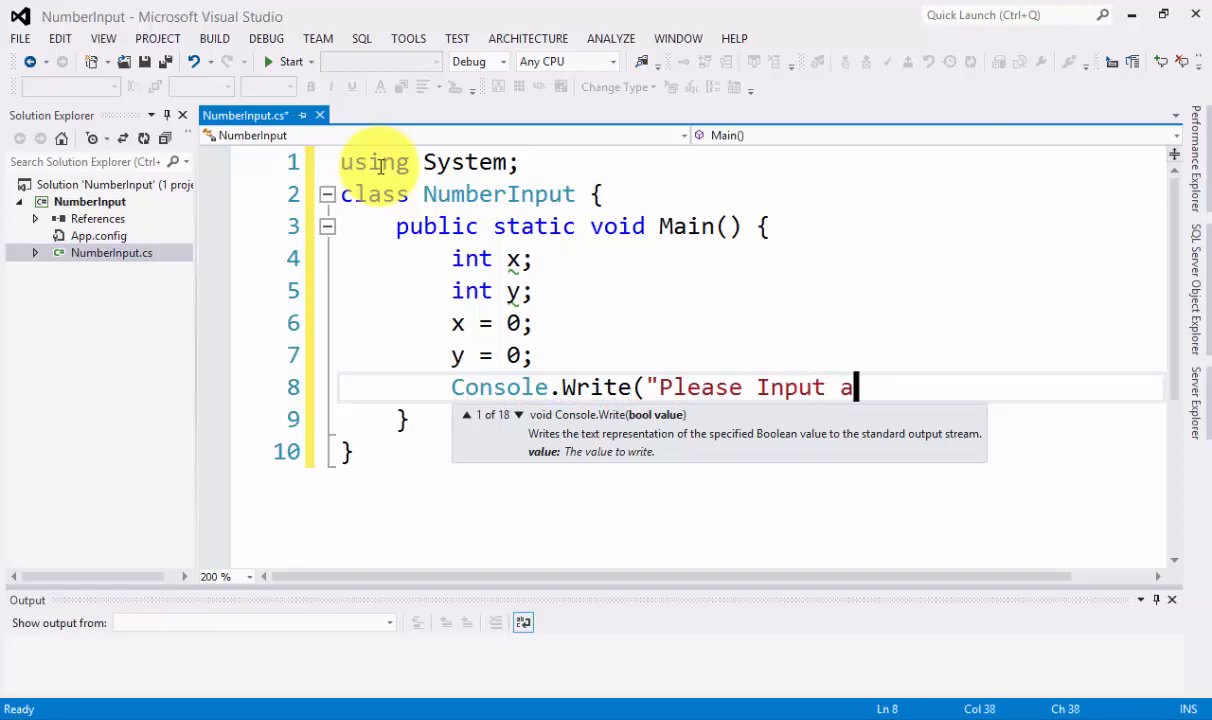
{"action": "type", "text": "number"}
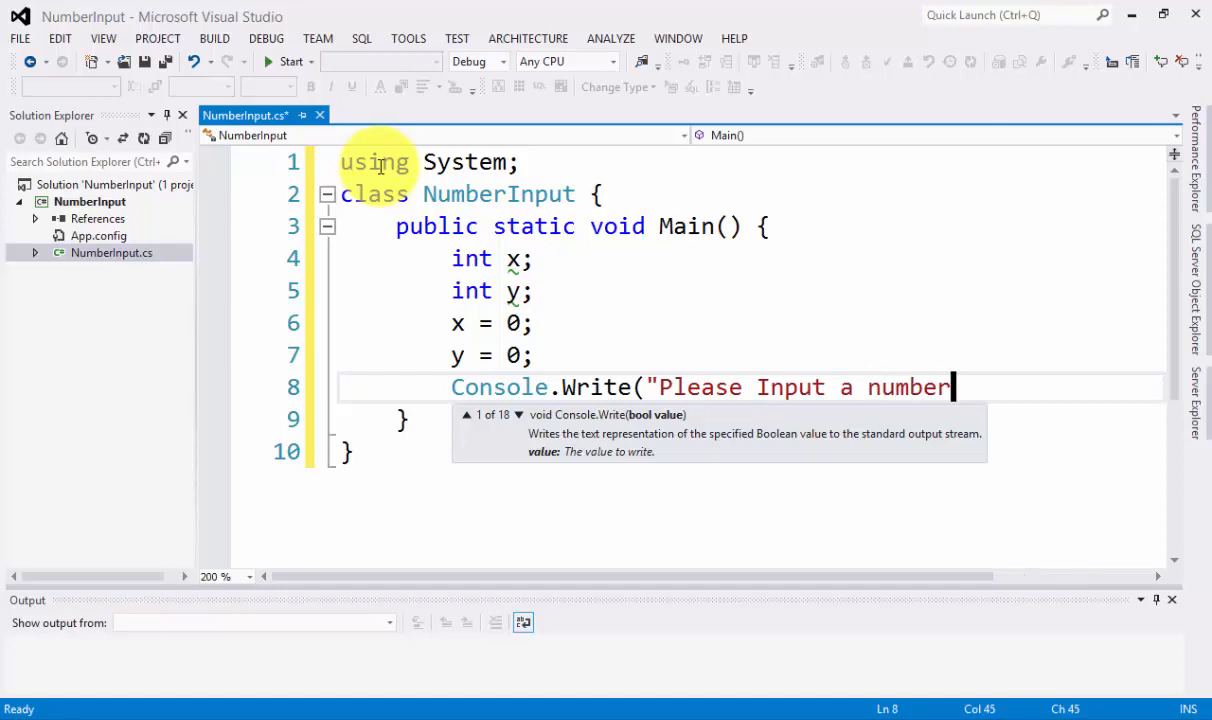
{"action": "type", "text": ":\""}
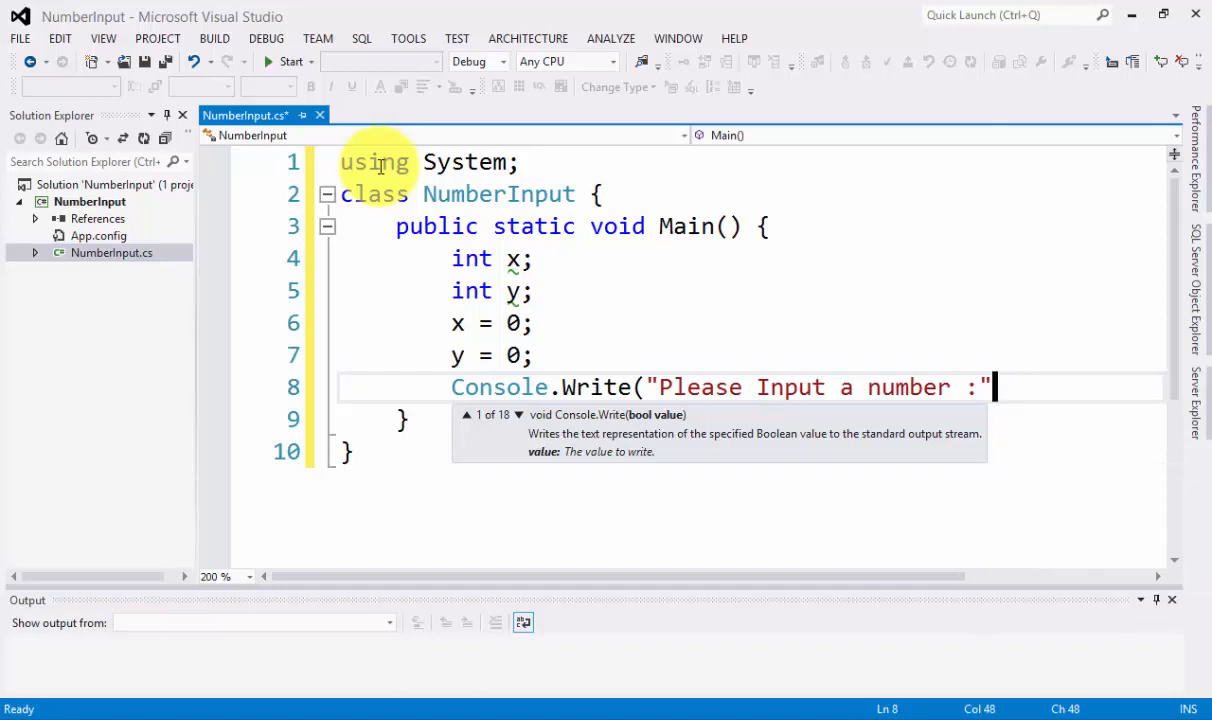
{"action": "type", "text": "\\t"}
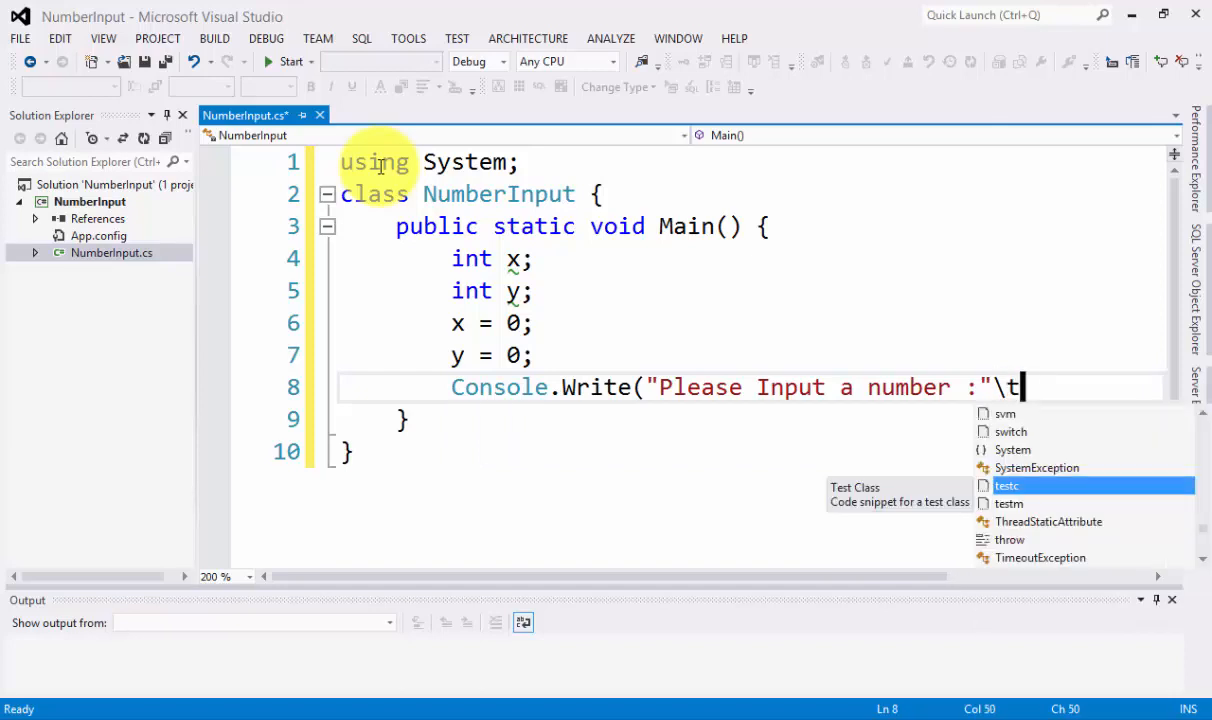
{"action": "key", "text": "Escape"}
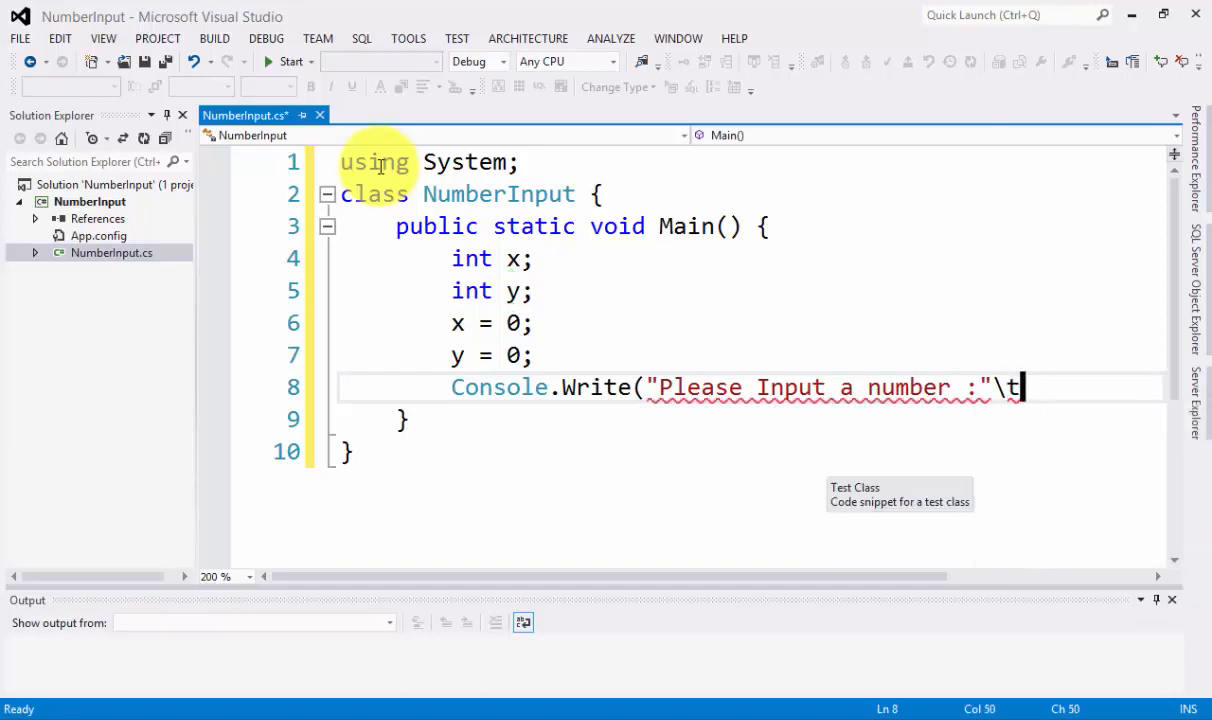
{"action": "type", "text": "estc'"}
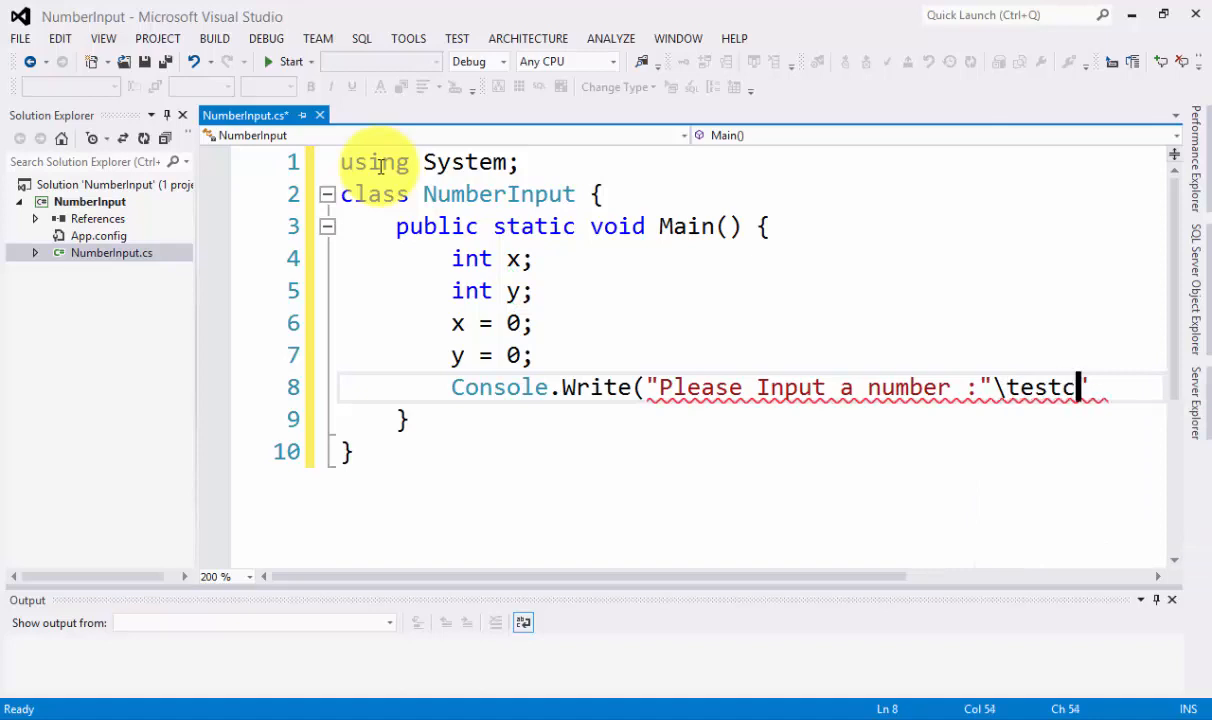
{"action": "key", "text": "BackSpace"}
{"action": "type", "text": ");"}
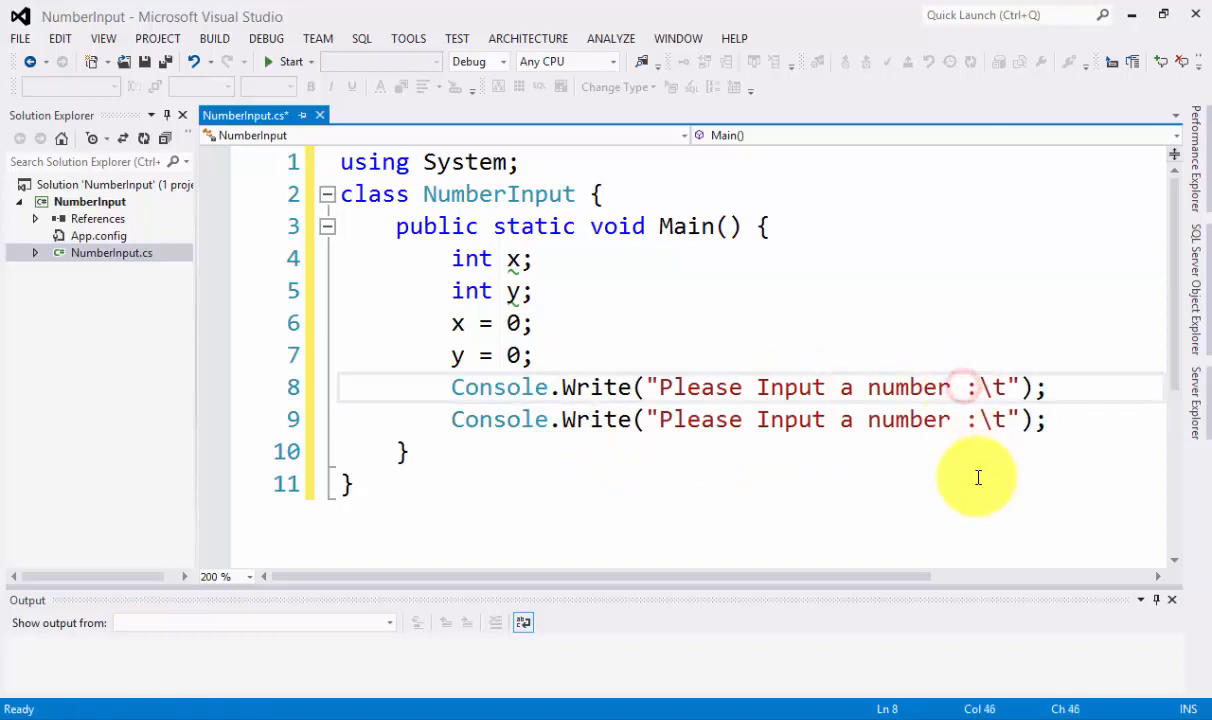
- Change the prompt to say 'number in X' and open a new line for the Y prompt
{"action": "type", "text": "in"}
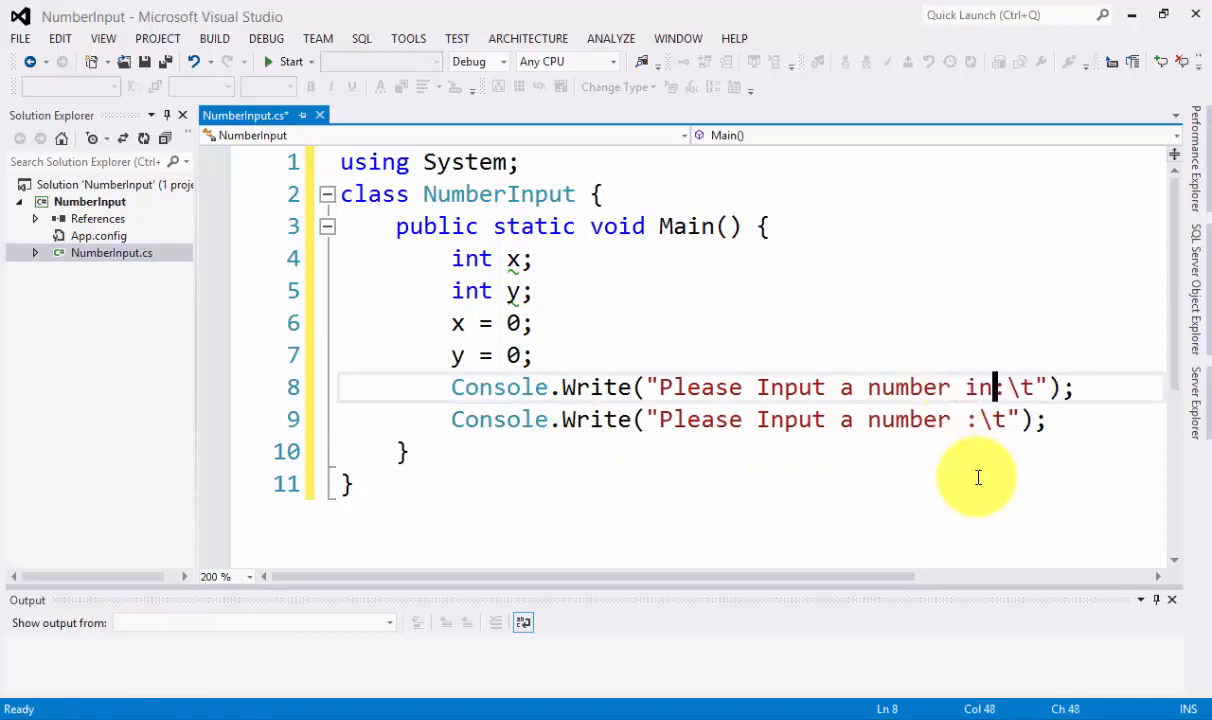
{"action": "type", "text": "X"}
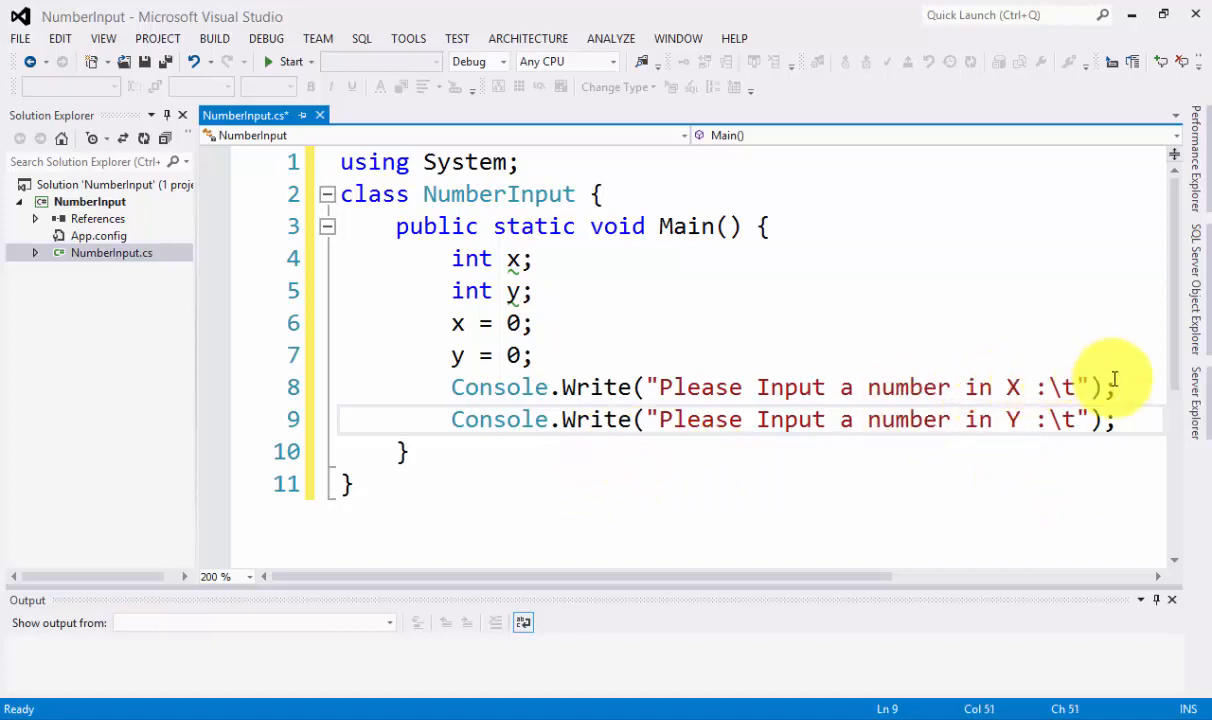
{"action": "key", "text": "enter"}
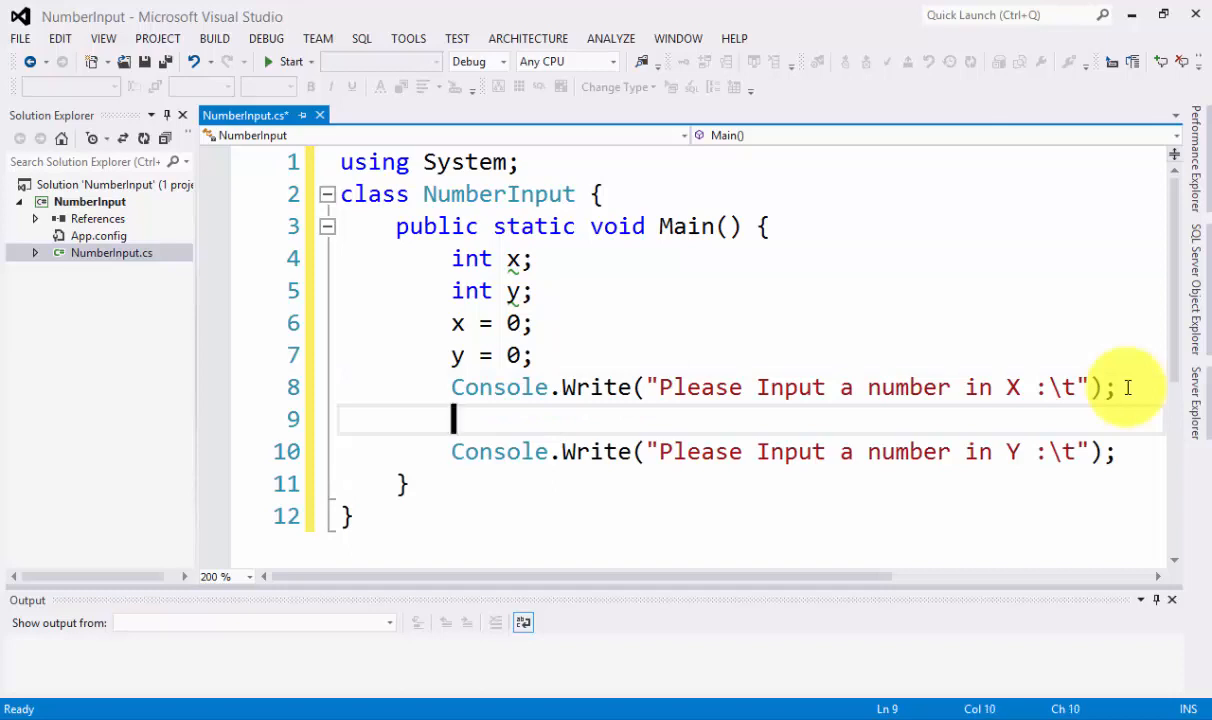
- Add x = Console.ReadLine(); after the X prompt and y = Console.ReadLine(); after the Y prompt
{"action": "type", "text": "x ="}
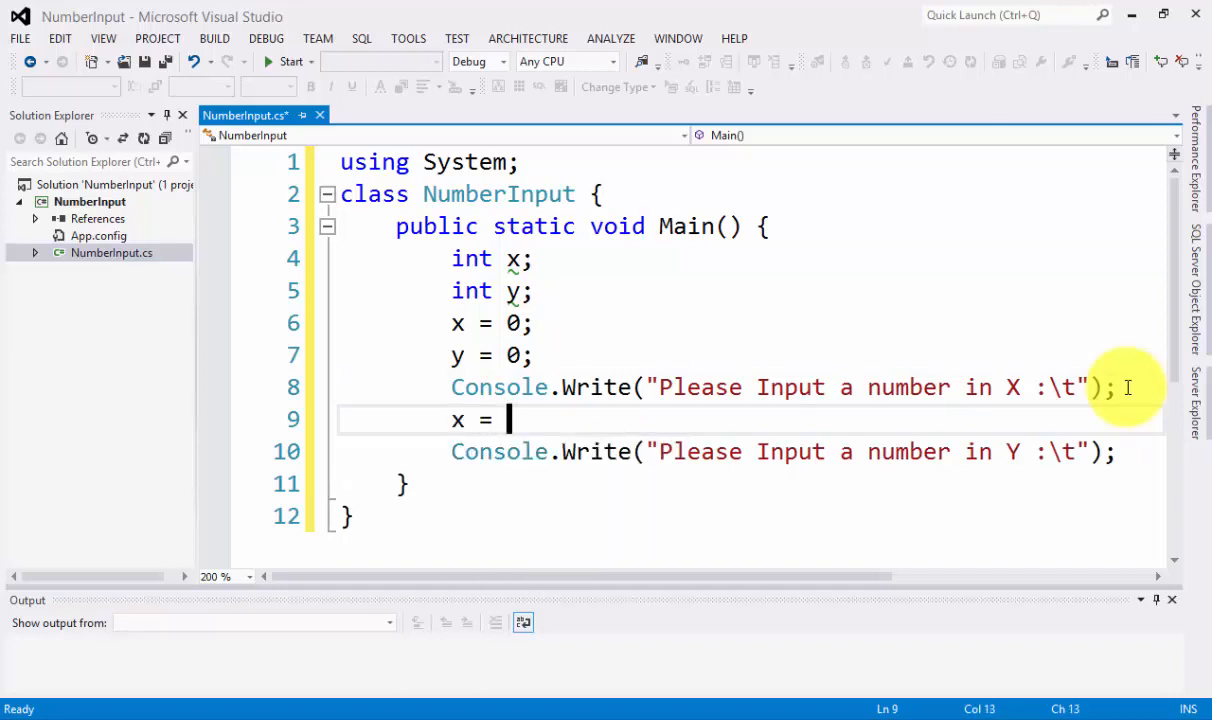
{"action": "type", "text": "Console."}
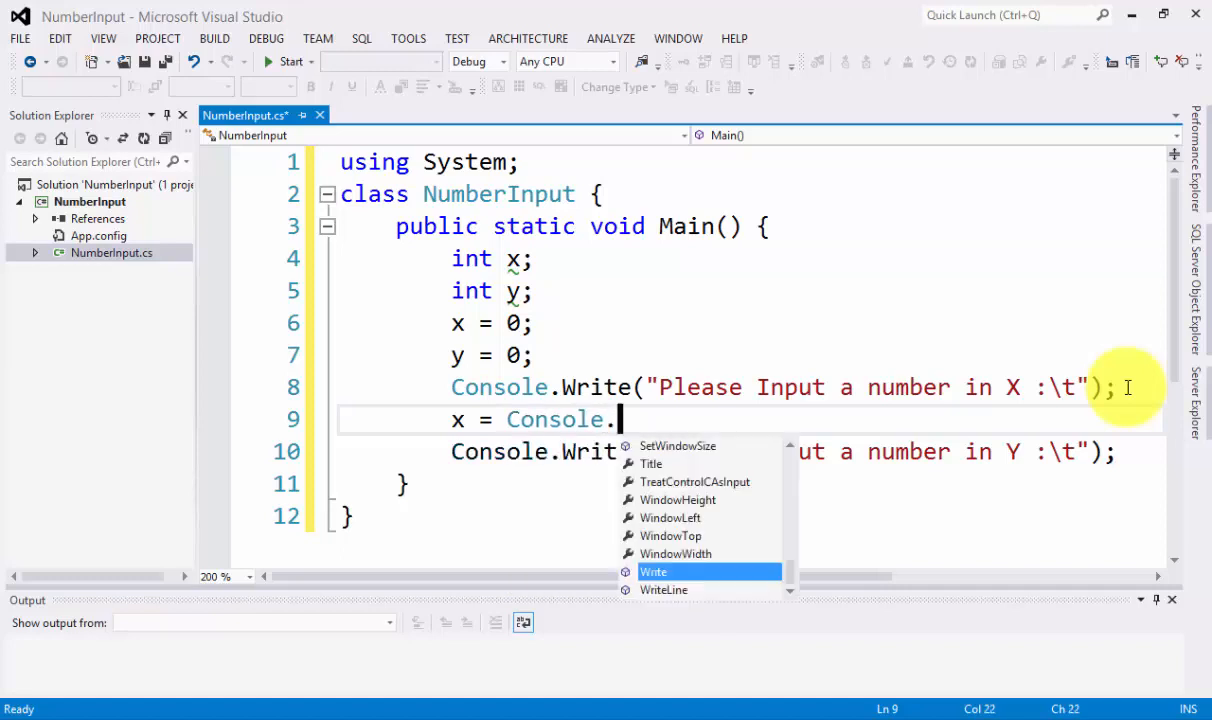
{"action": "type", "text": "Rea"}
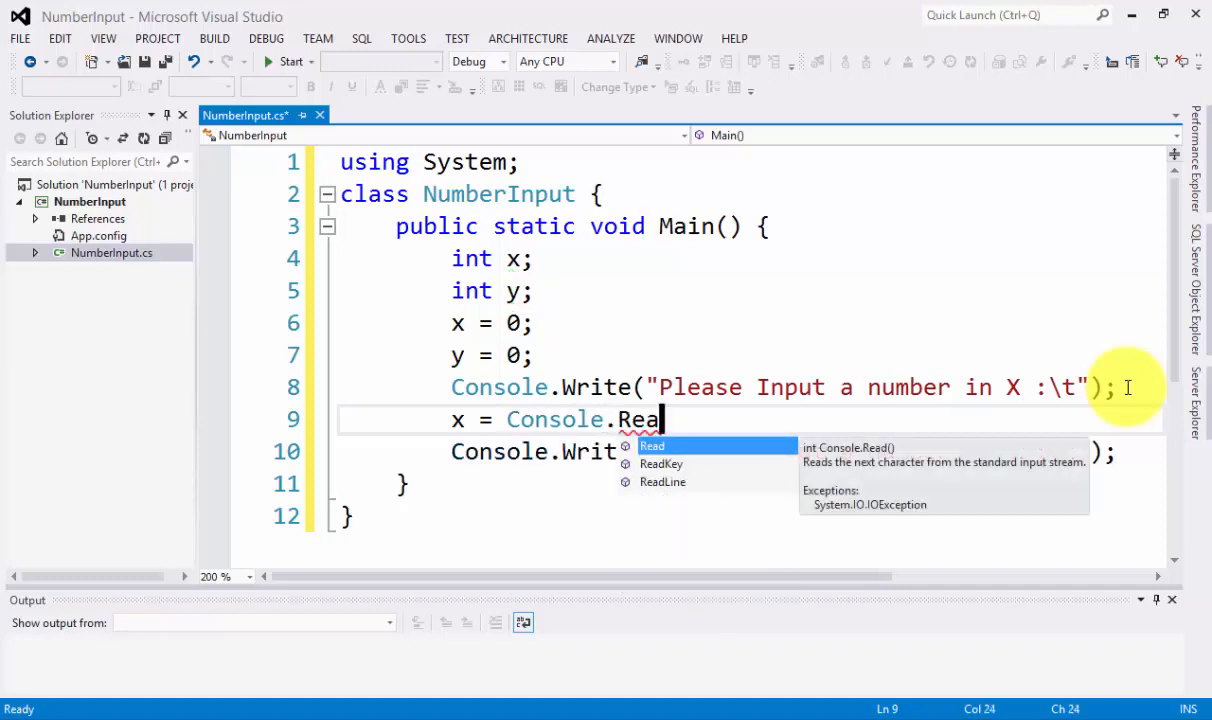
{"action": "type", "text": "dLine("}
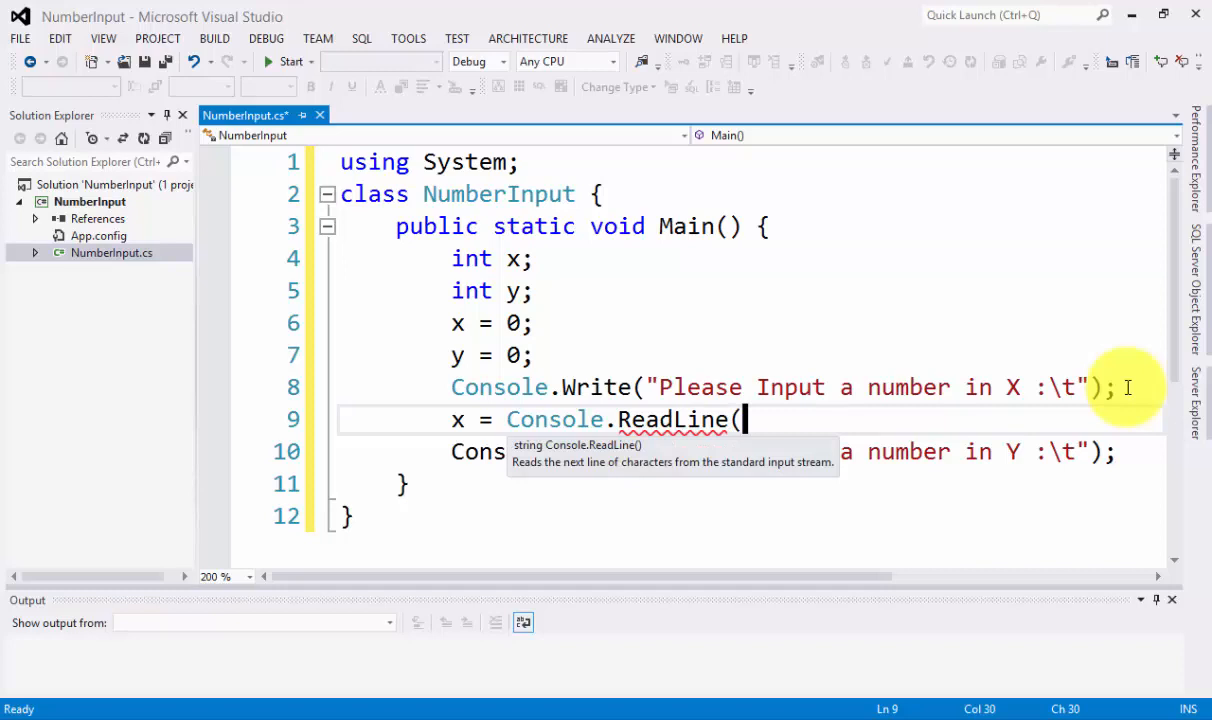
{"action": "type", "text": ");"}
{"action": "type", "text": "y = C"}
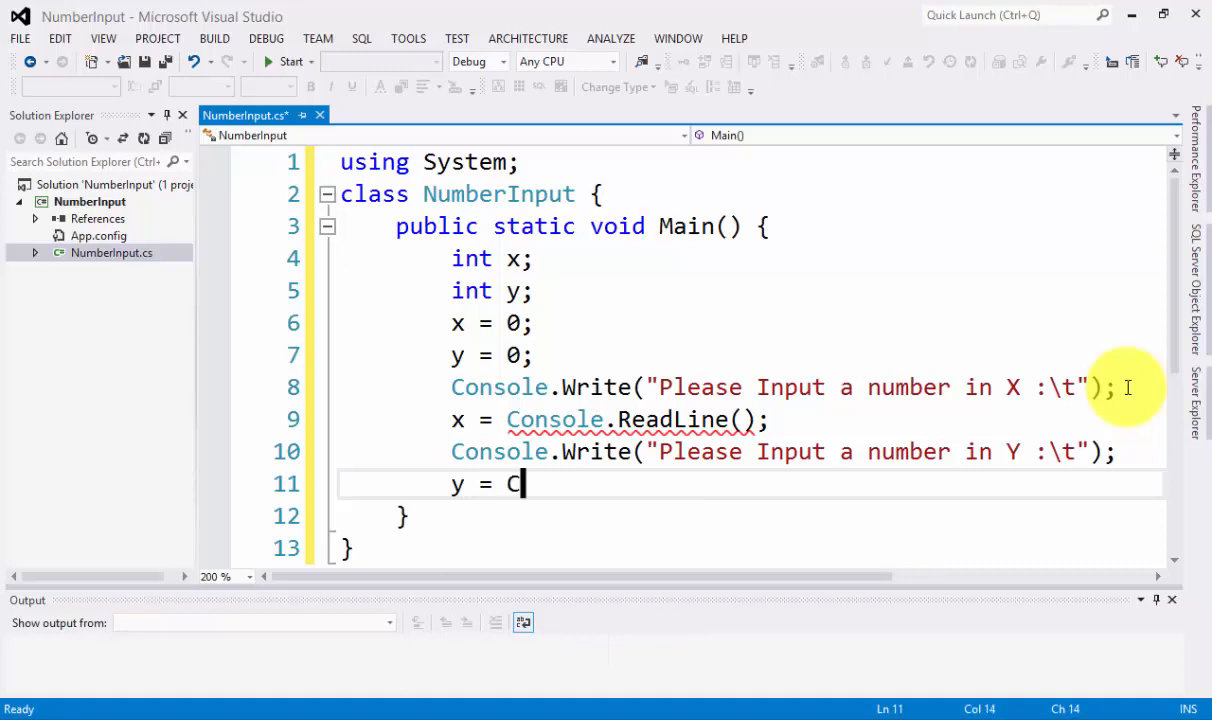
{"action": "type", "text": "onsole.ReadLine();"}
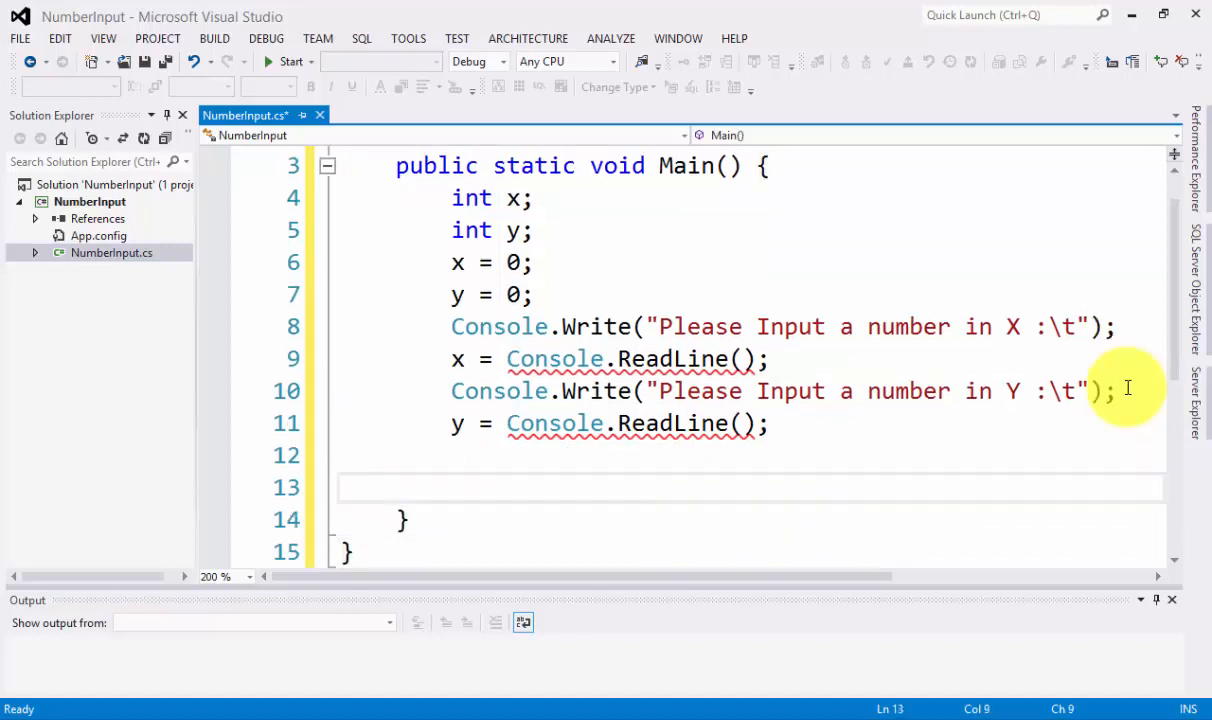
- Start Console.WriteLine with the labelled string "x " + " y = "
{"action": "type", "text": "Console"}
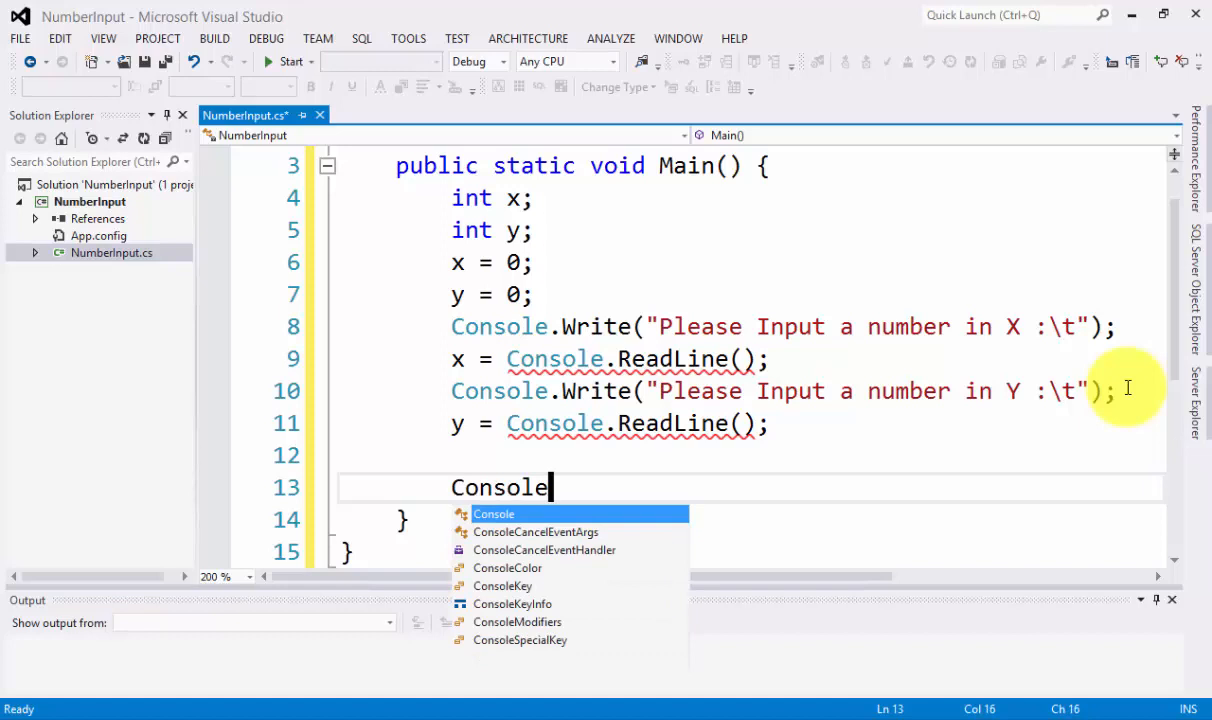
{"action": "type", "text": ".WriteLine("}
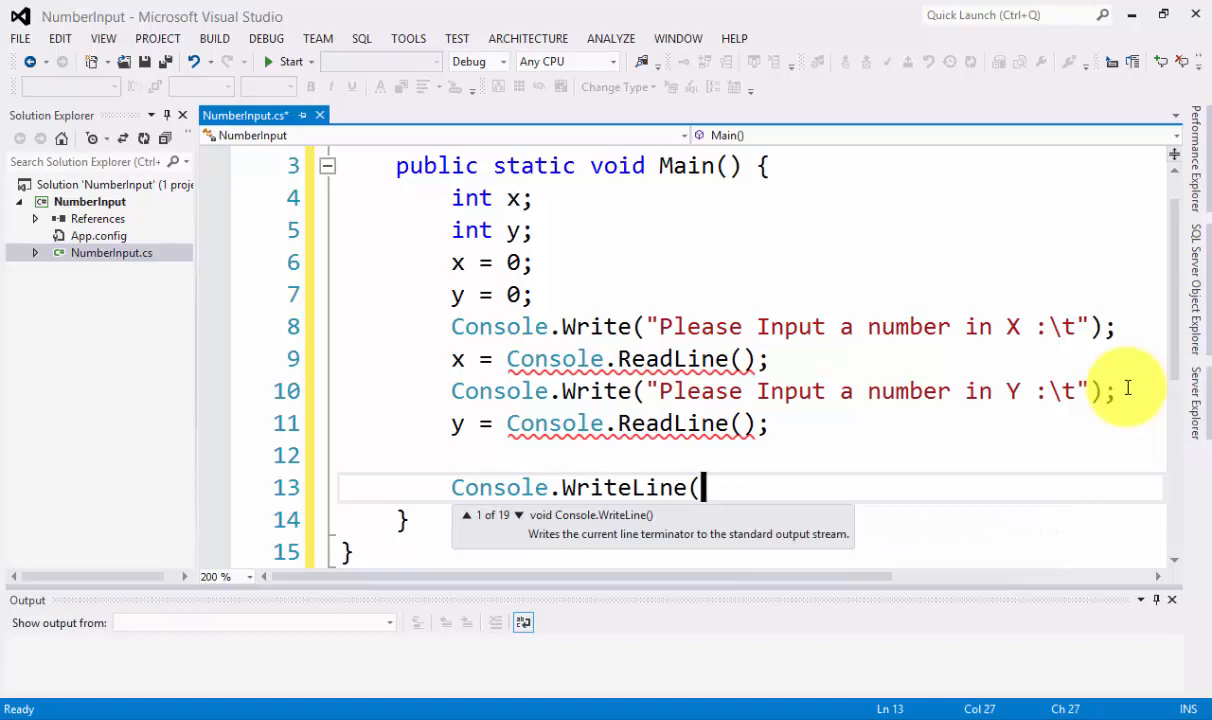
{"action": "type", "text": "\""}
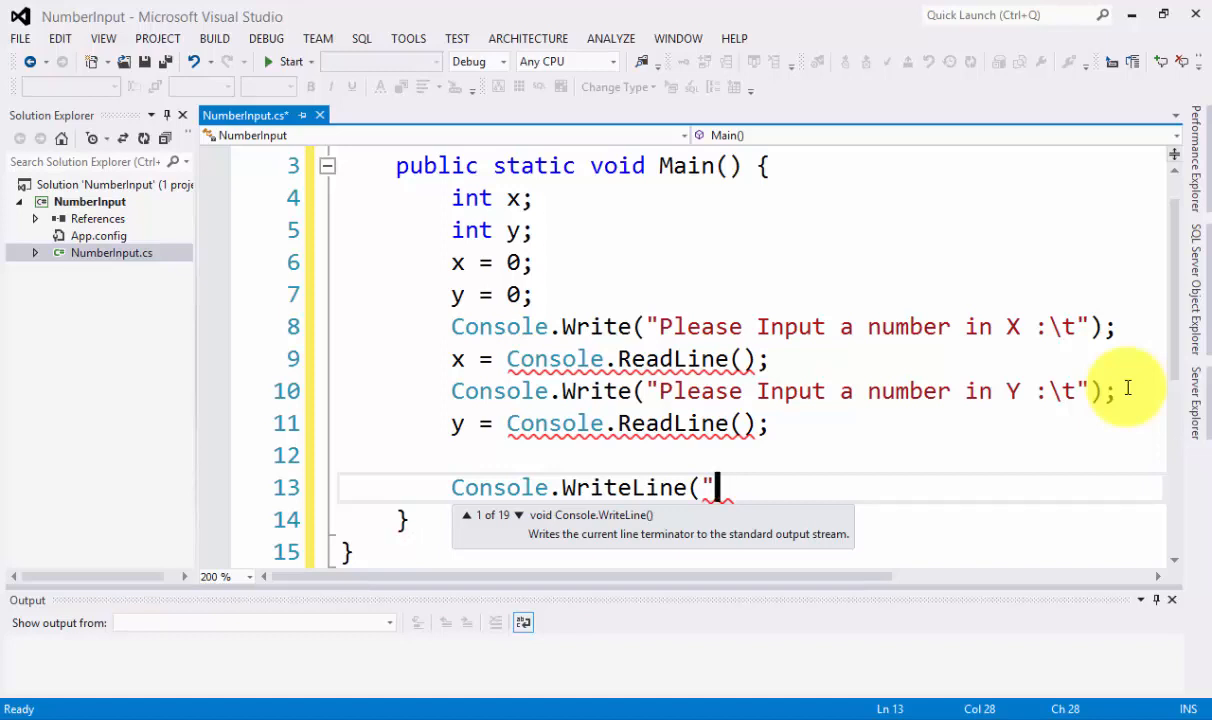
{"action": "type", "text": "x"}
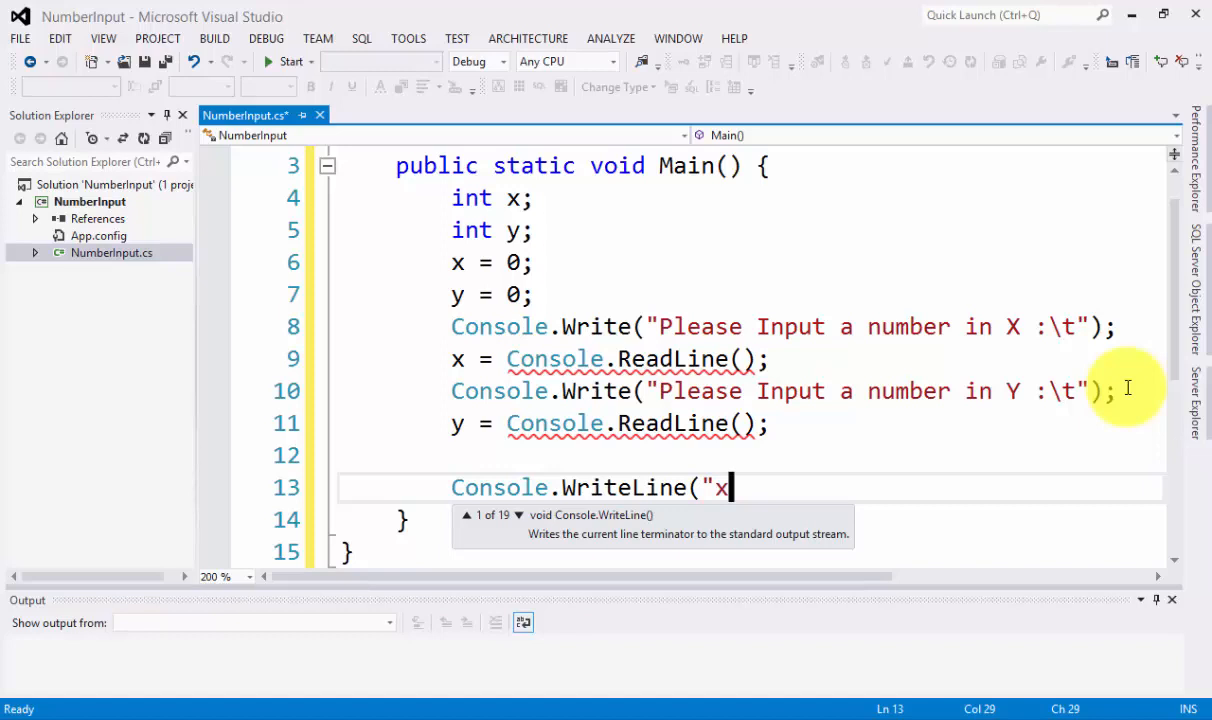
{"action": "type", "text": "\" ="}
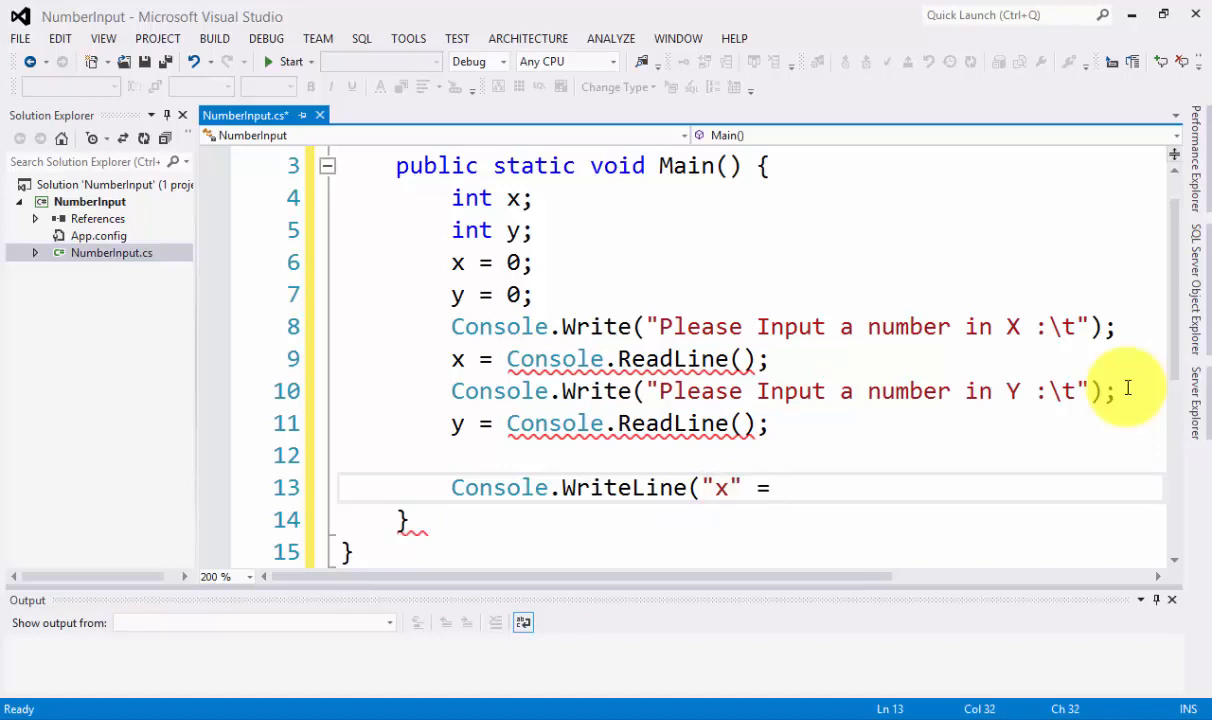
{"action": "key", "text": "BackSpace"}
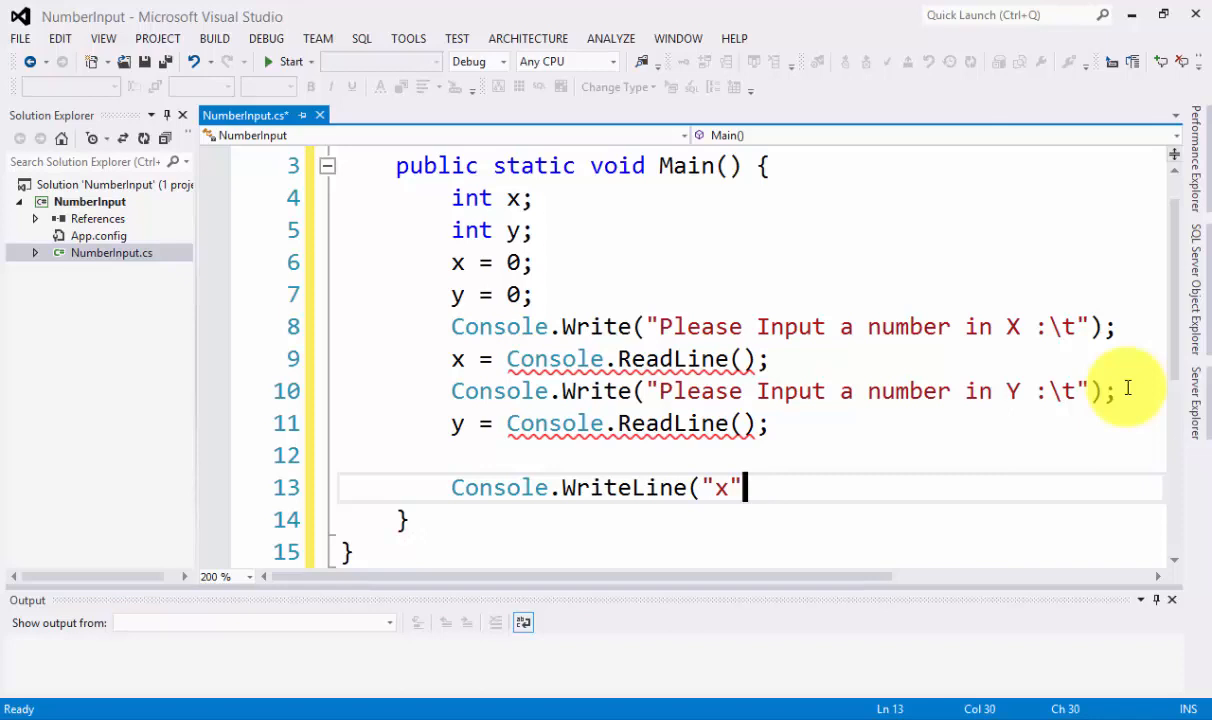
{"action": "type", "text": "+"}
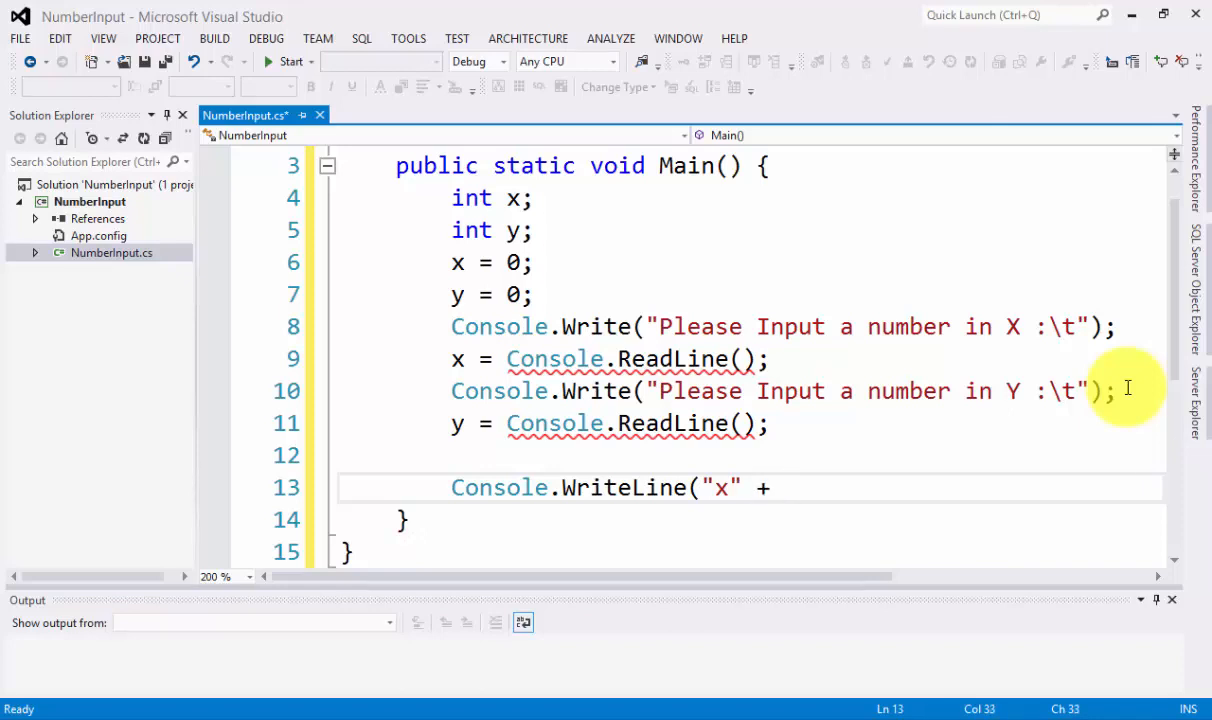
{"action": "type", "text": "\" \""}
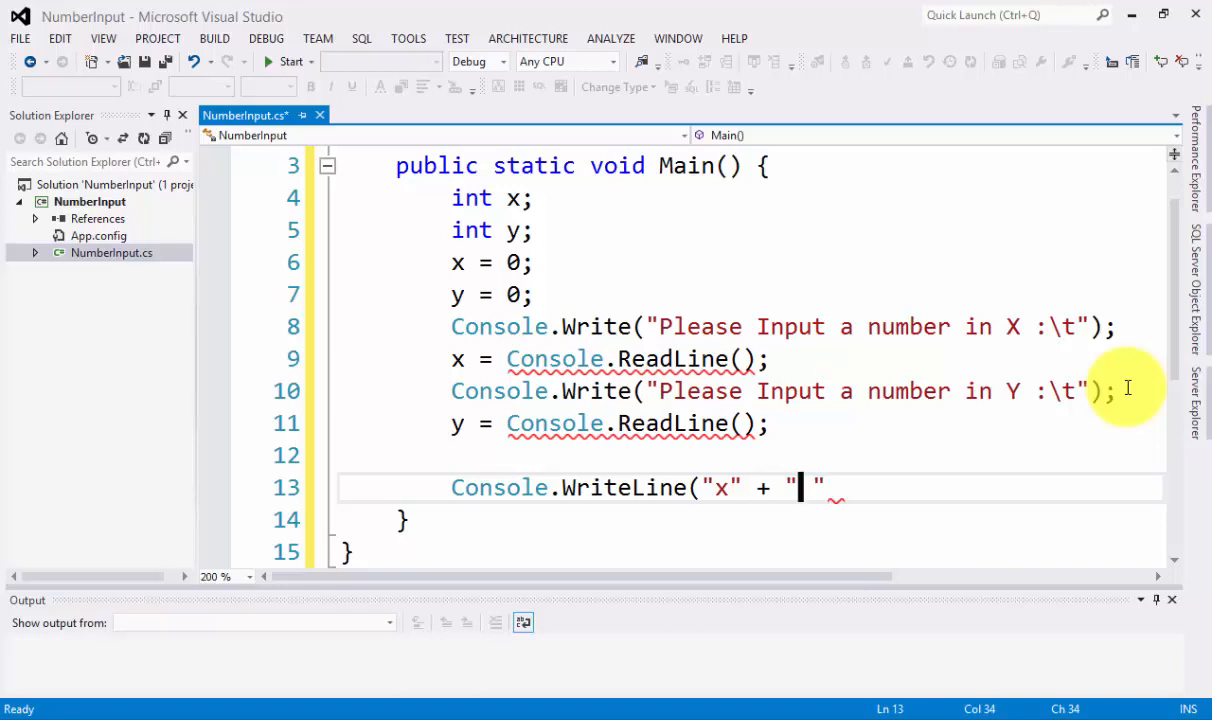
{"action": "type", "text": "y ="}
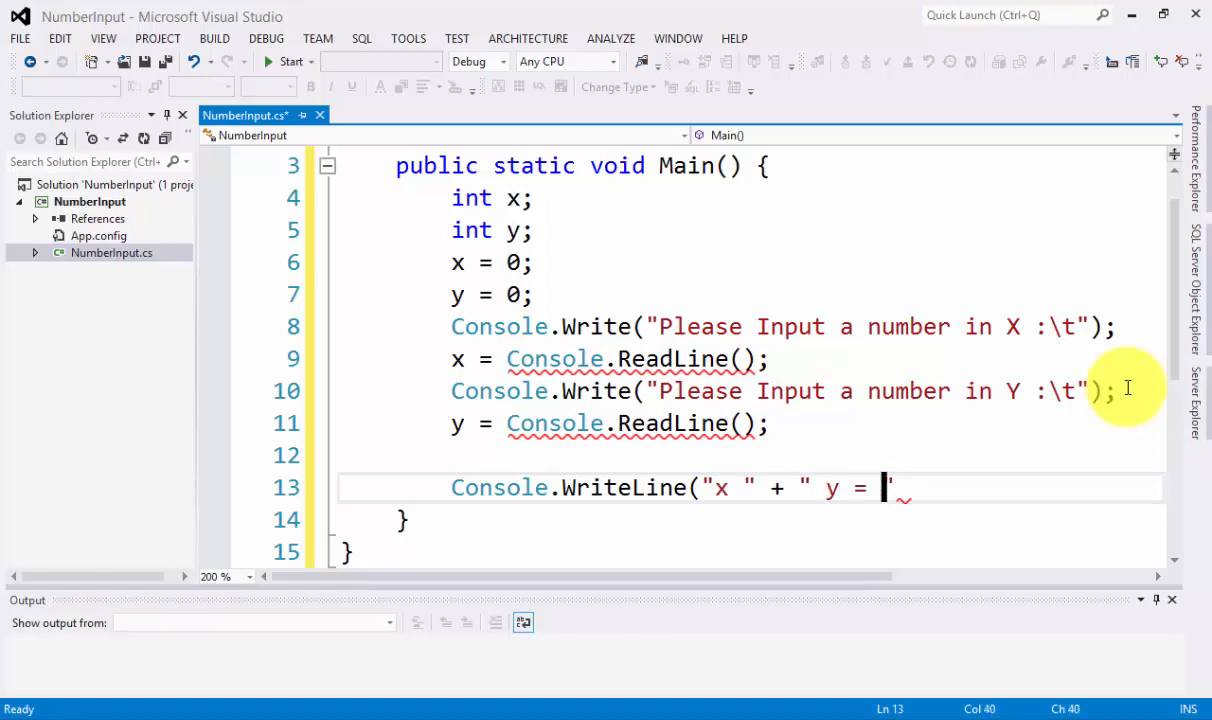
- Append + (x + y) to print the sum and close the statement
{"action": "type", "text": "\""}
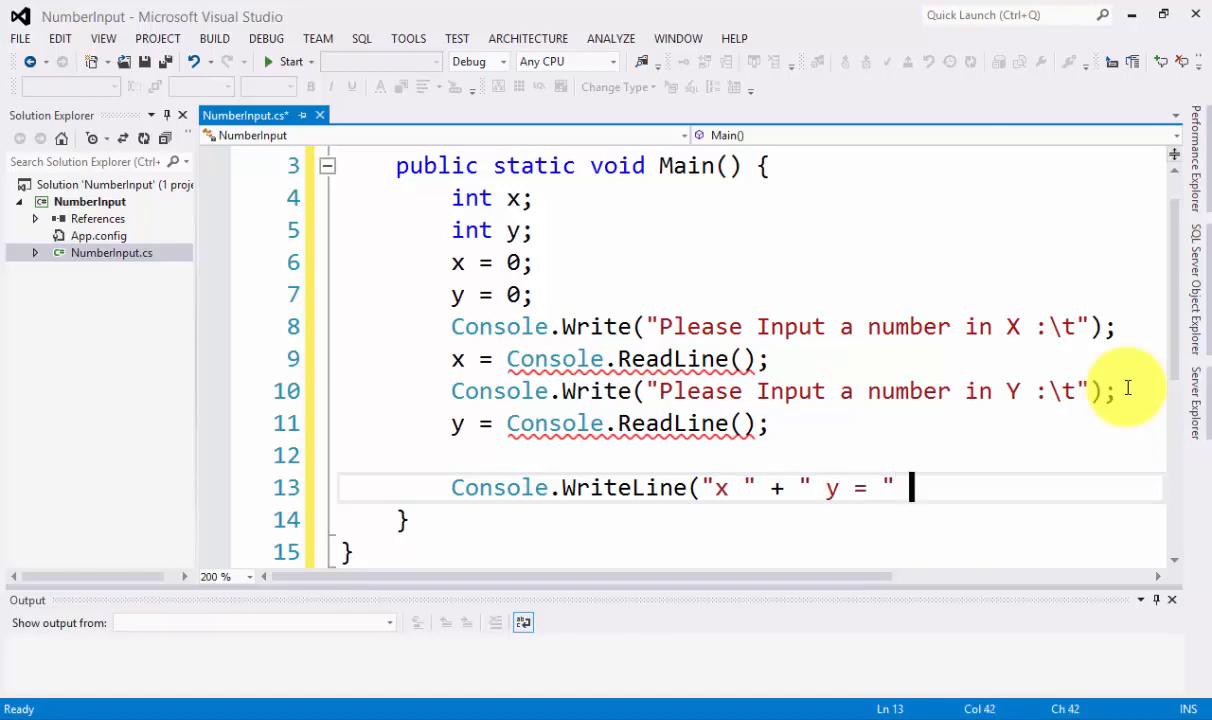
{"action": "type", "text": "+"}
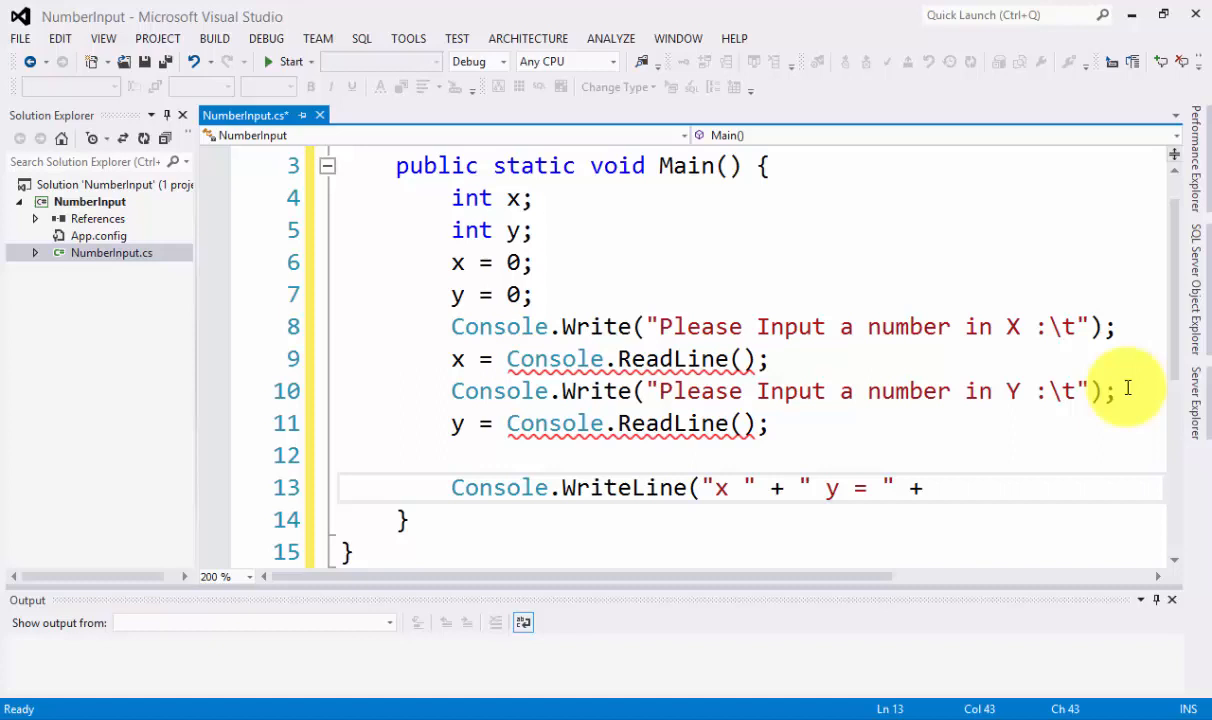
{"action": "type", "text": "x+"}
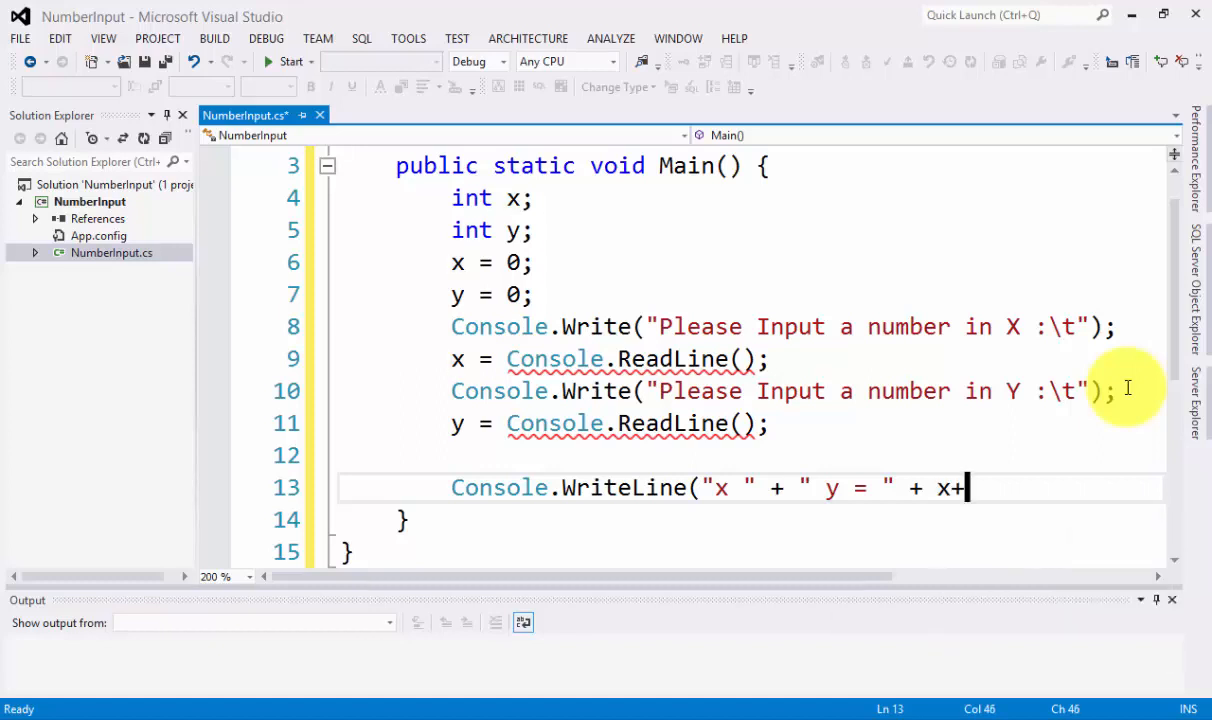
{"action": "type", "text": "Y"}
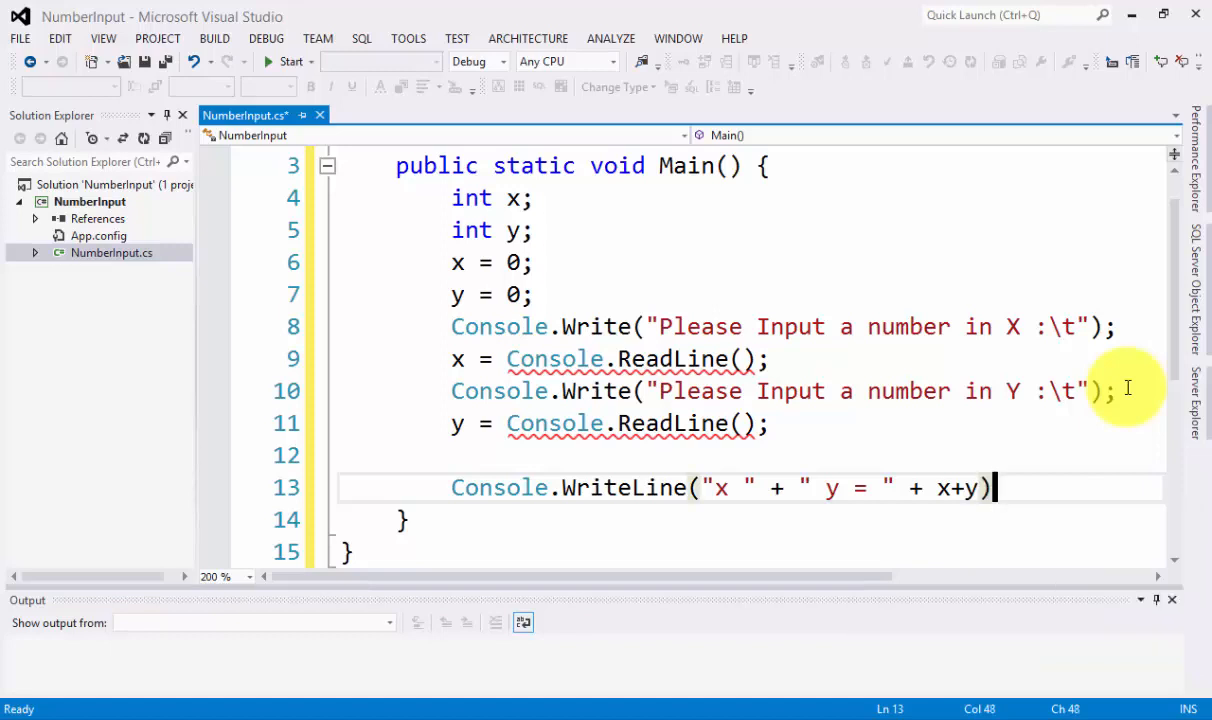
{"action": "type", "text": "("}
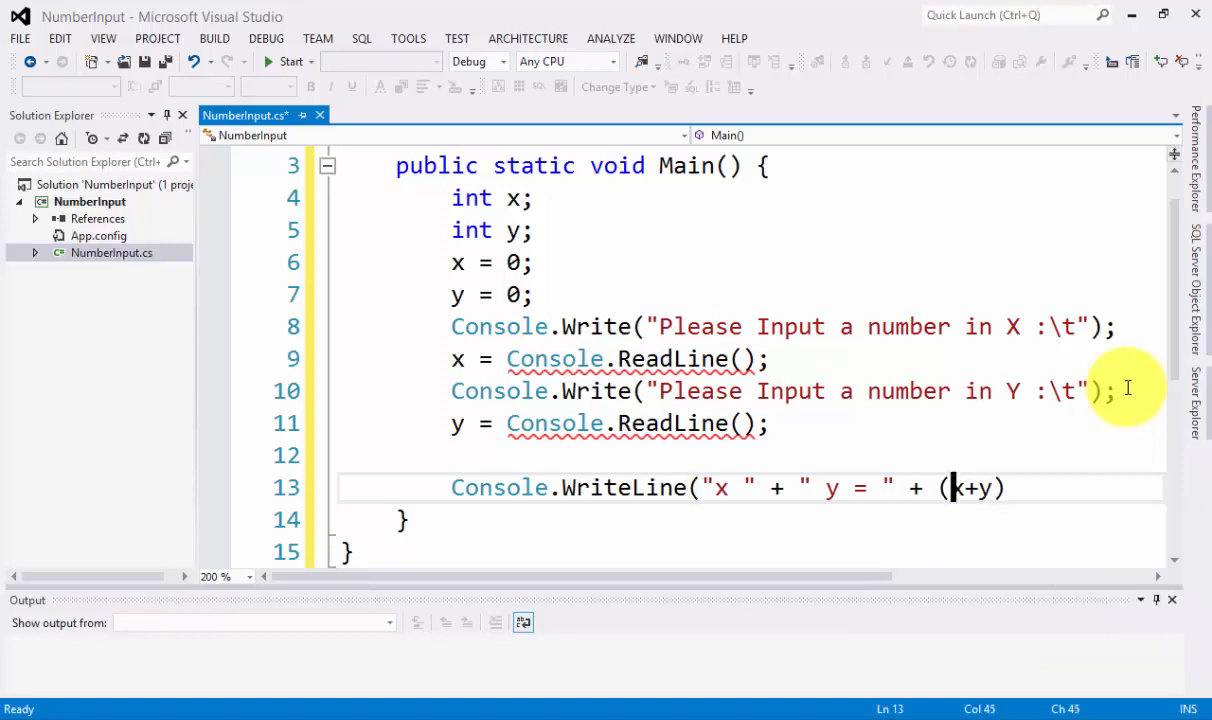
{"action": "type", "text": "));"}
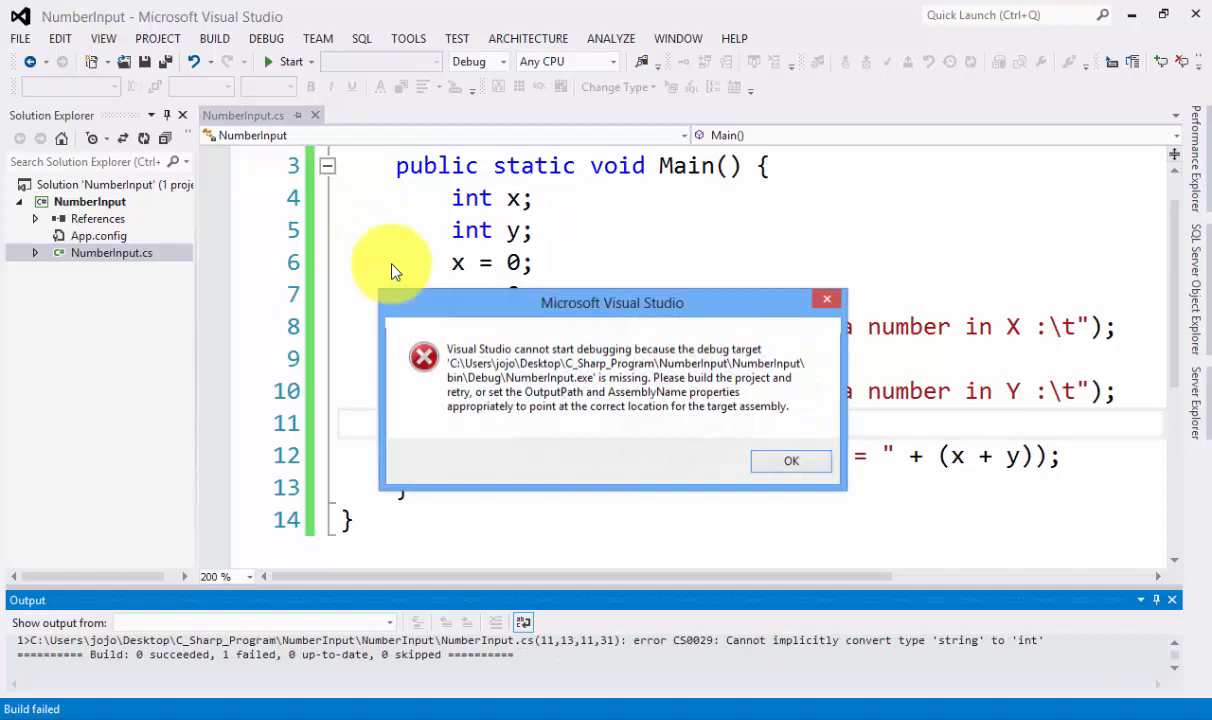
- Run with F5 and dismiss the string-to-int build error dialog
{"action": "left_click", "coordinate": [790, 460]}
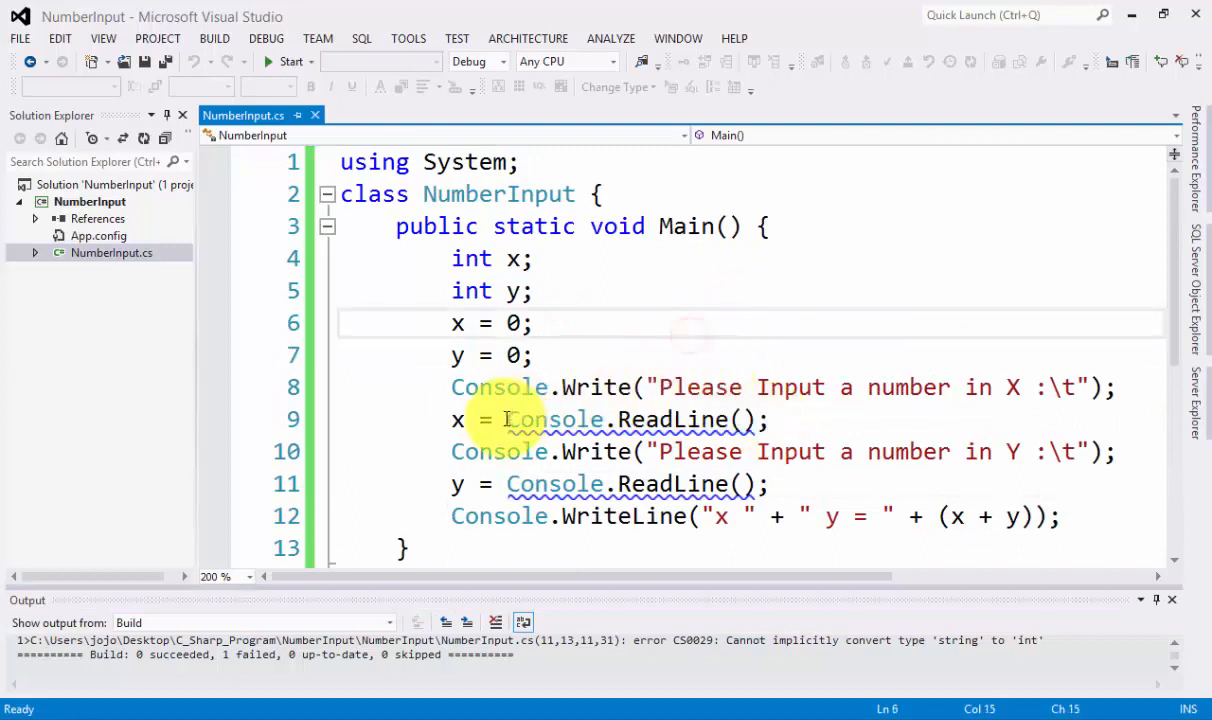
- Wrap both Console.ReadLine() calls in int.Parse(...) so x and y get integers
{"action": "type", "text": "int.Parse("}
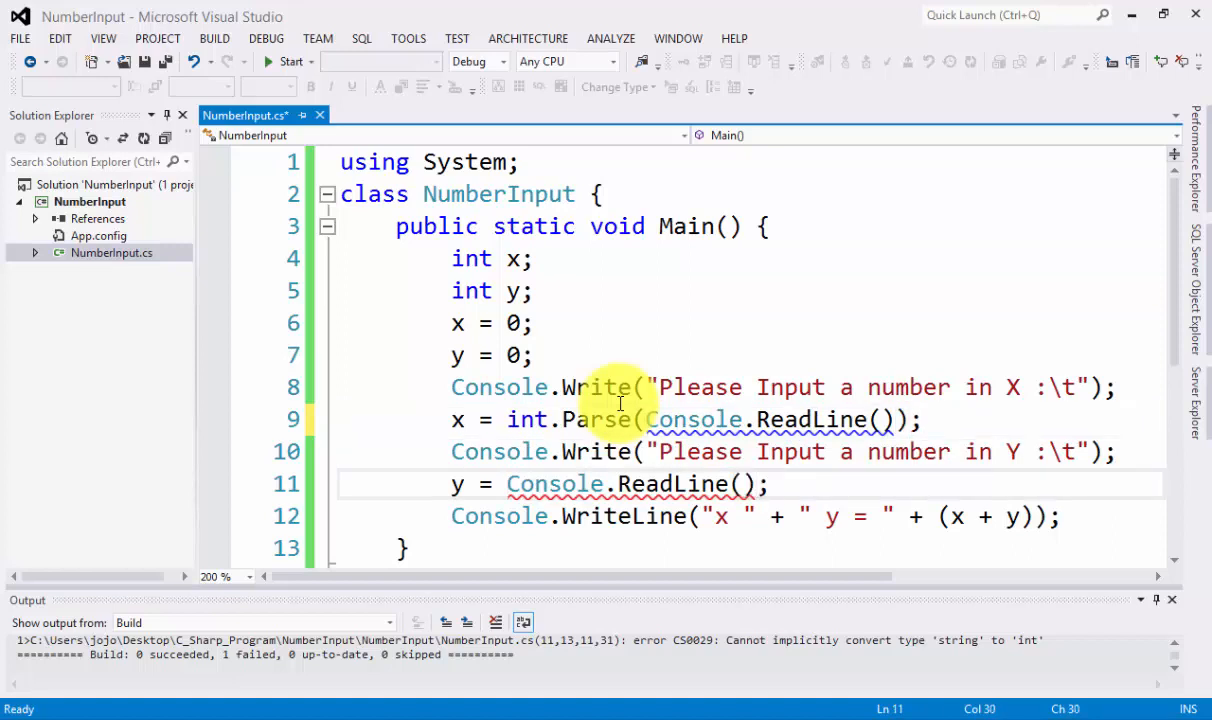
{"action": "type", "text": "int"}
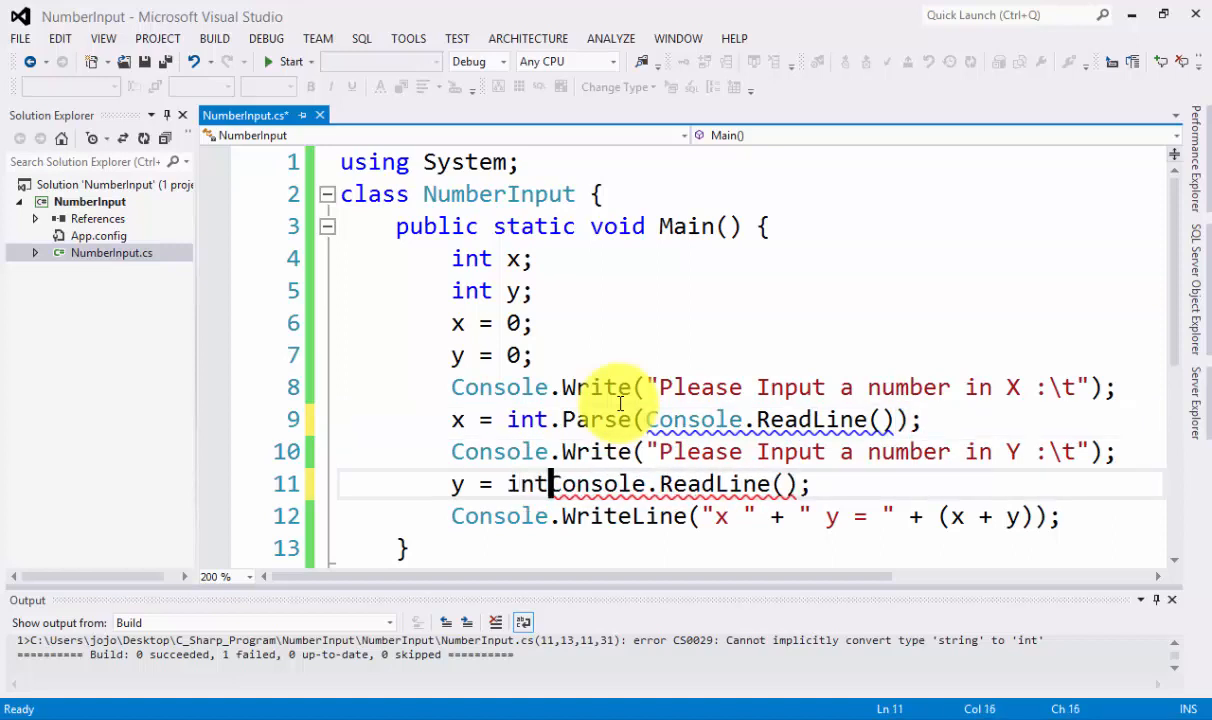
{"action": "type", "text": ".Parse("}
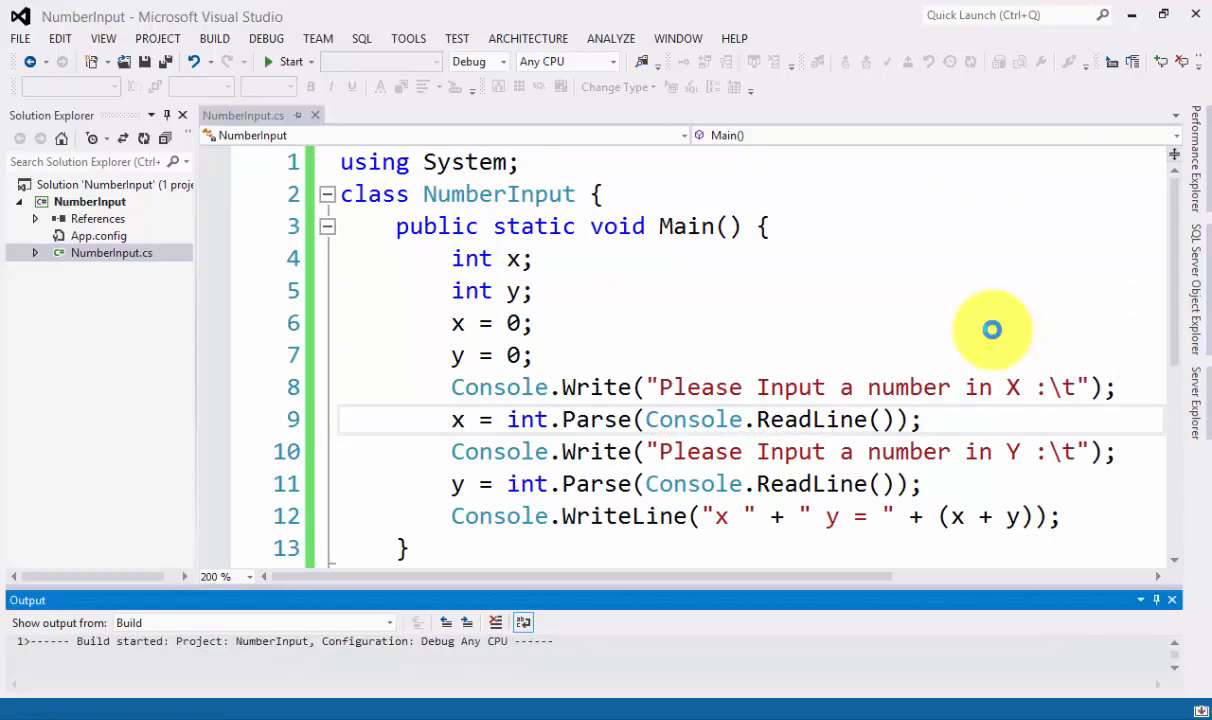
- Build and run NumberInput, entering 23 and 12 so the console prints the sum 35
{"action": "left_click", "coordinate": [290, 60]}
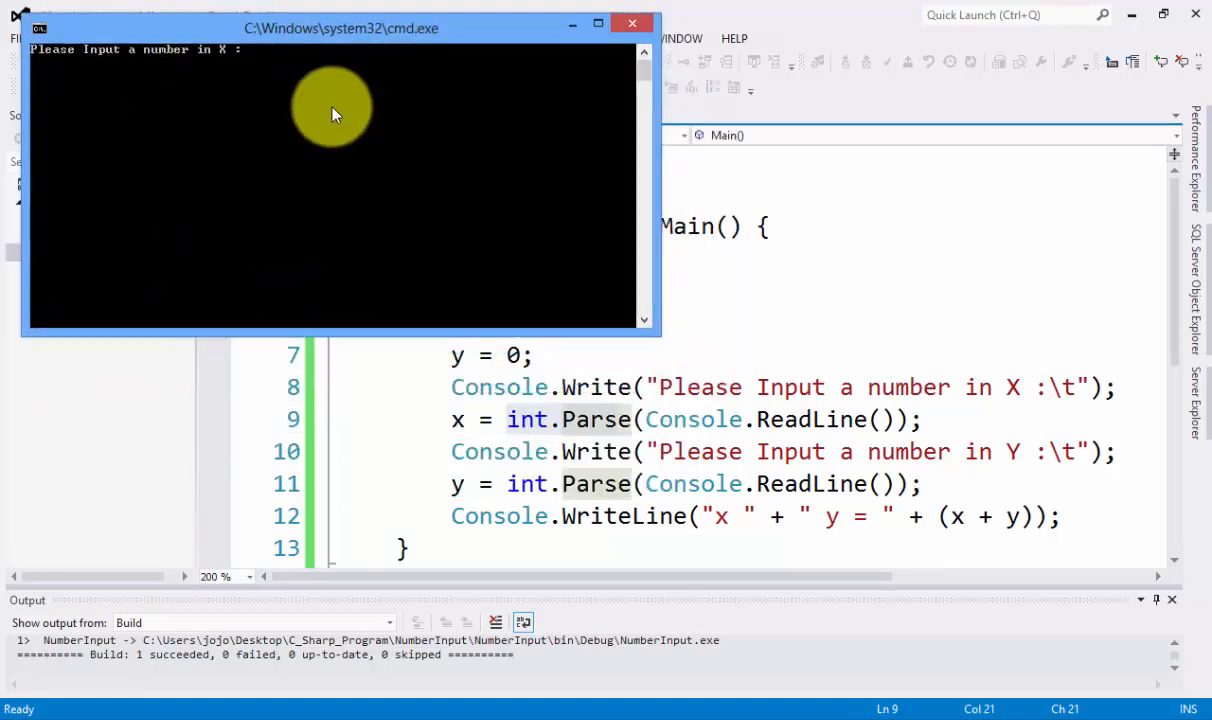
{"action": "type", "text": "23"}
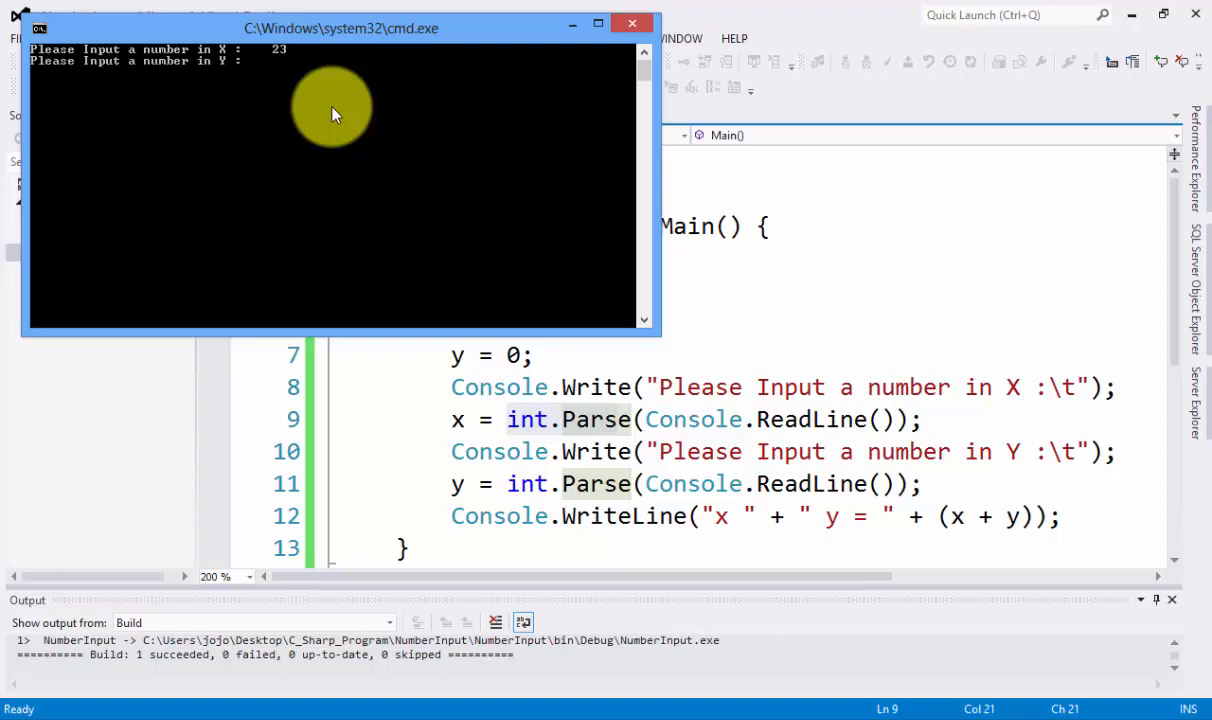
{"action": "type", "text": "12"}
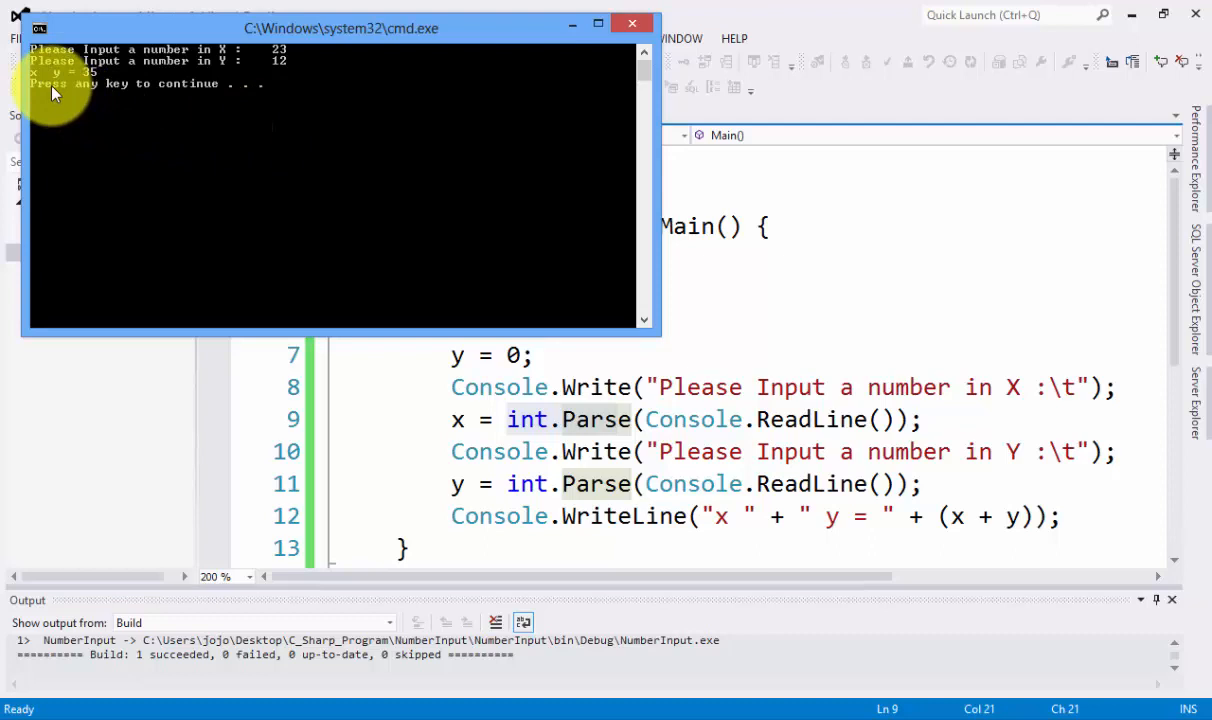
{"action": "mouse_move", "coordinate": [96, 84]}
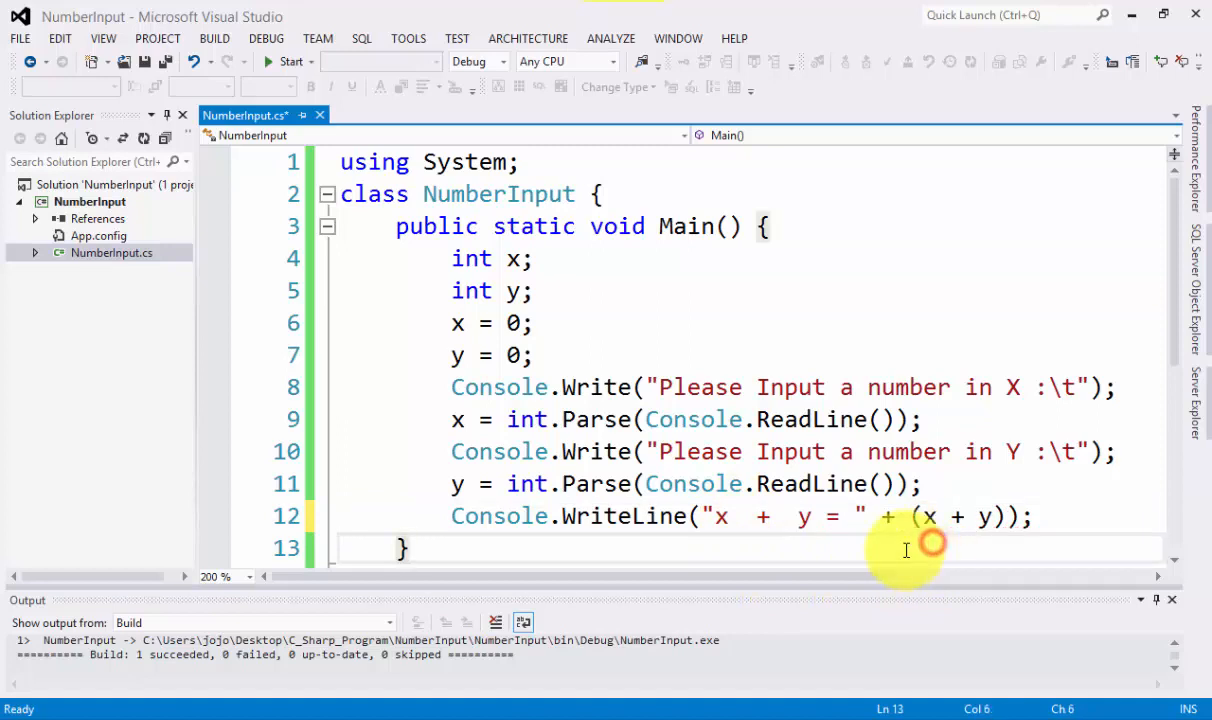
{"action": "mouse_move", "coordinate": [168, 72]}
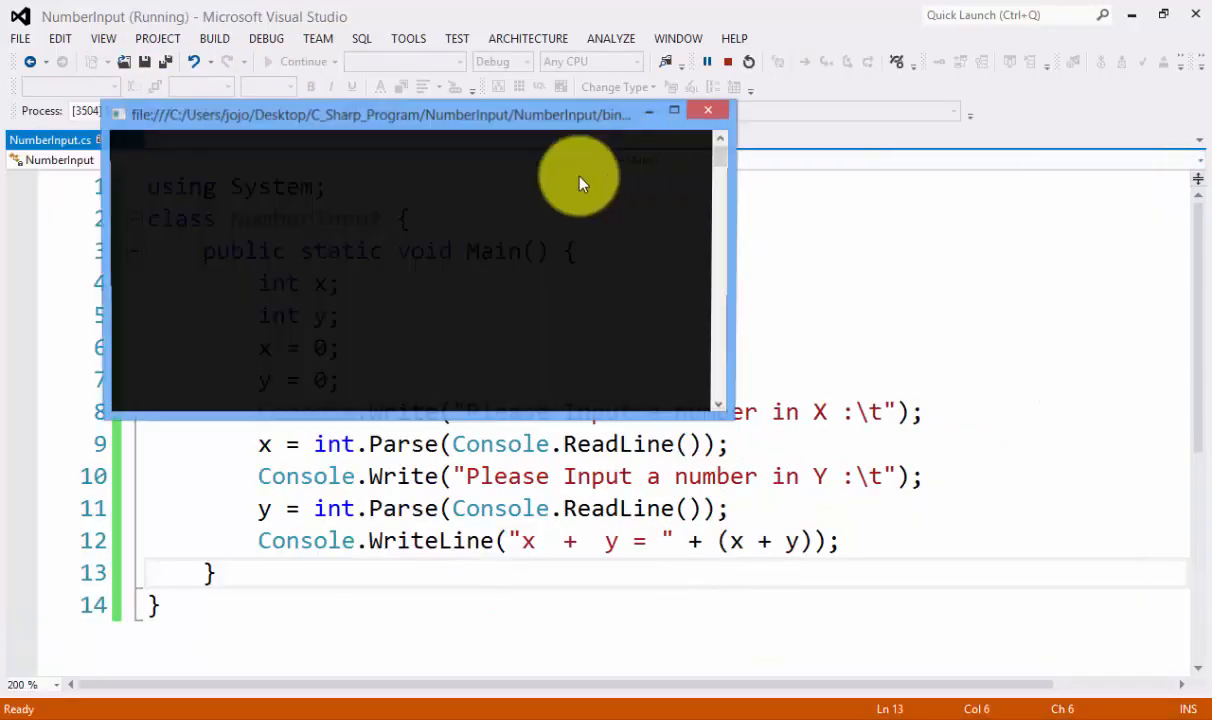
- Rerun with 23, see the console close early, then begin a Console.Read line after the WriteLine
{"action": "type", "text": "23"}
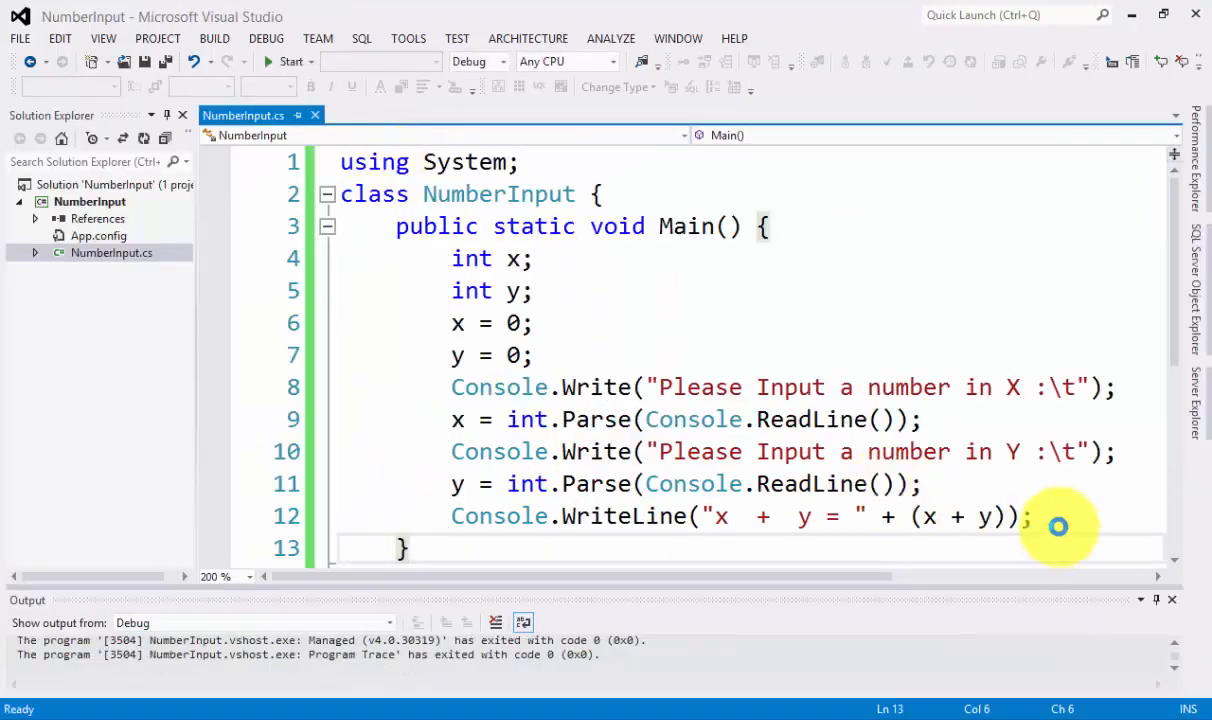
{"action": "left_click", "coordinate": [1030, 516]}
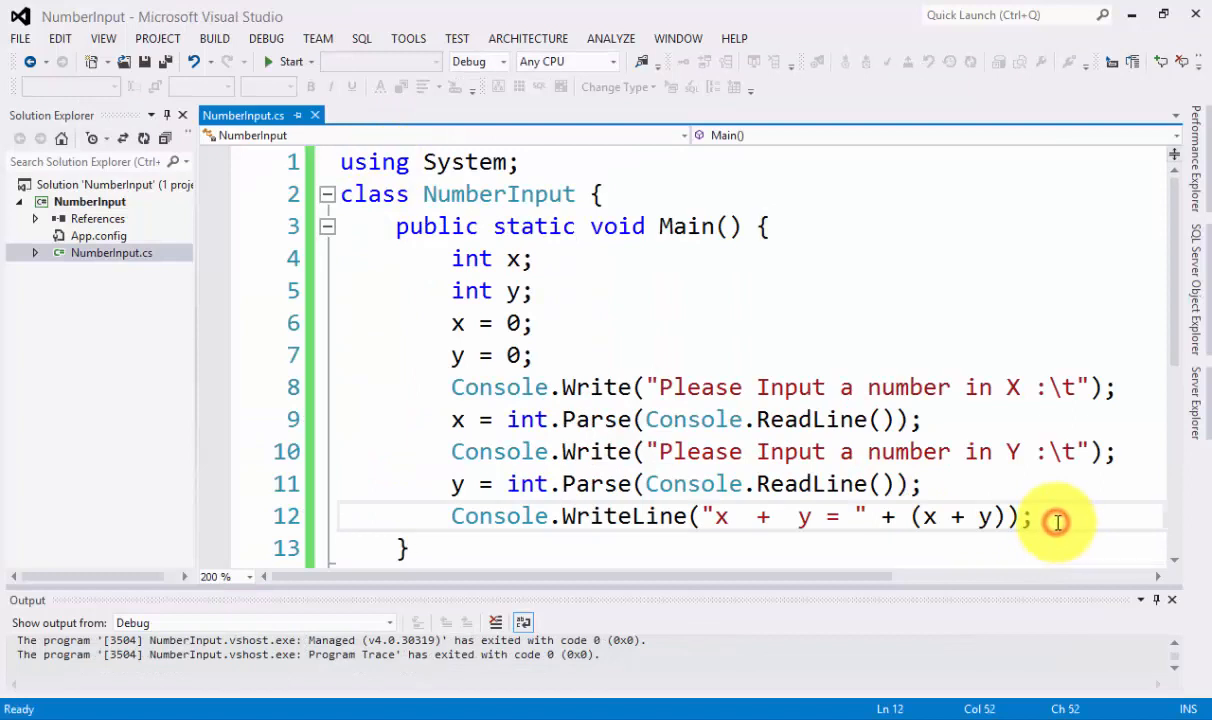
{"action": "type", "text": "Console.Read"}
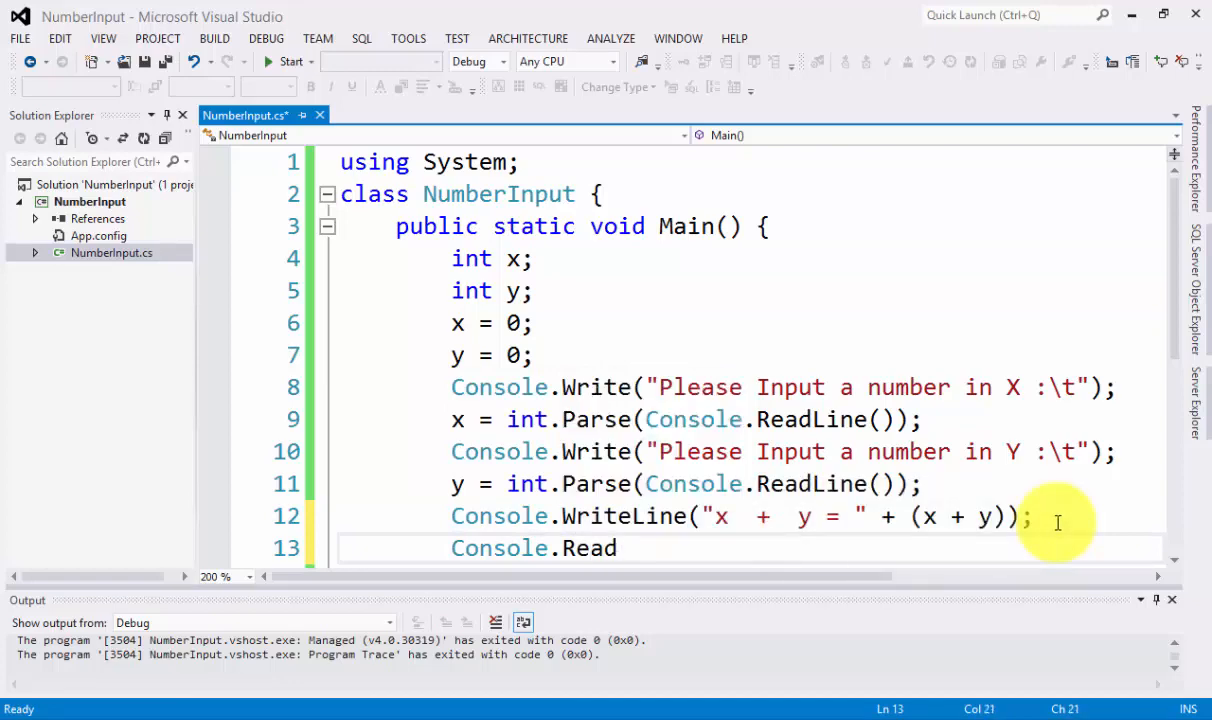
- Finish Console.Read(); to keep the window open and start the program again
{"action": "type", "text": "();"}
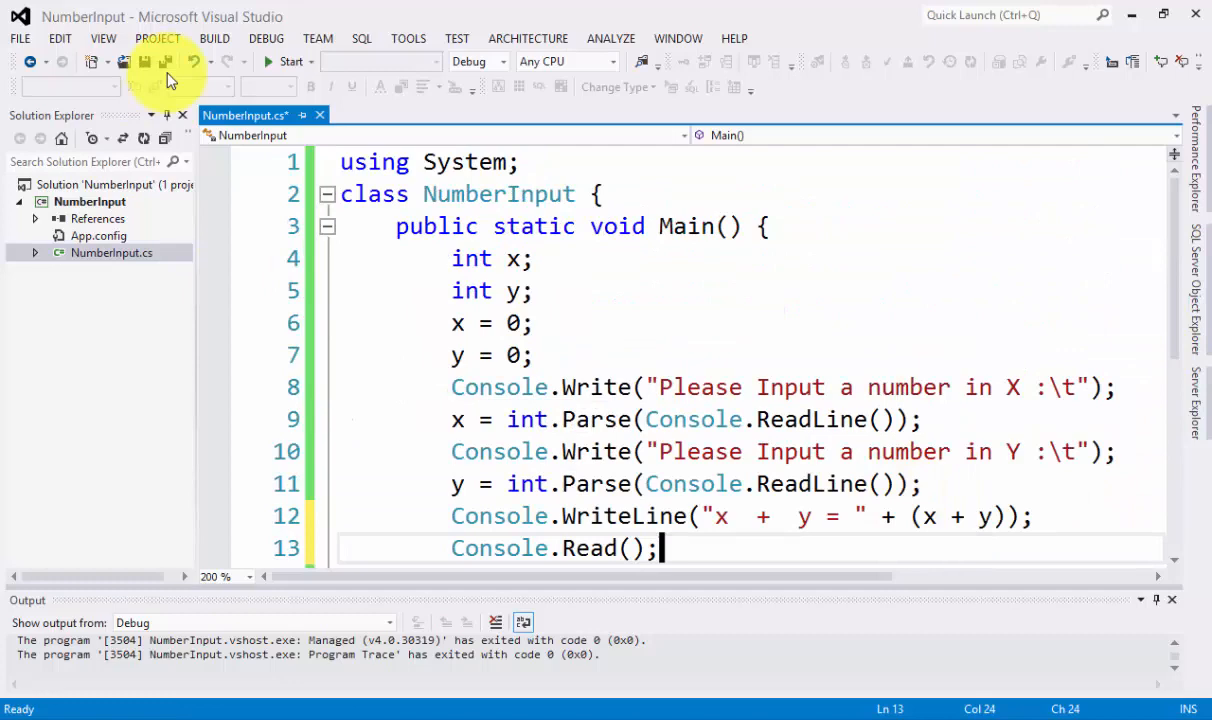
{"action": "left_click", "coordinate": [144, 60]}
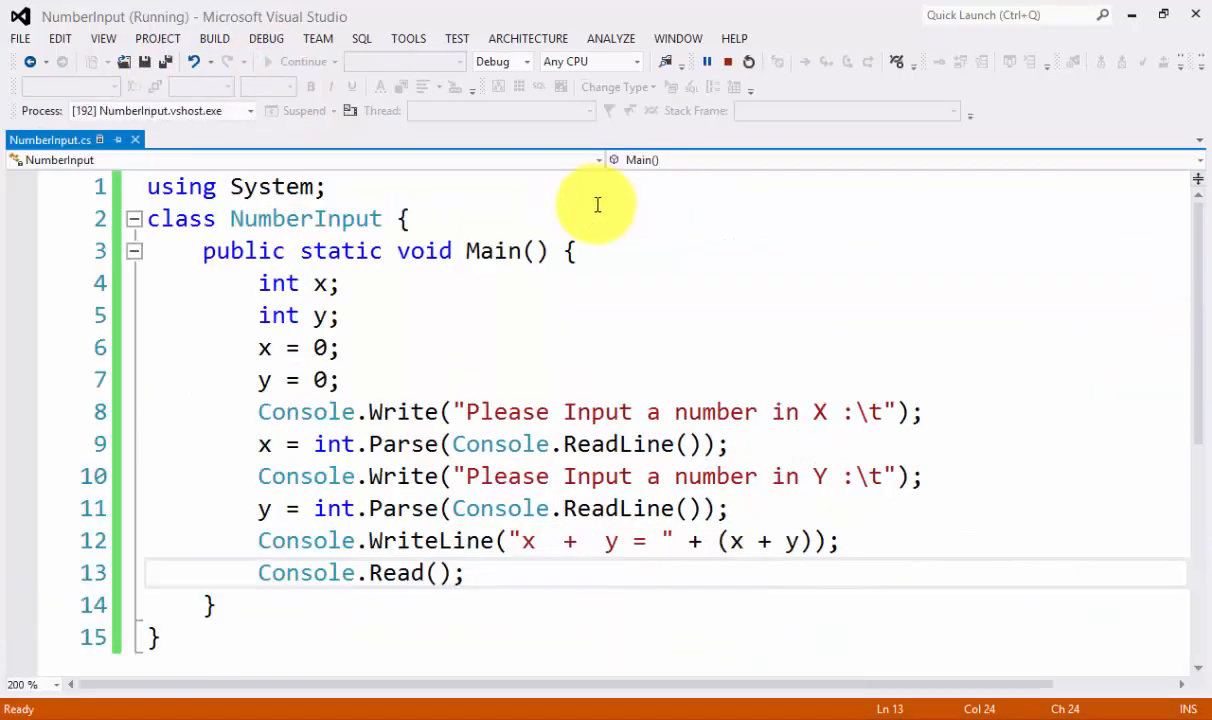
- Enter 23 and 12 so the console stays open showing x + y = 35
{"action": "type", "text": "23"}
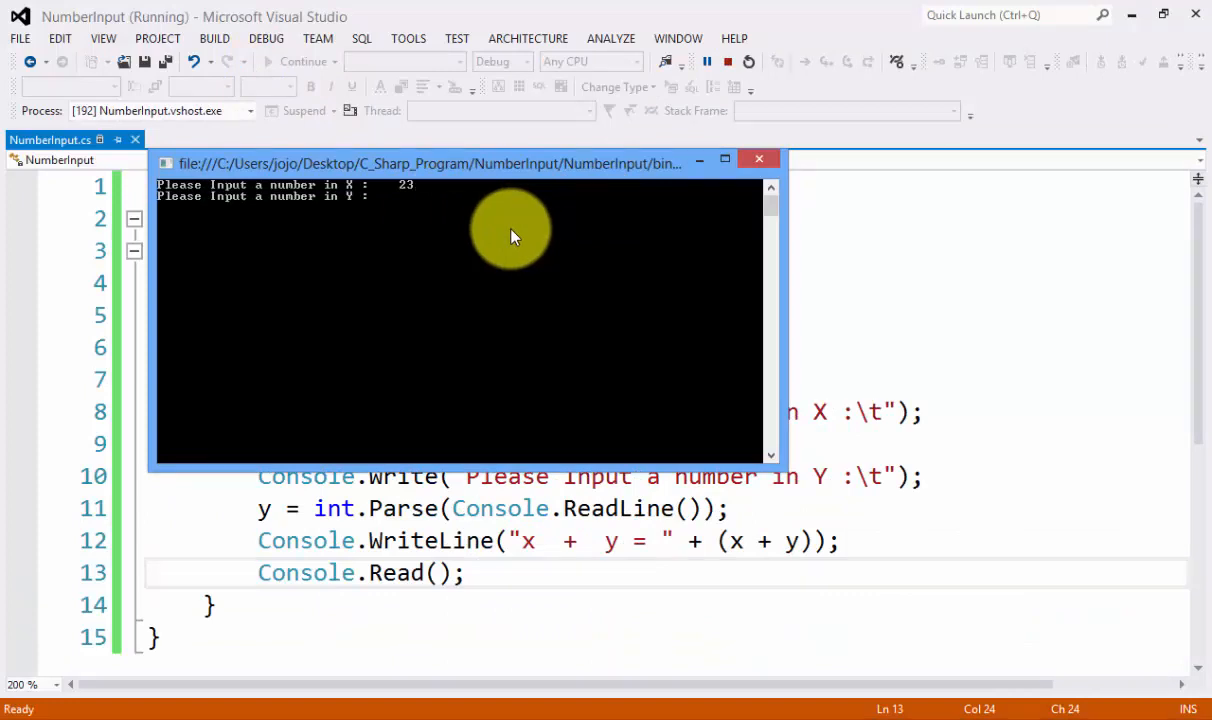
{"action": "type", "text": "12"}
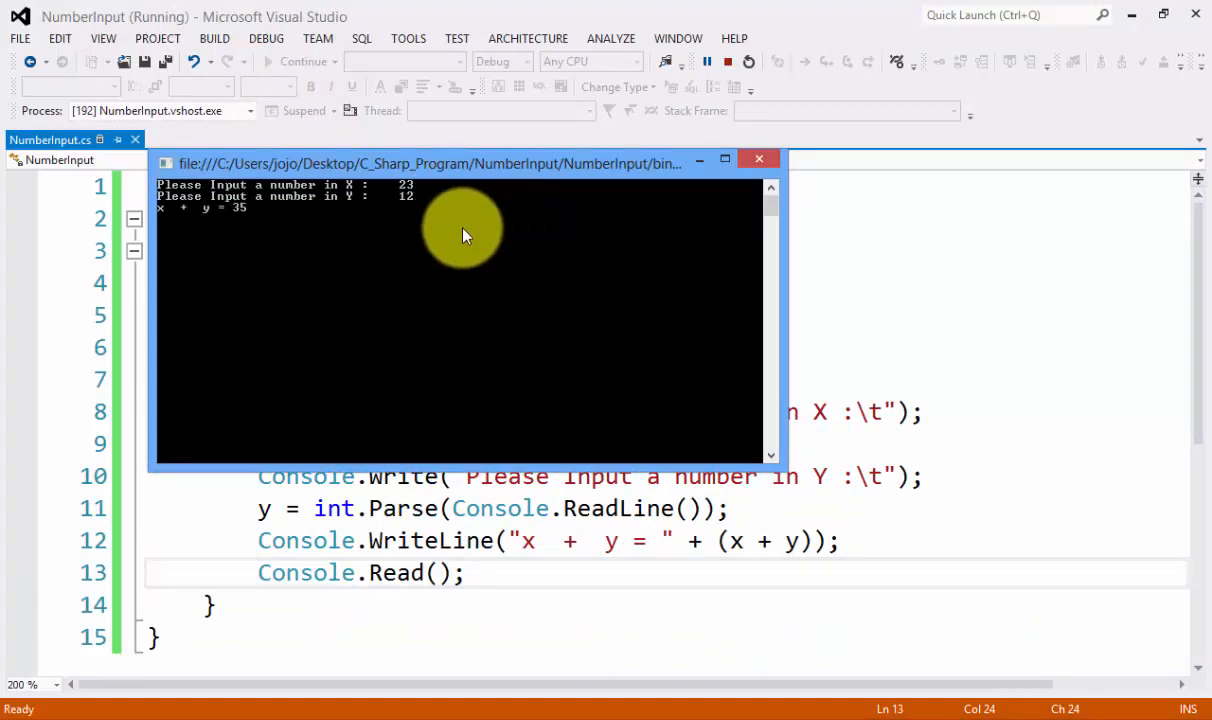
{"action": "mouse_move", "coordinate": [212, 236]}
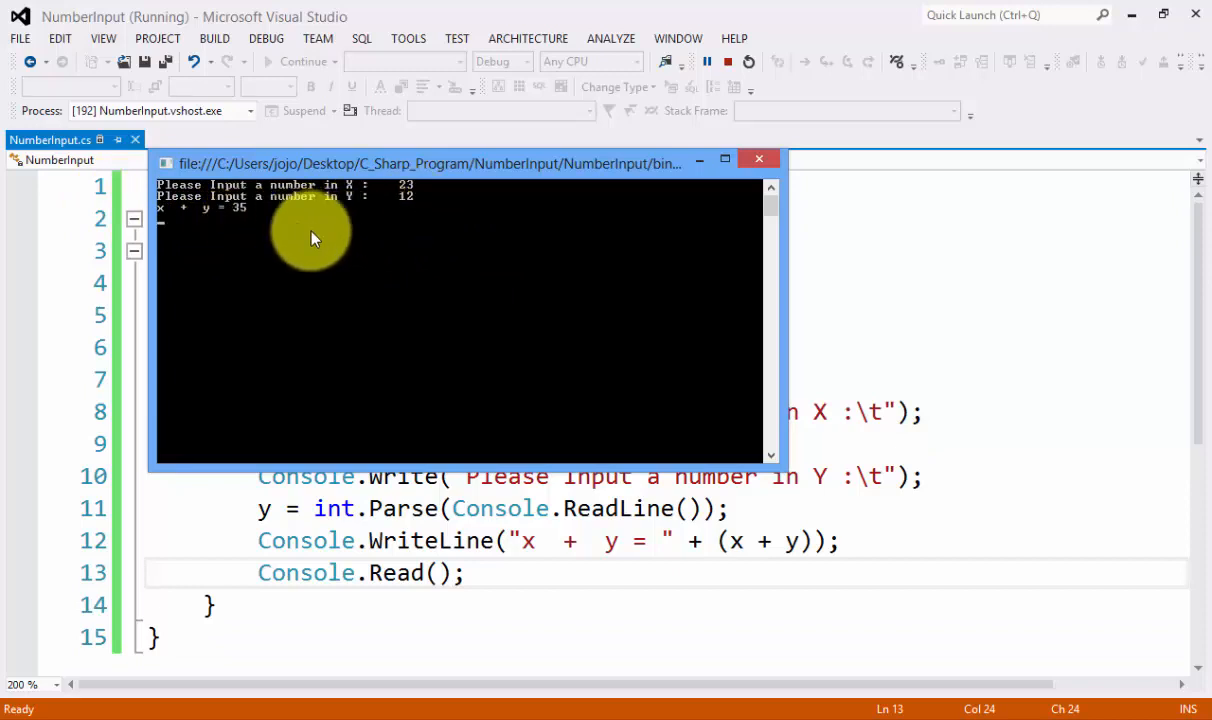
{"action": "mouse_move", "coordinate": [708, 216]}
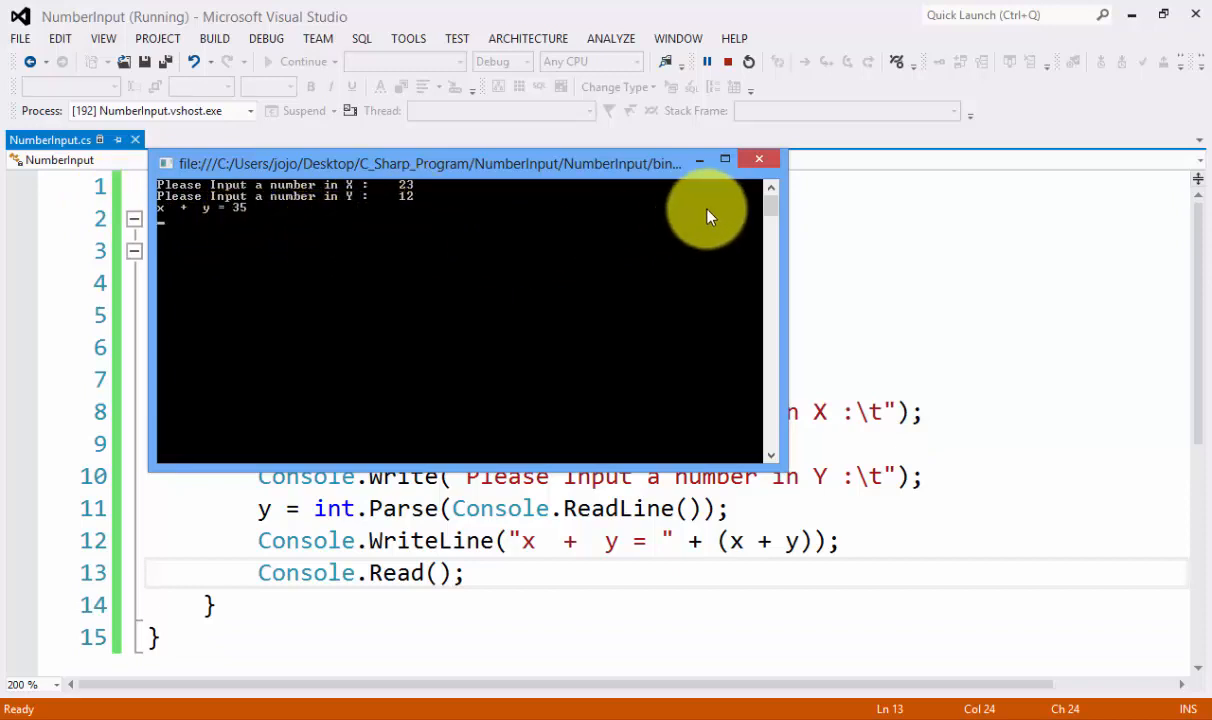